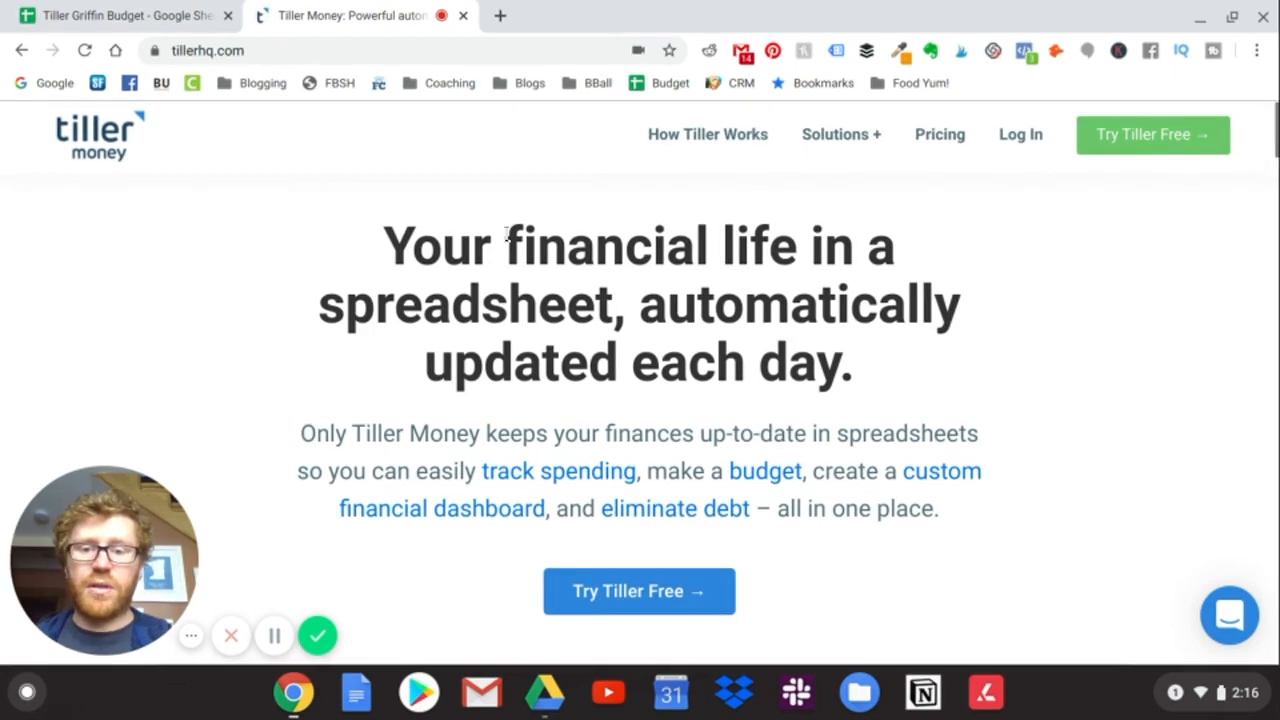
Log in to Tiller Money with a Google account and scroll the dashboard to Create a spreadsheet
double_click(437, 245)
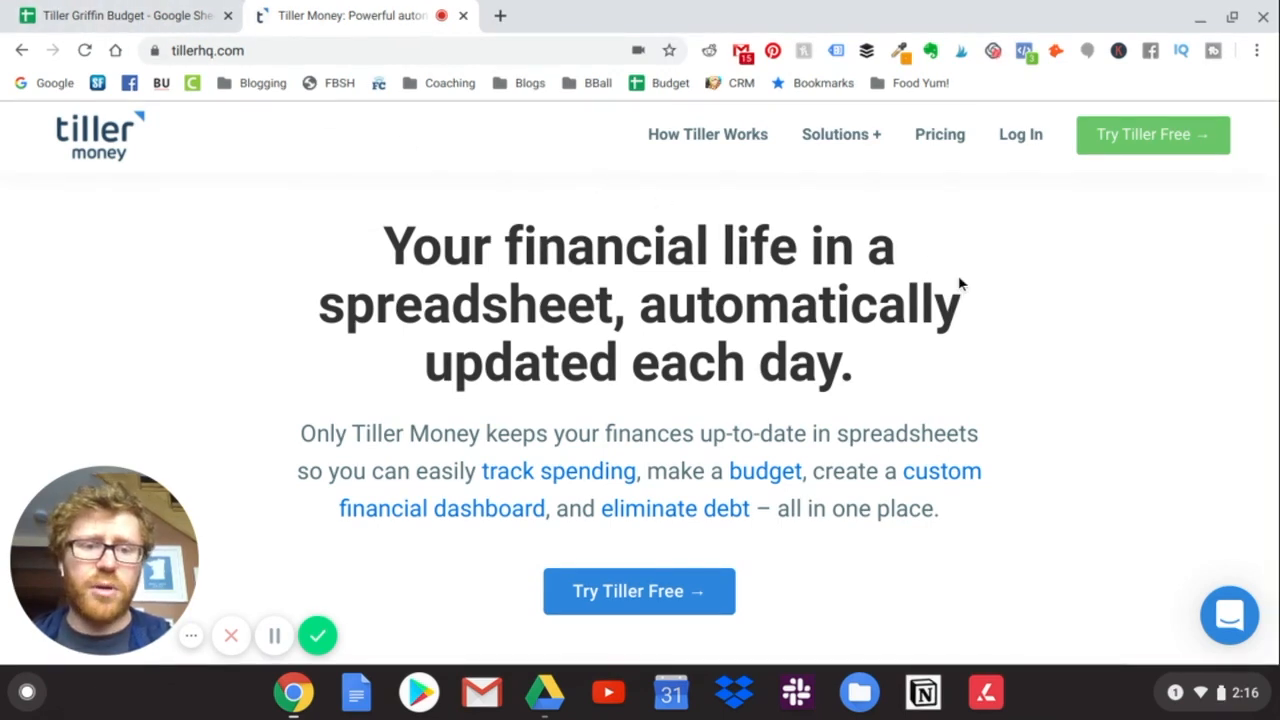
mouse_move(1037, 180)
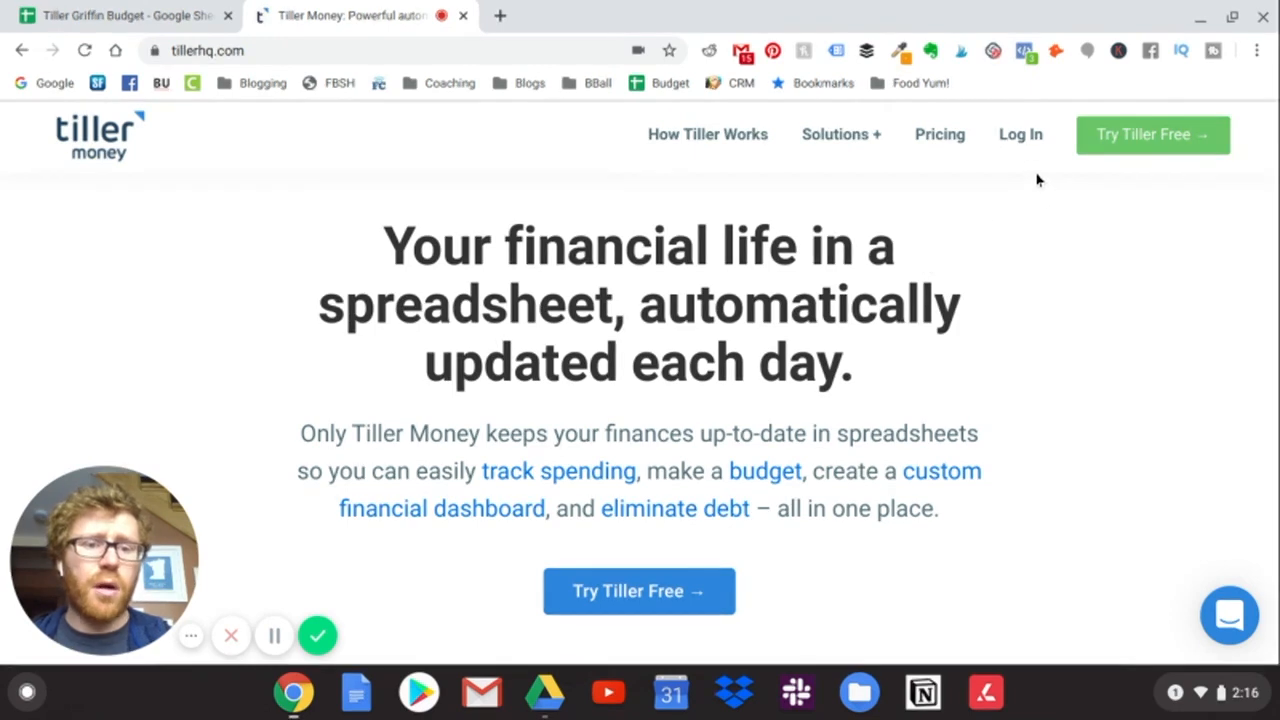
mouse_move(1020, 134)
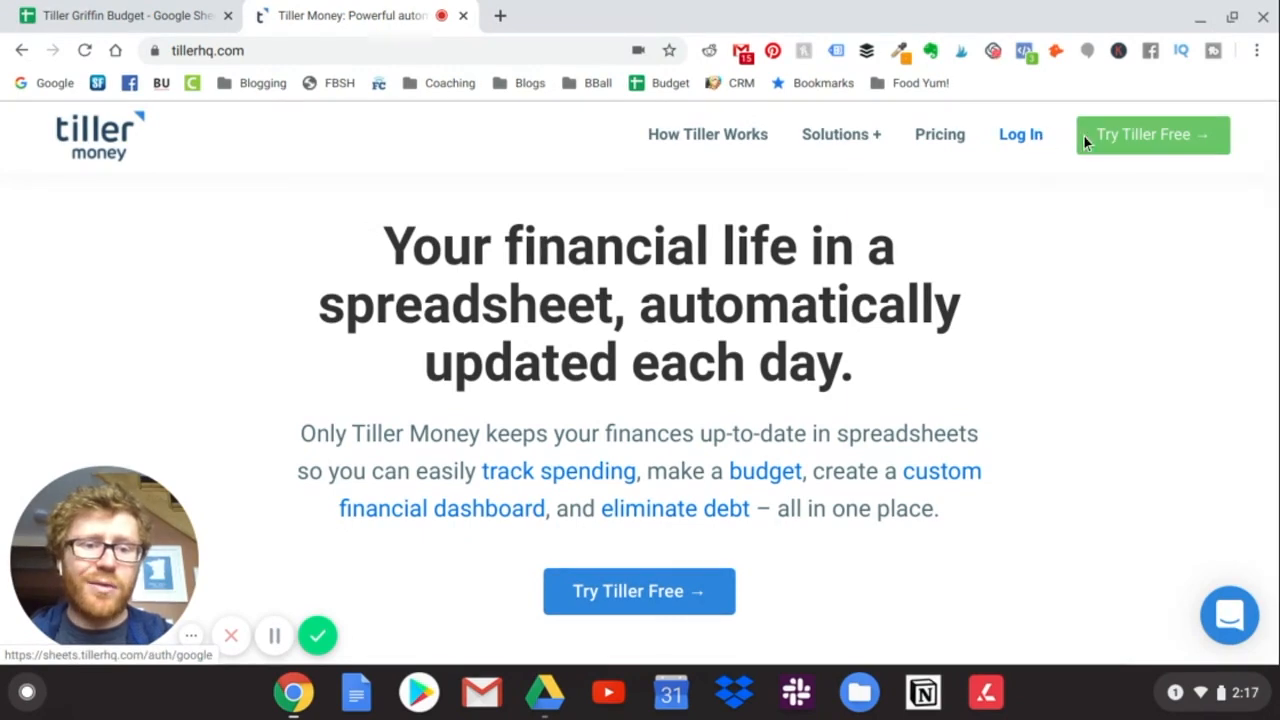
mouse_move(1020, 134)
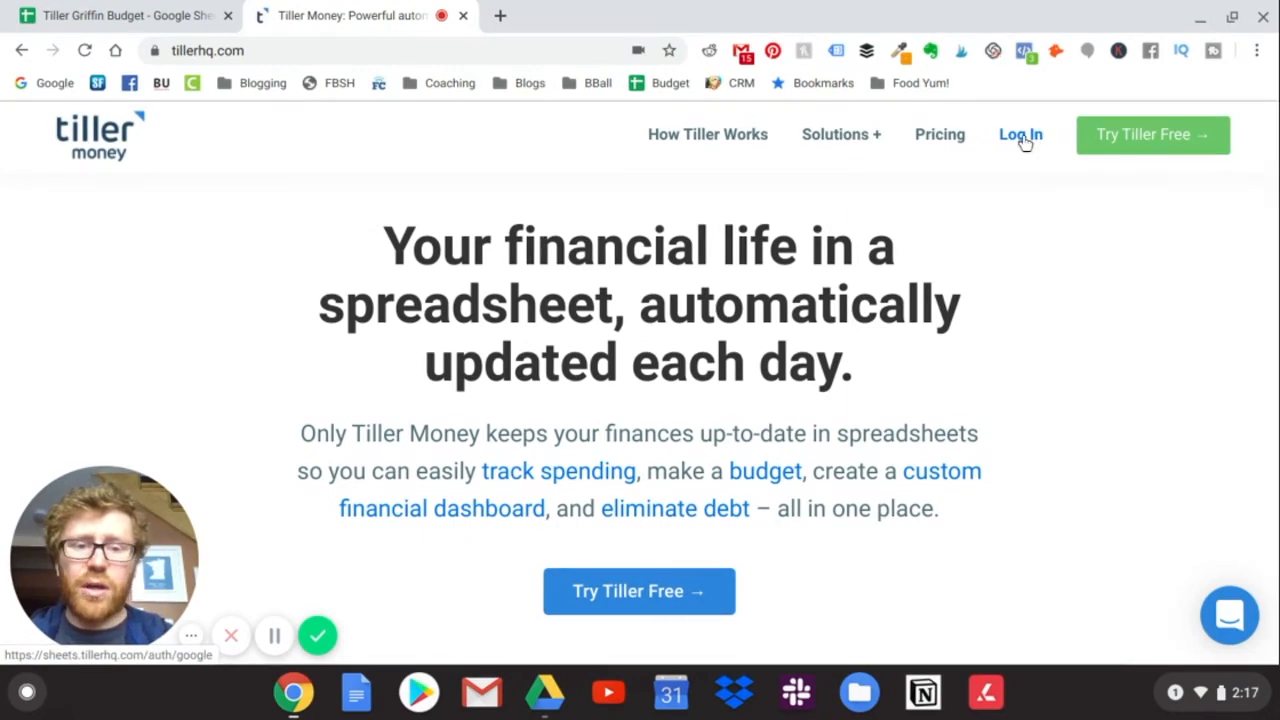
left_click(1020, 134)
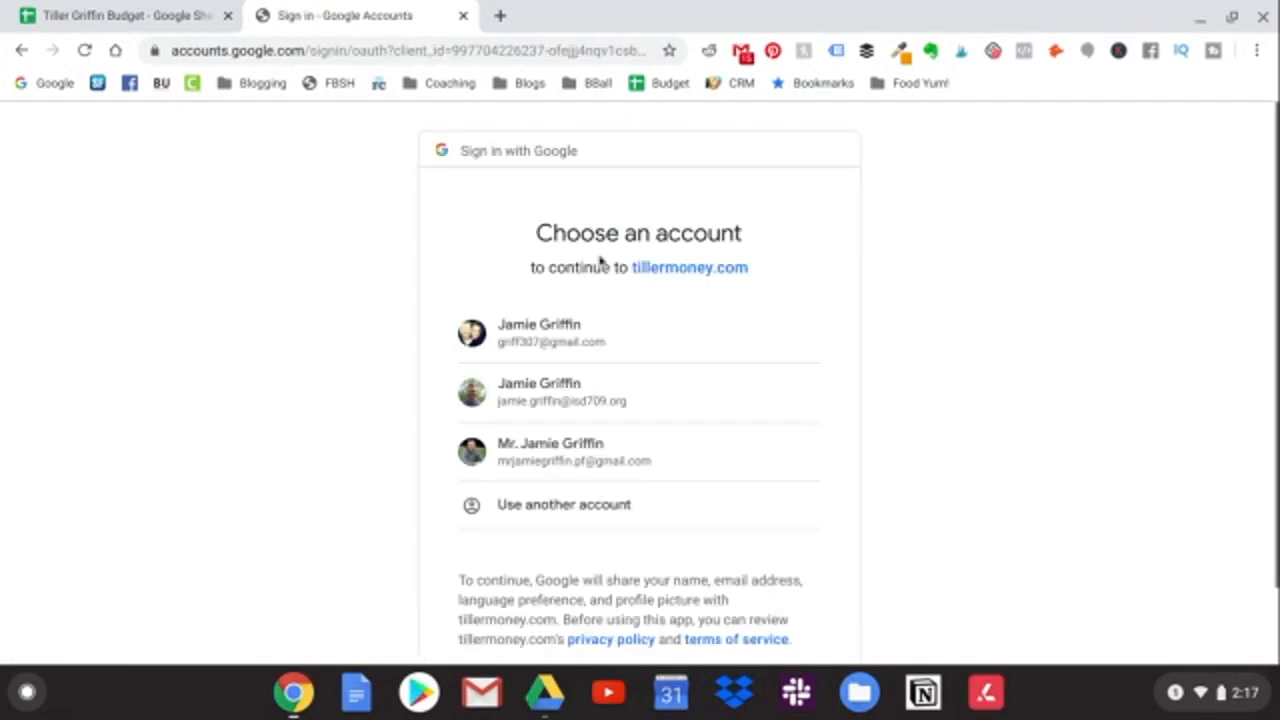
left_click(551, 332)
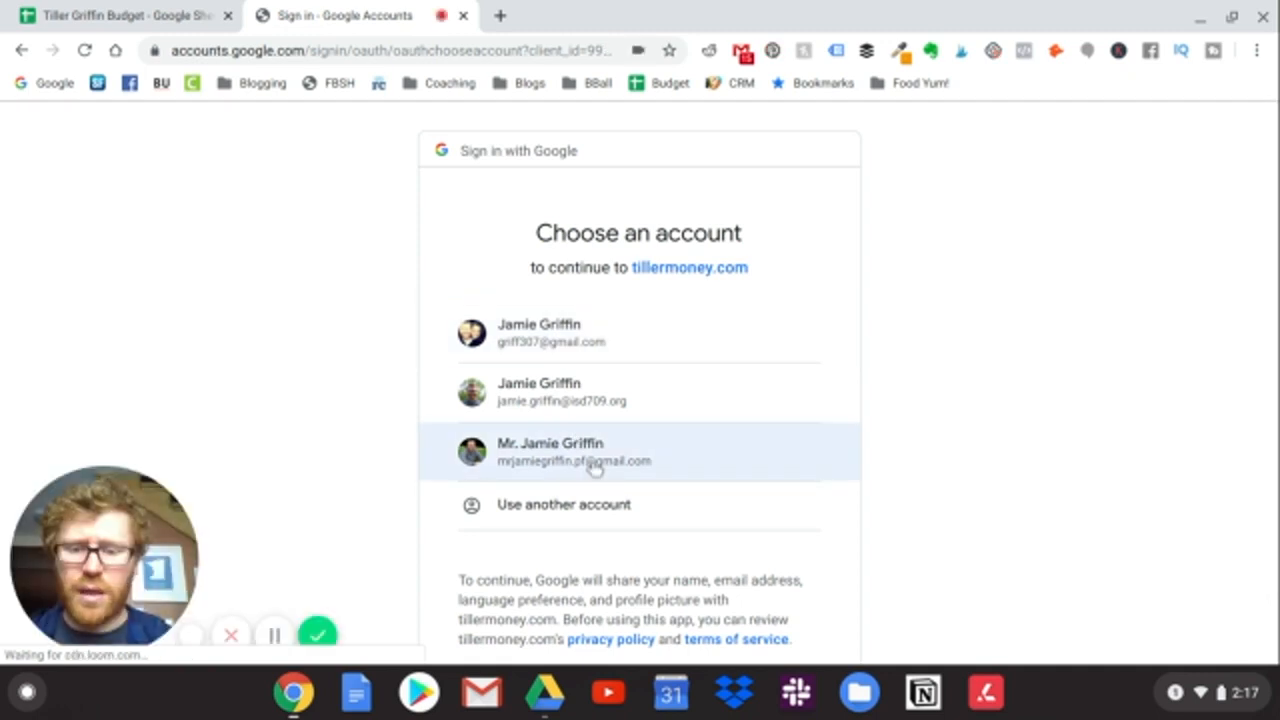
left_click(575, 451)
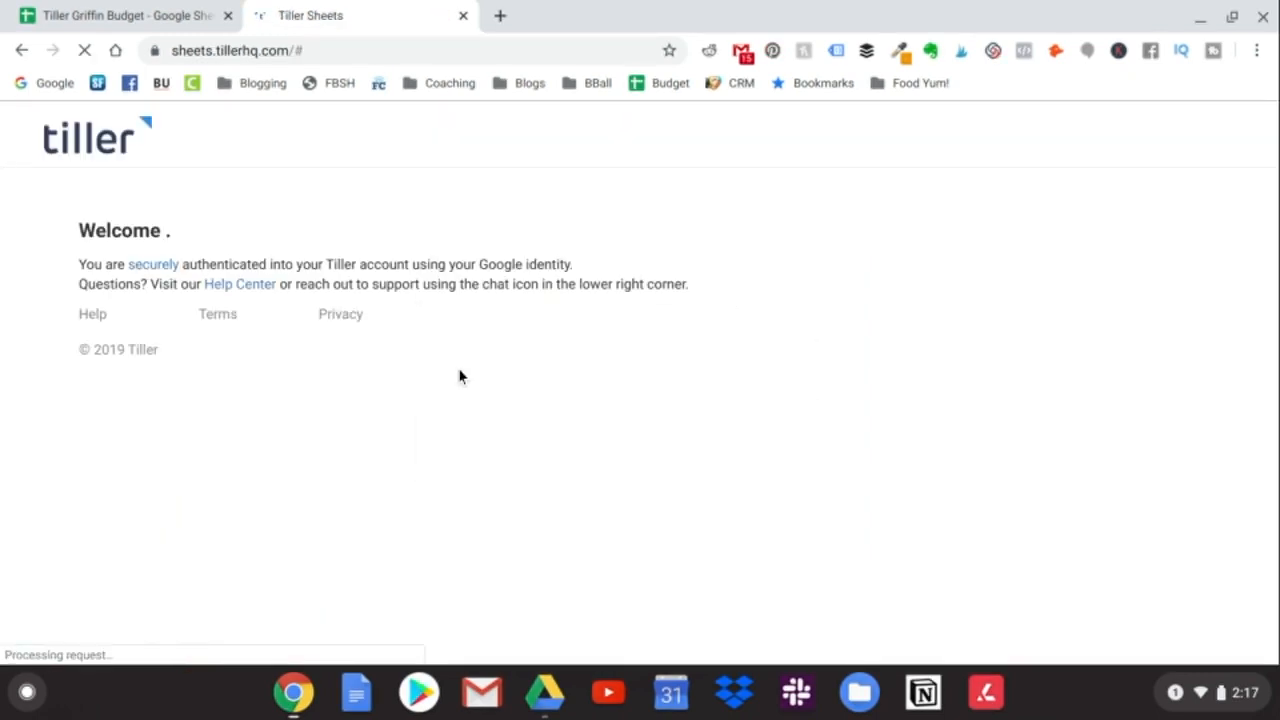
mouse_move(708, 443)
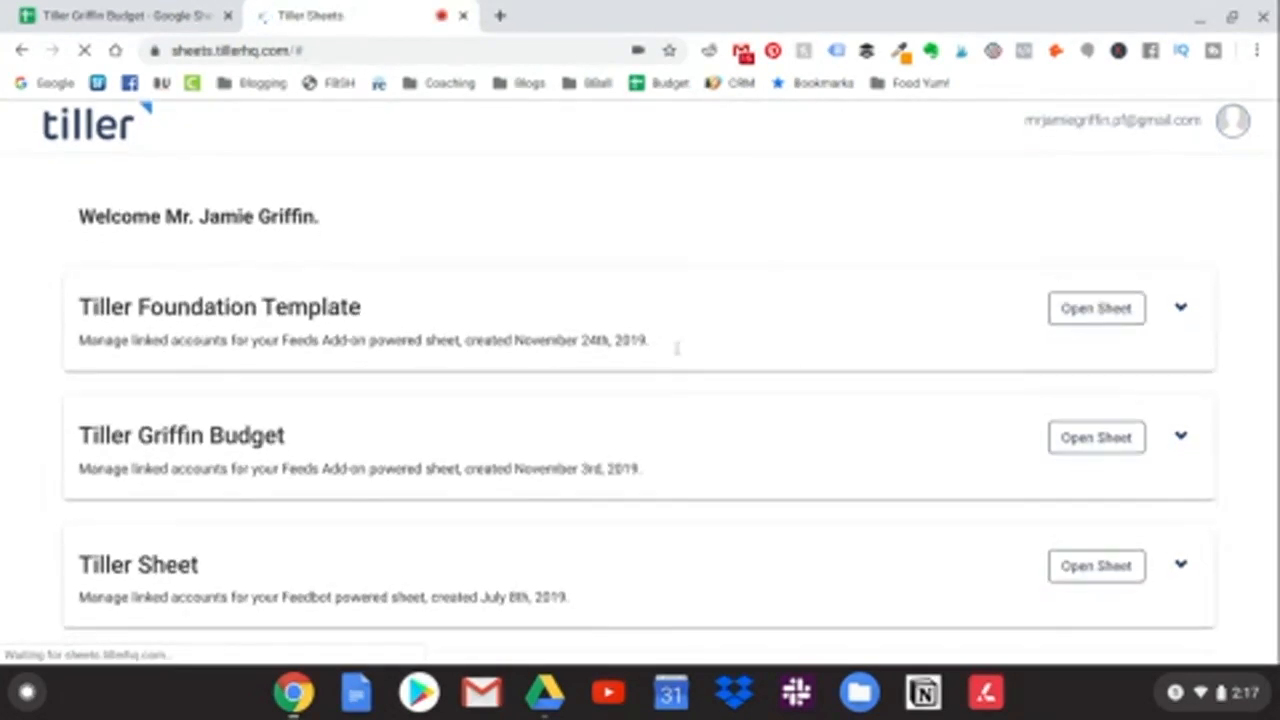
scroll("down", 3)
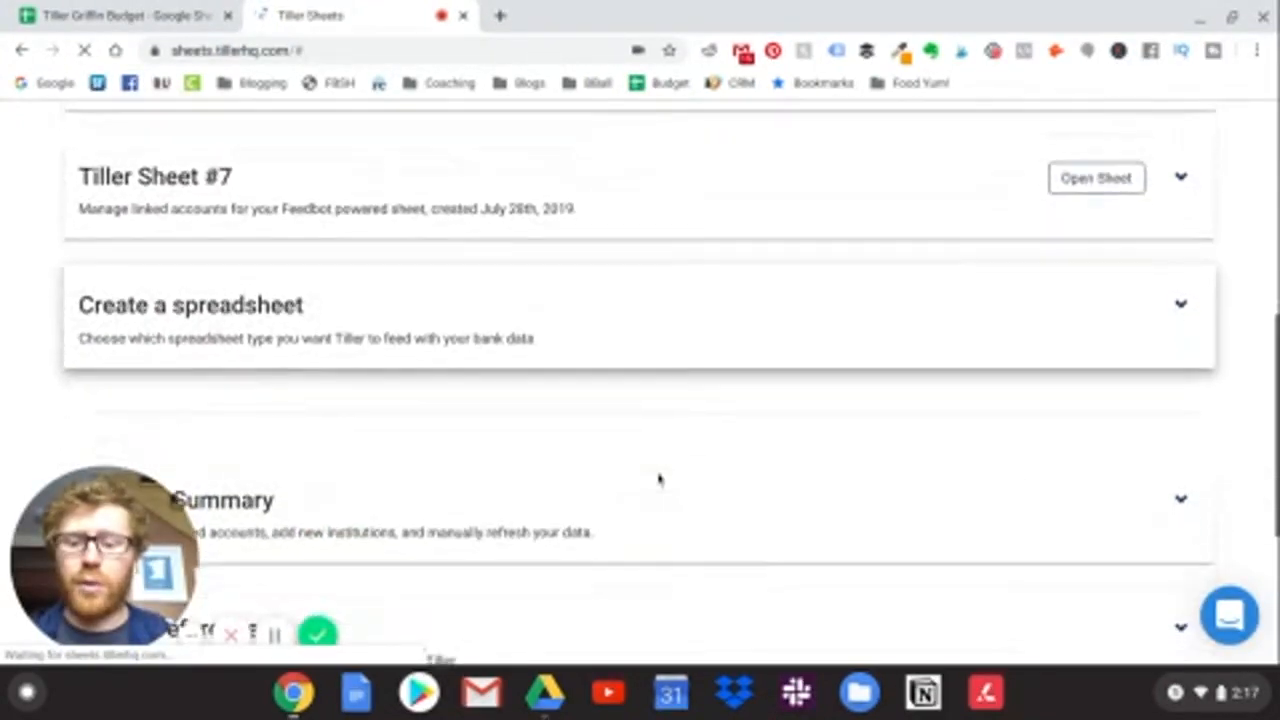
scroll("down", 3)
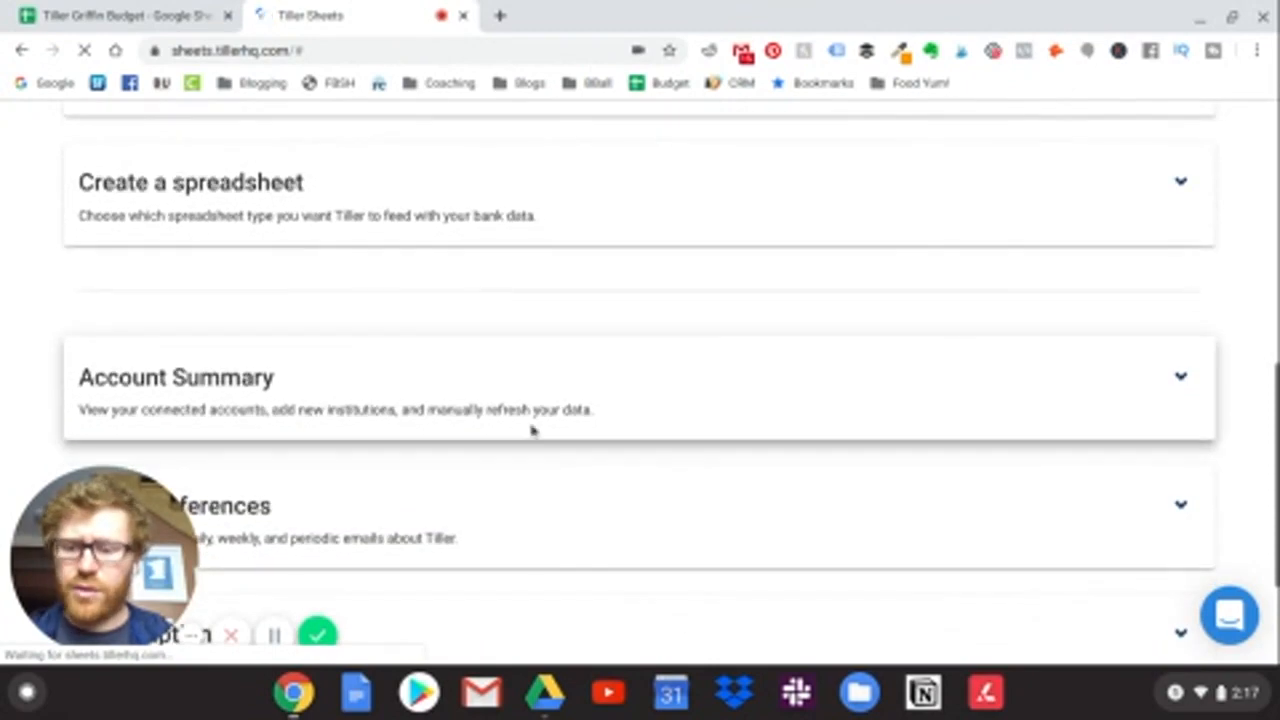
mouse_move(996, 401)
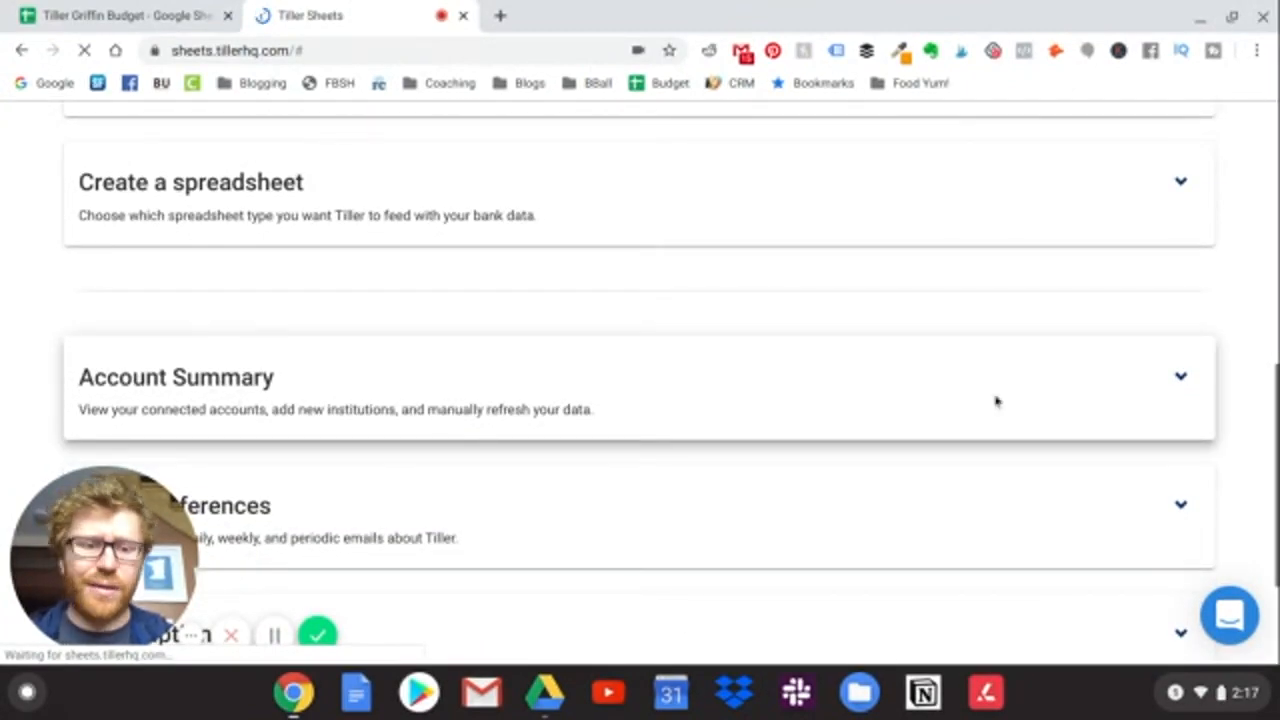
mouse_move(785, 458)
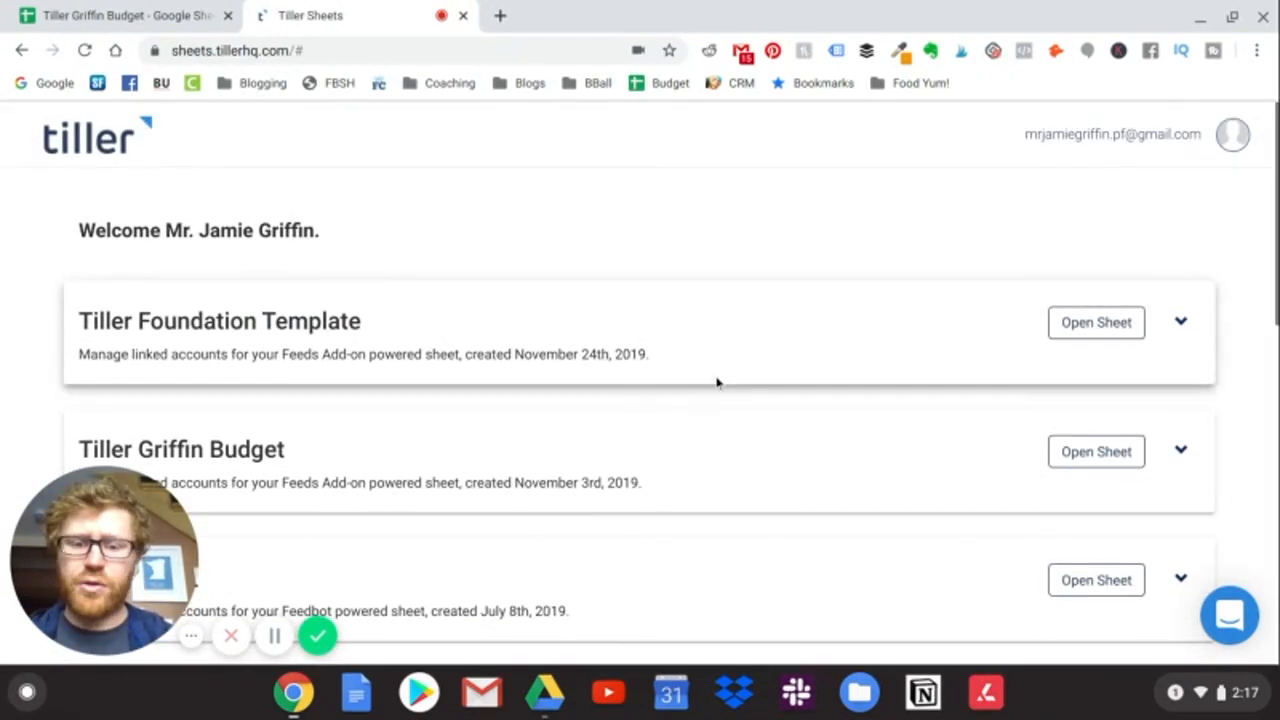
scroll("down", 3)
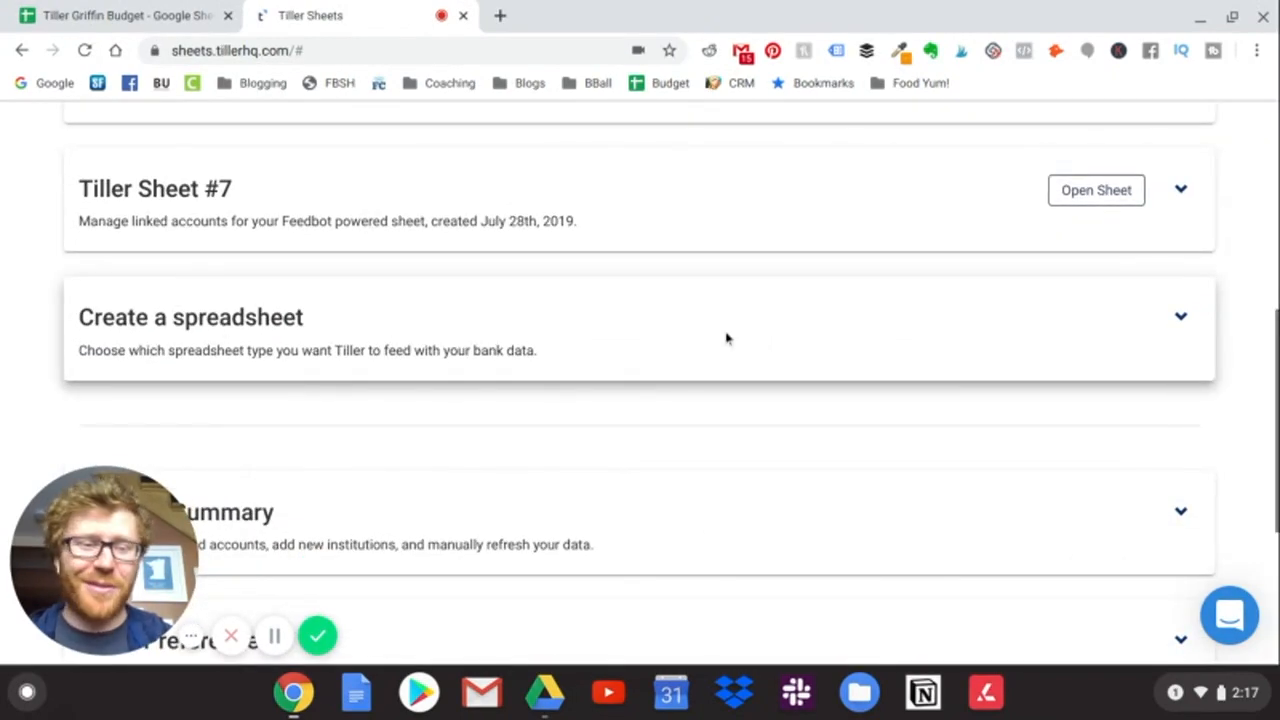
Expand Create a spreadsheet and start with Google Sheets to preview the Tiller Foundation Template
left_click(1180, 317)
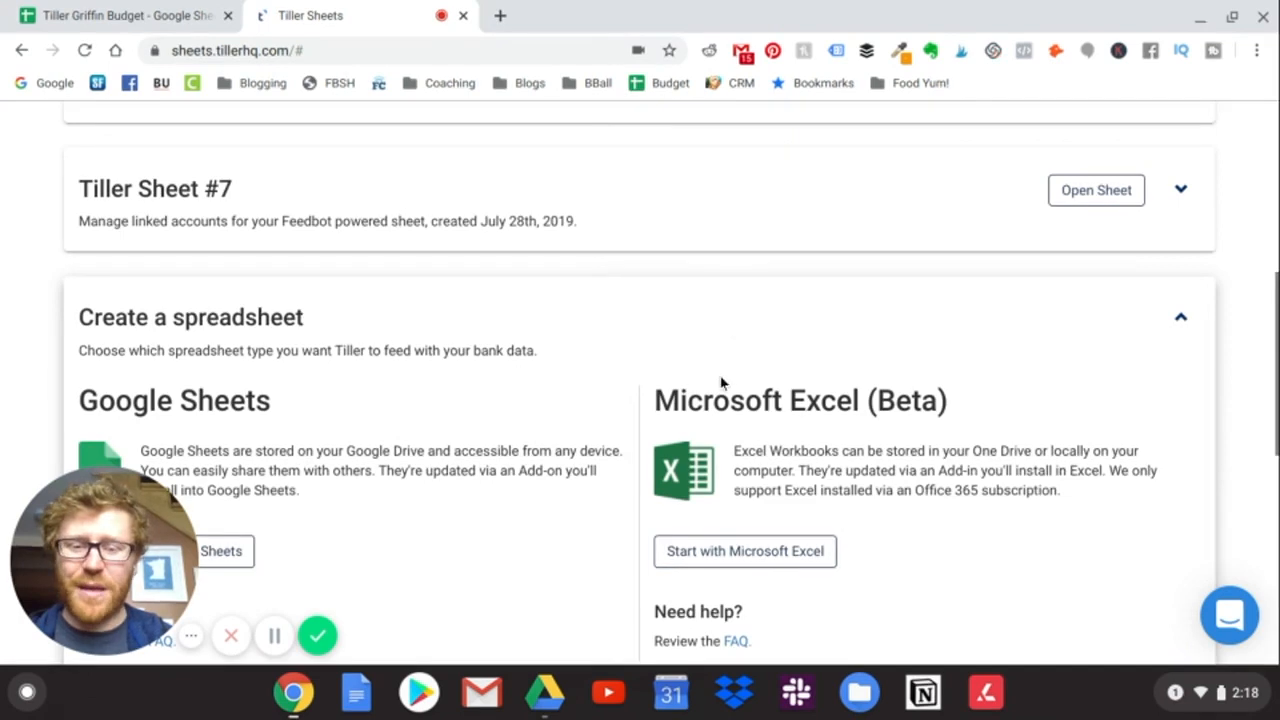
scroll("down", 3)
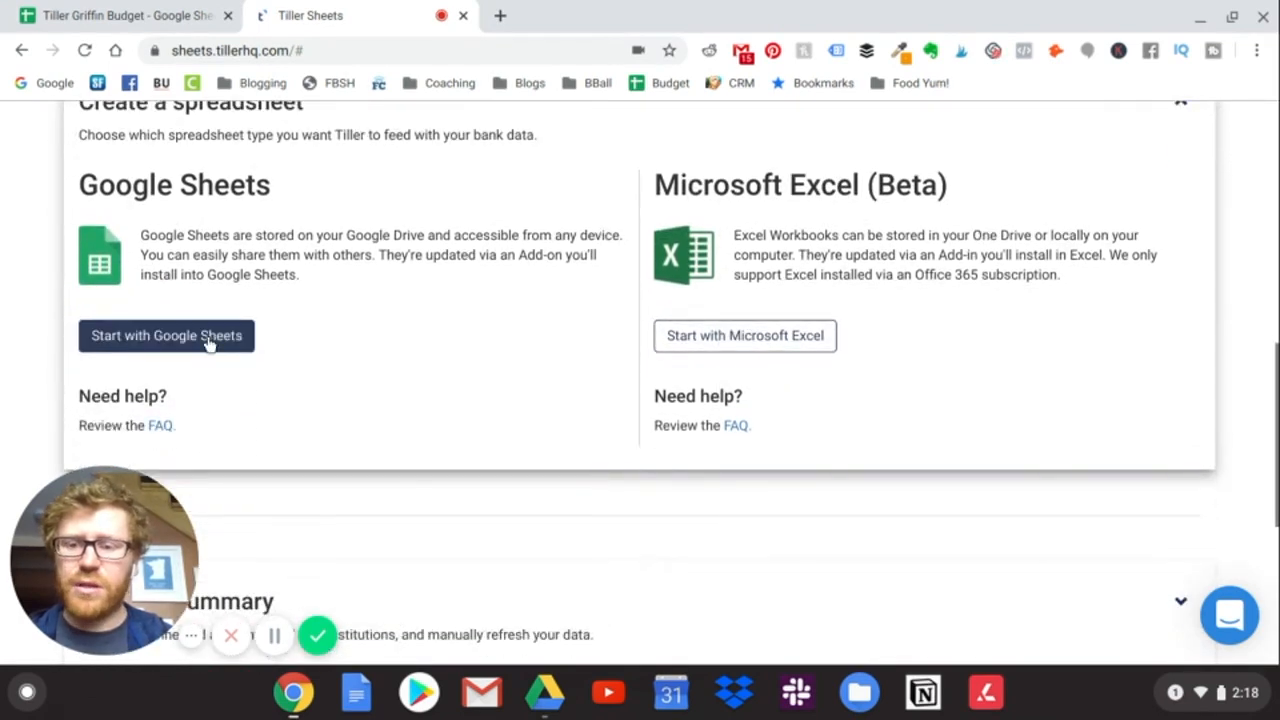
mouse_move(745, 335)
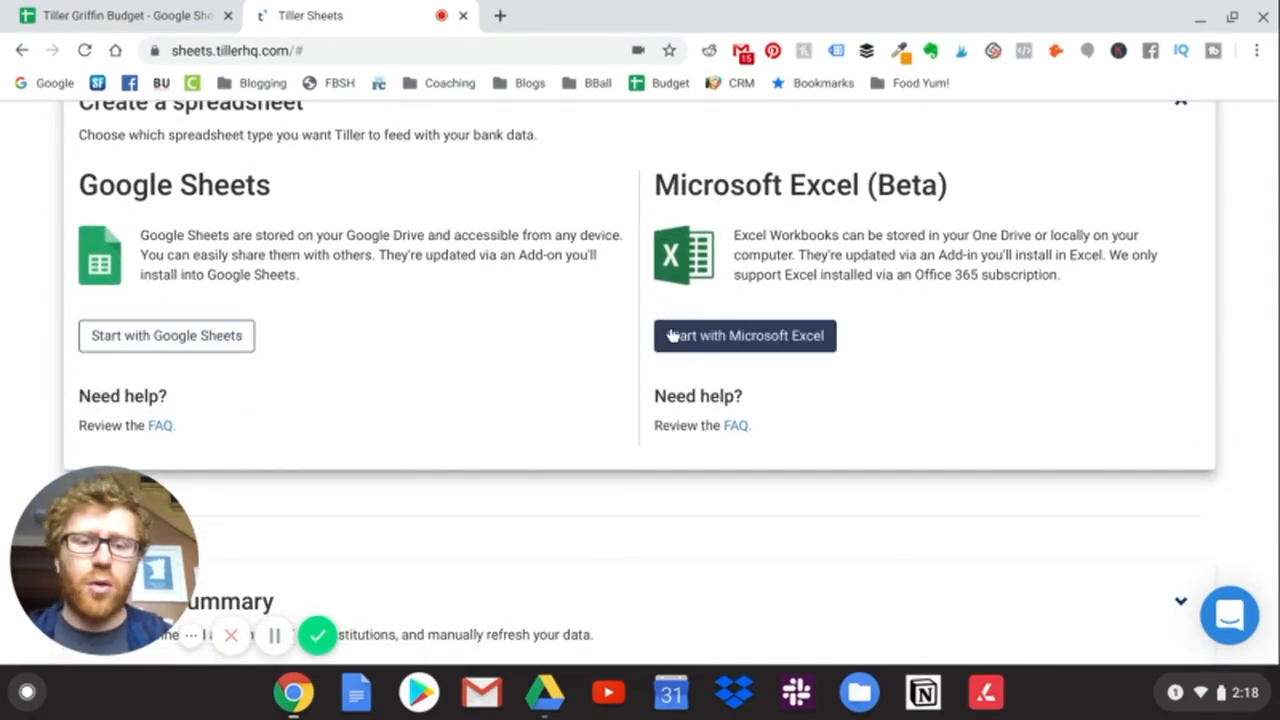
mouse_move(648, 348)
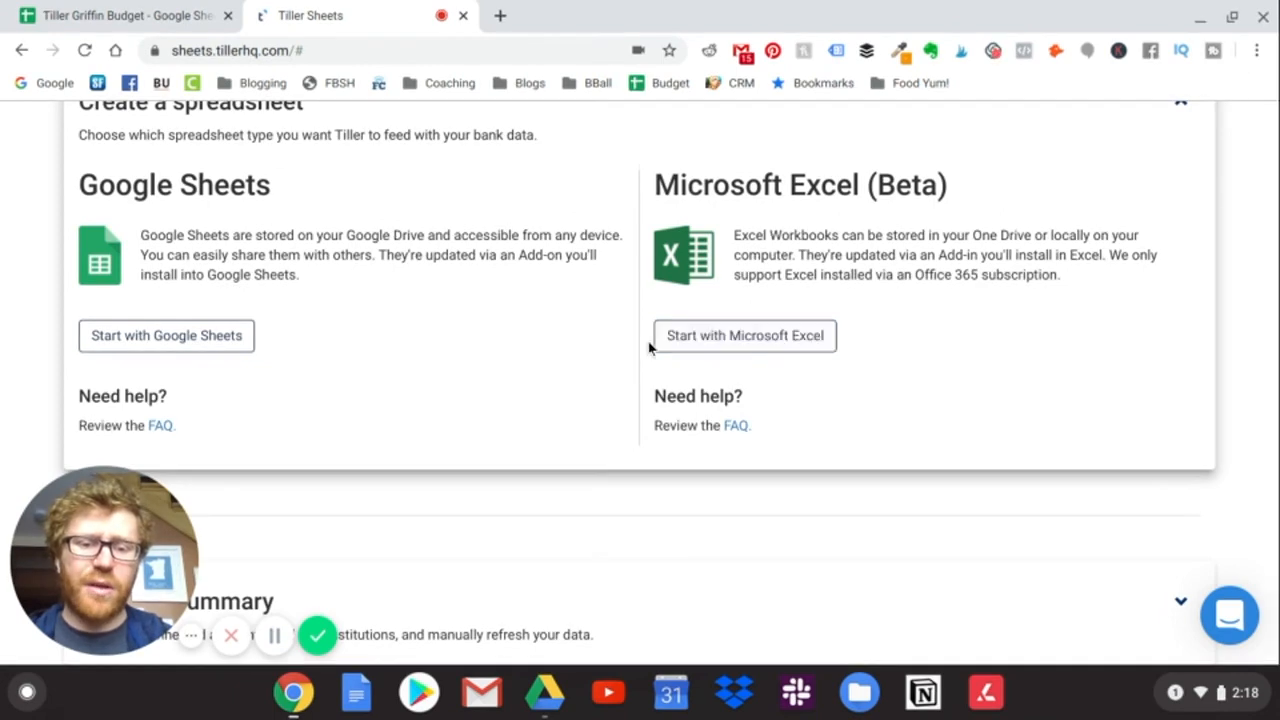
left_click(166, 335)
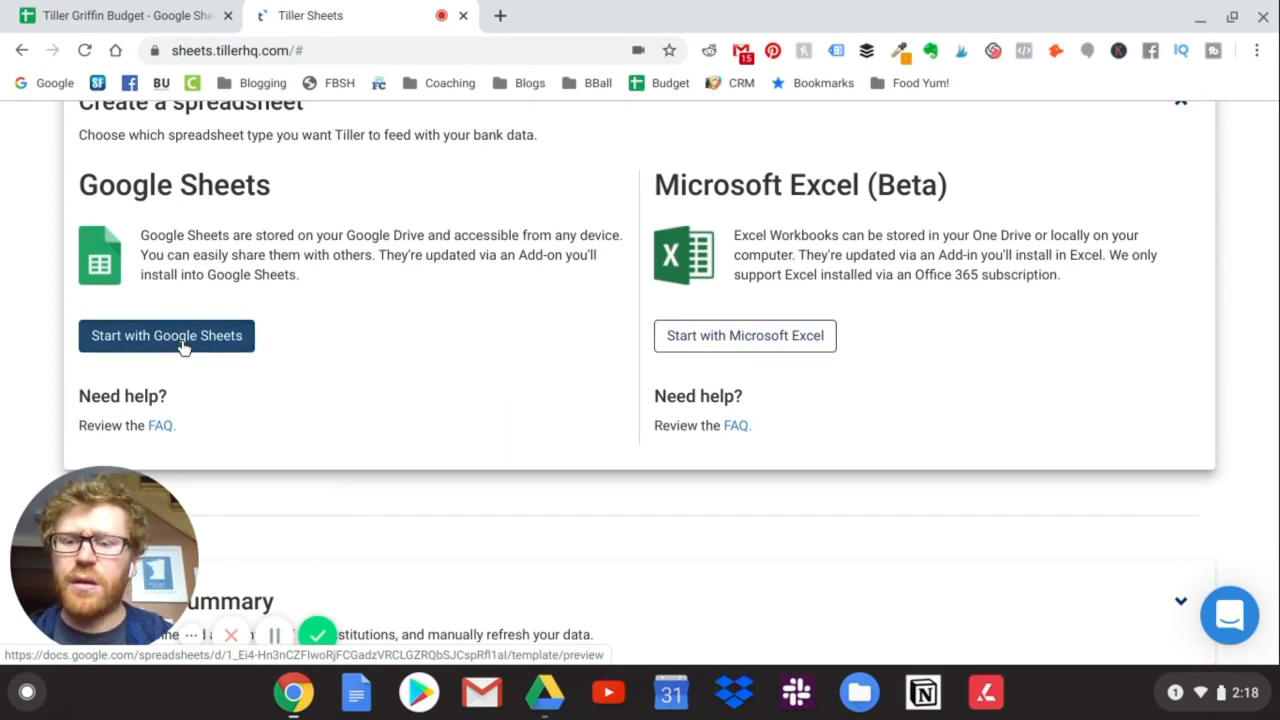
left_click(166, 335)
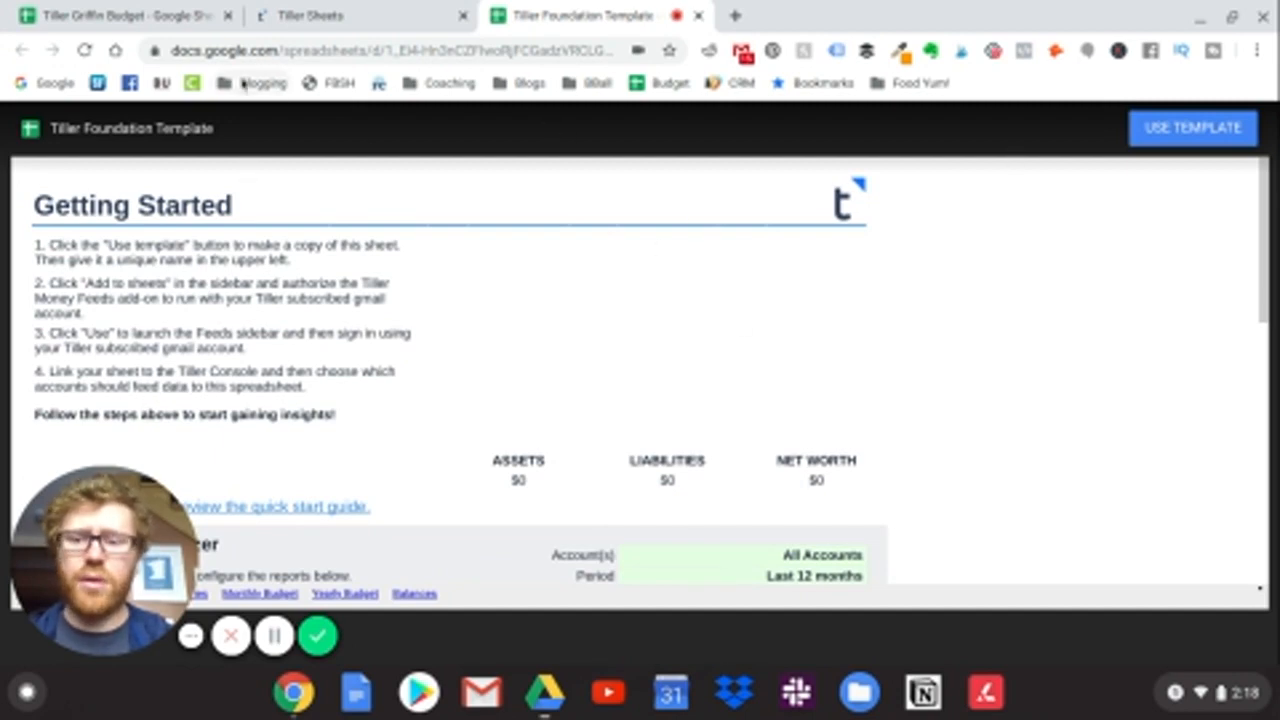
mouse_move(745, 378)
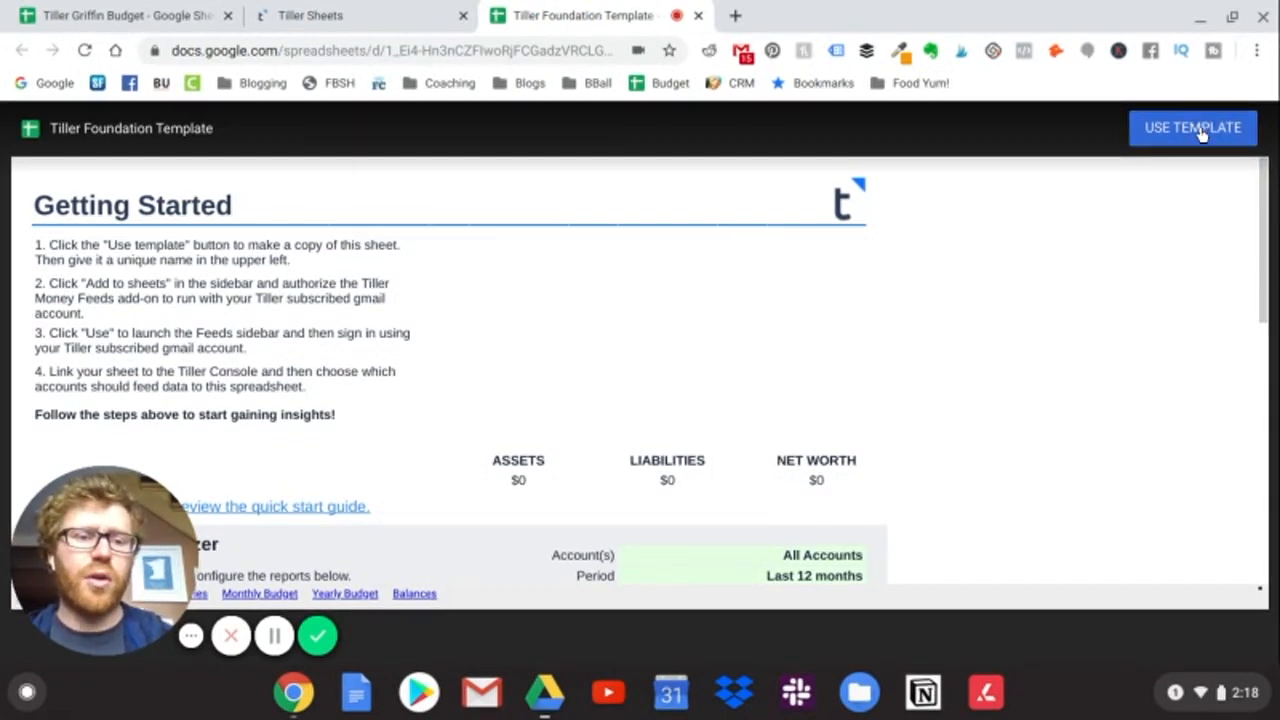
Use the template to make a personal copy, bringing up the Tiller Money Feeds add-on
left_click(1192, 128)
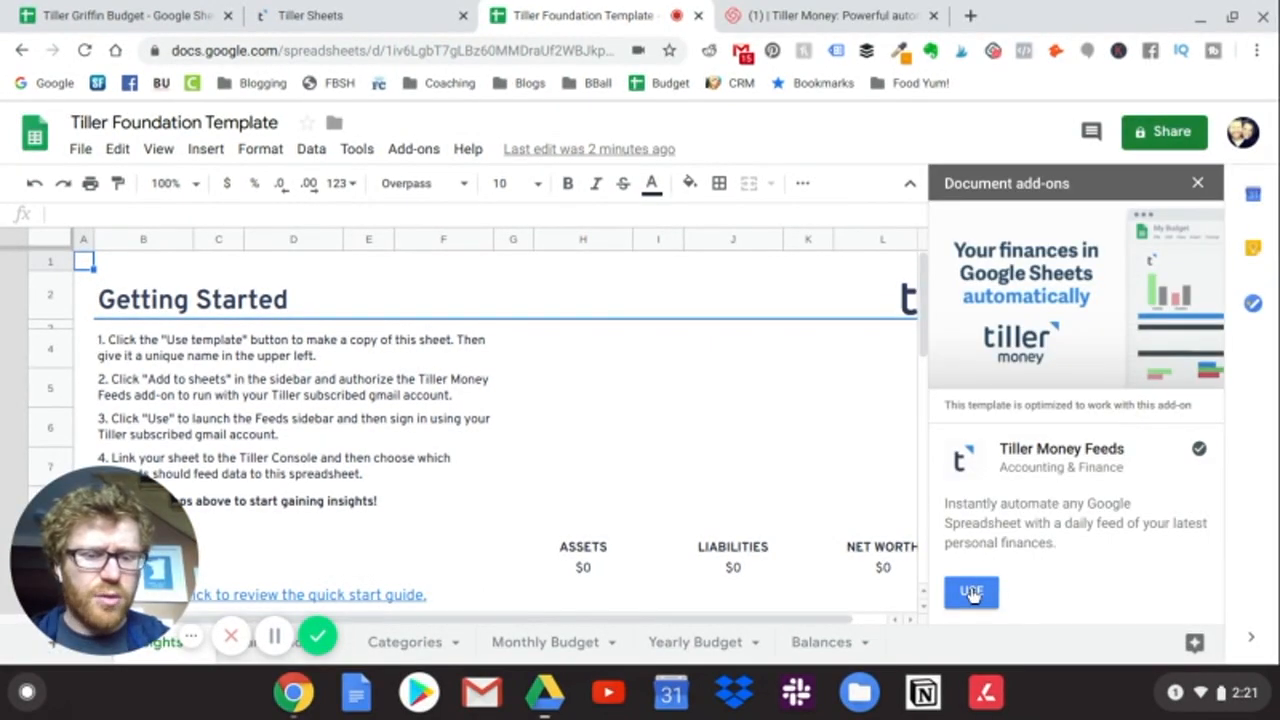
Launch Tiller Money Feeds, link the sheet to the Tiller Console, and confirm all accounts selected
left_click(970, 591)
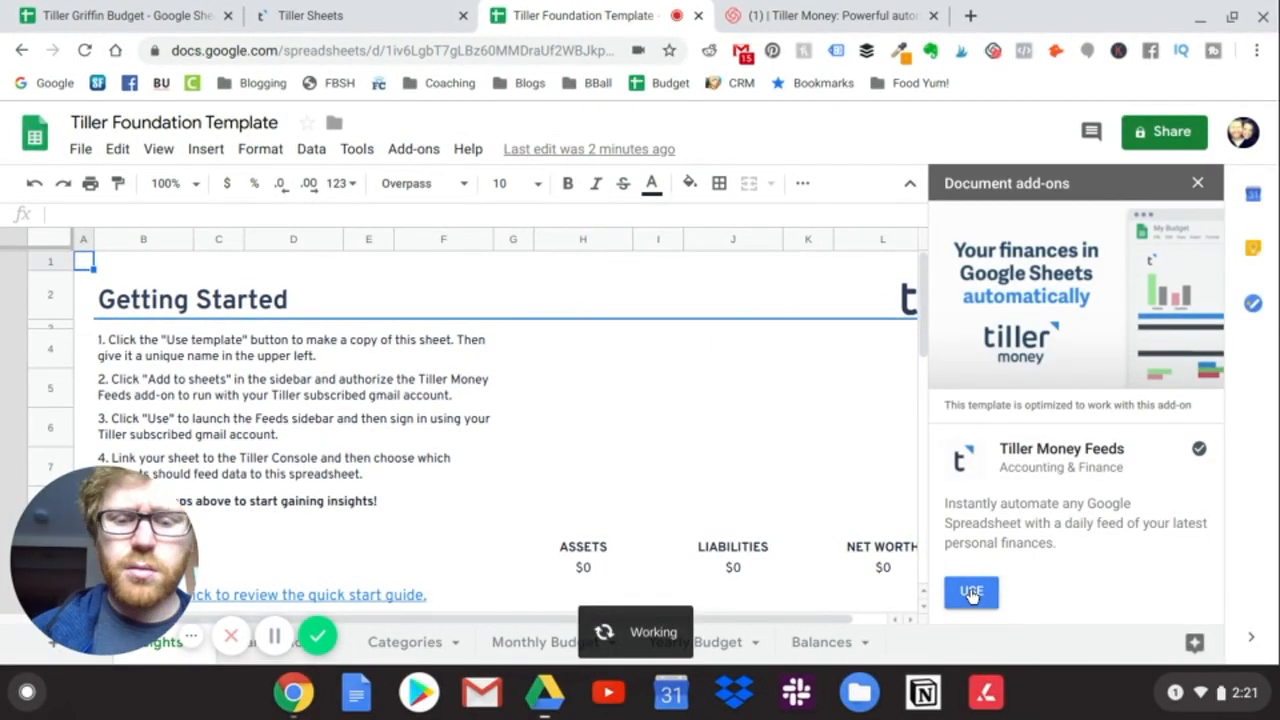
left_click(970, 591)
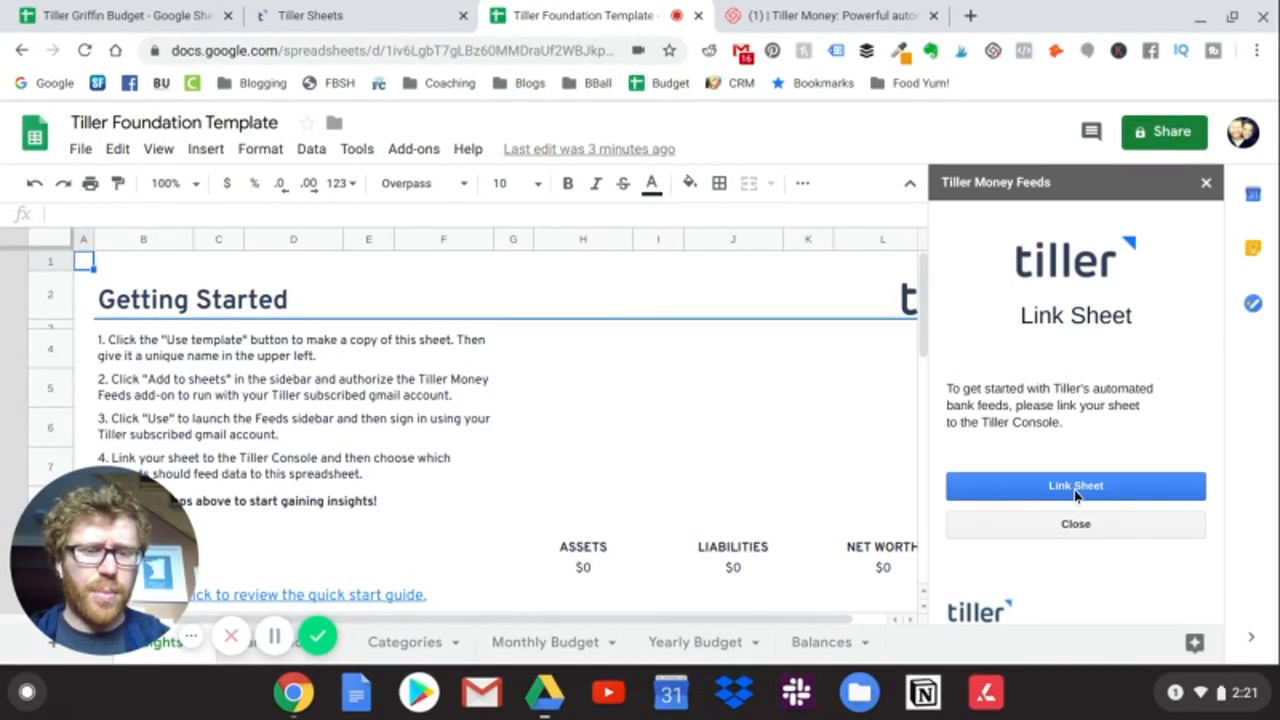
left_click(1075, 485)
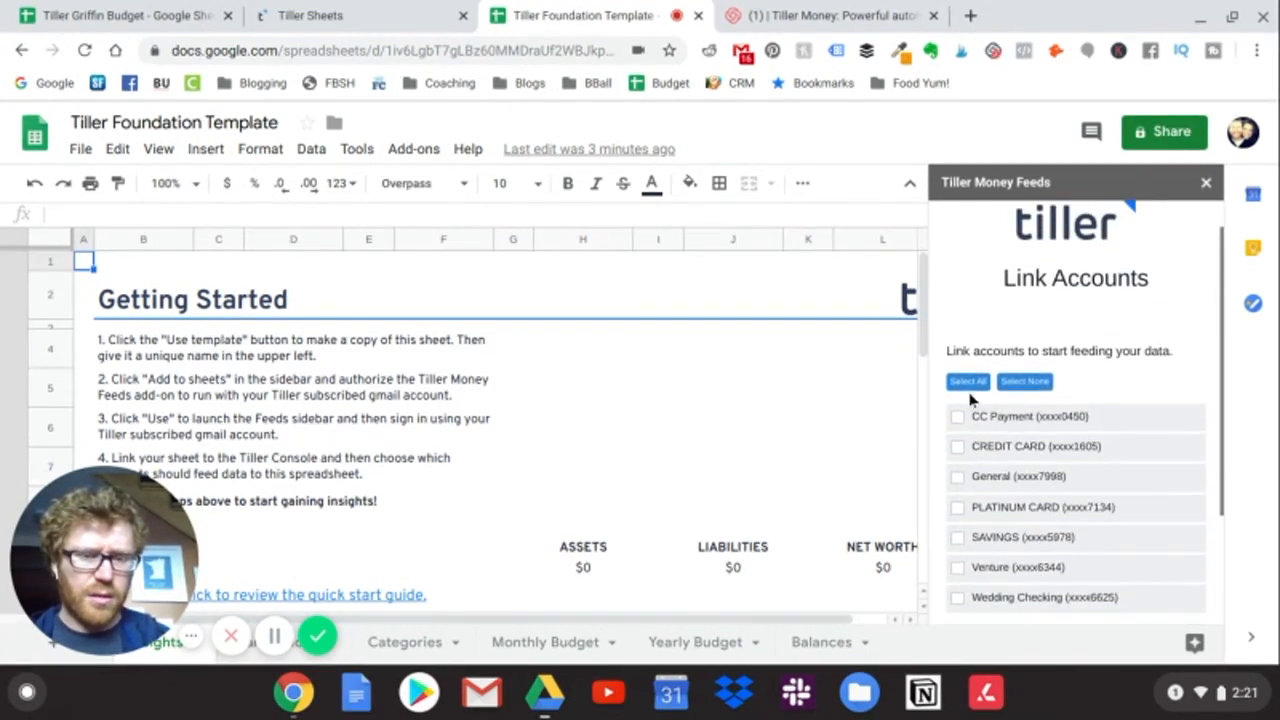
left_click(966, 381)
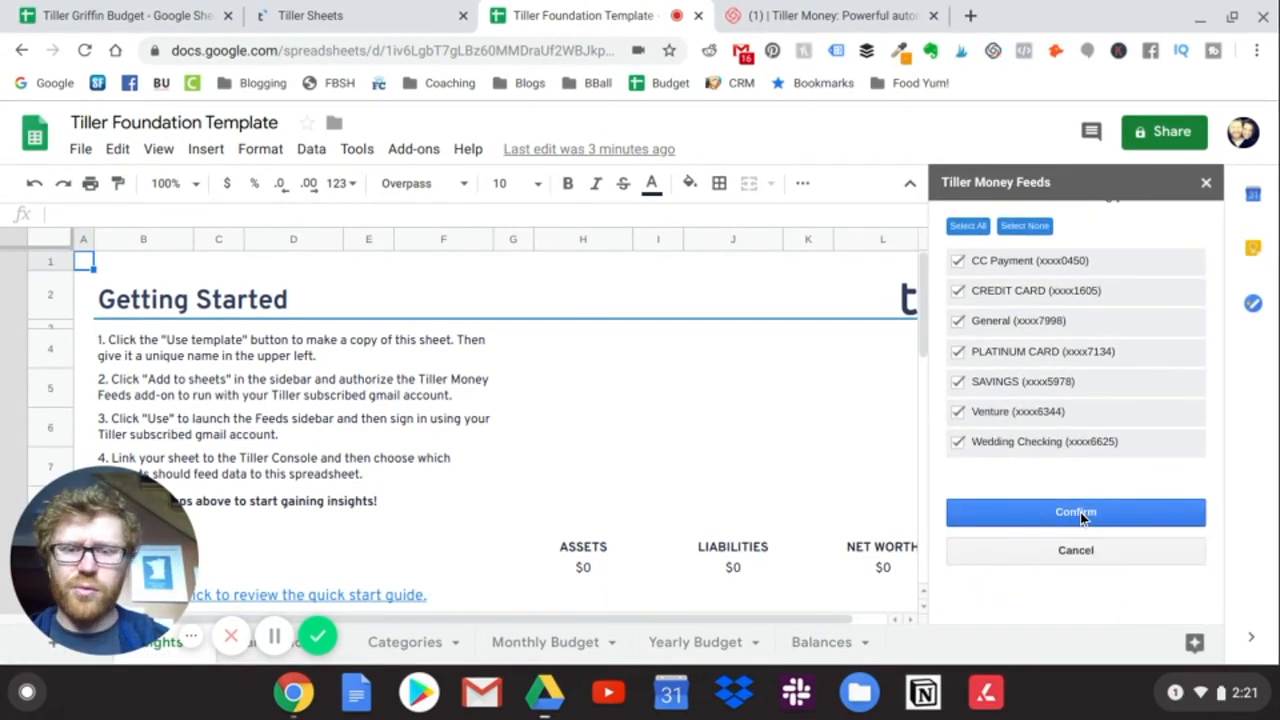
left_click(1075, 511)
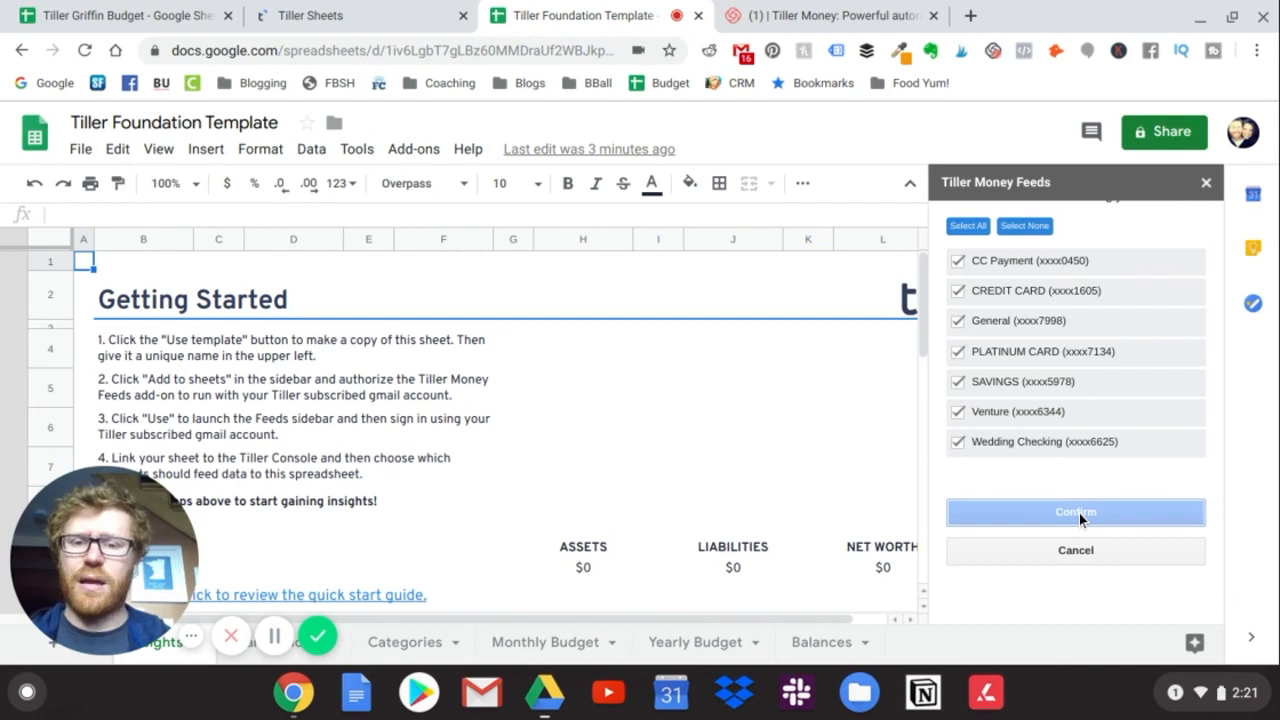
Run the feed update to load 960 new transactions and 647 new balances
left_click(1075, 512)
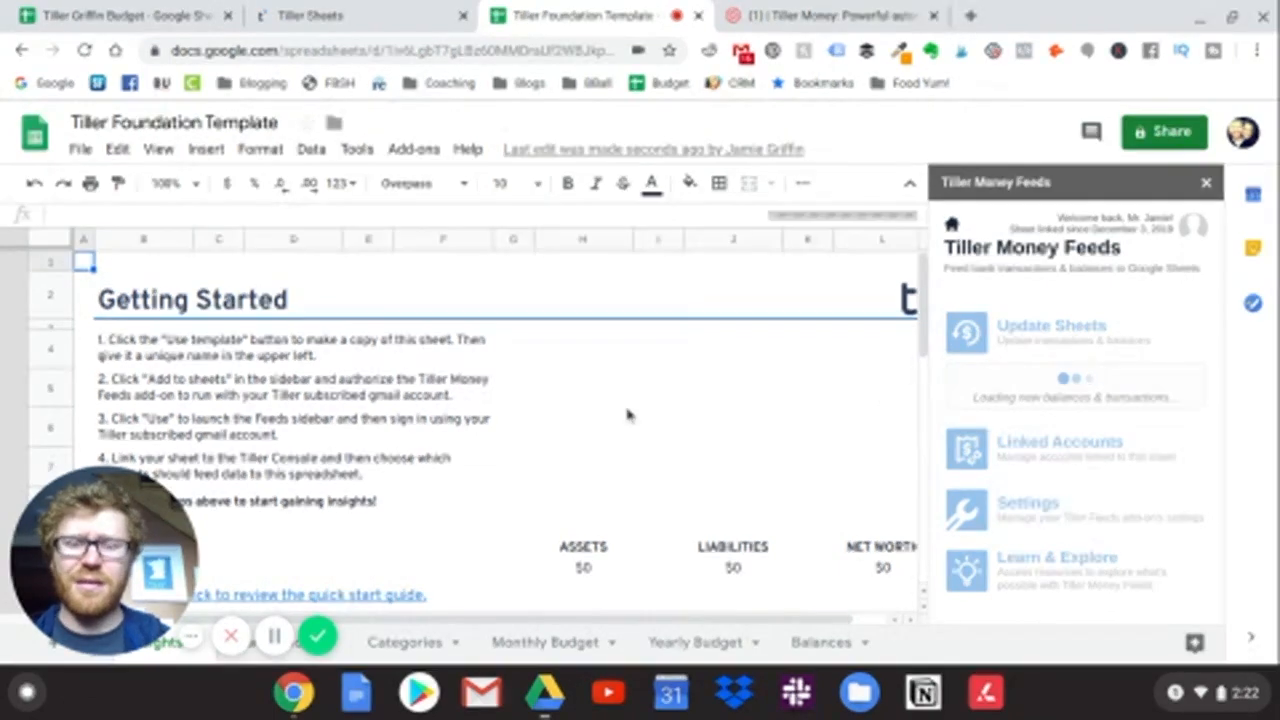
left_click(273, 636)
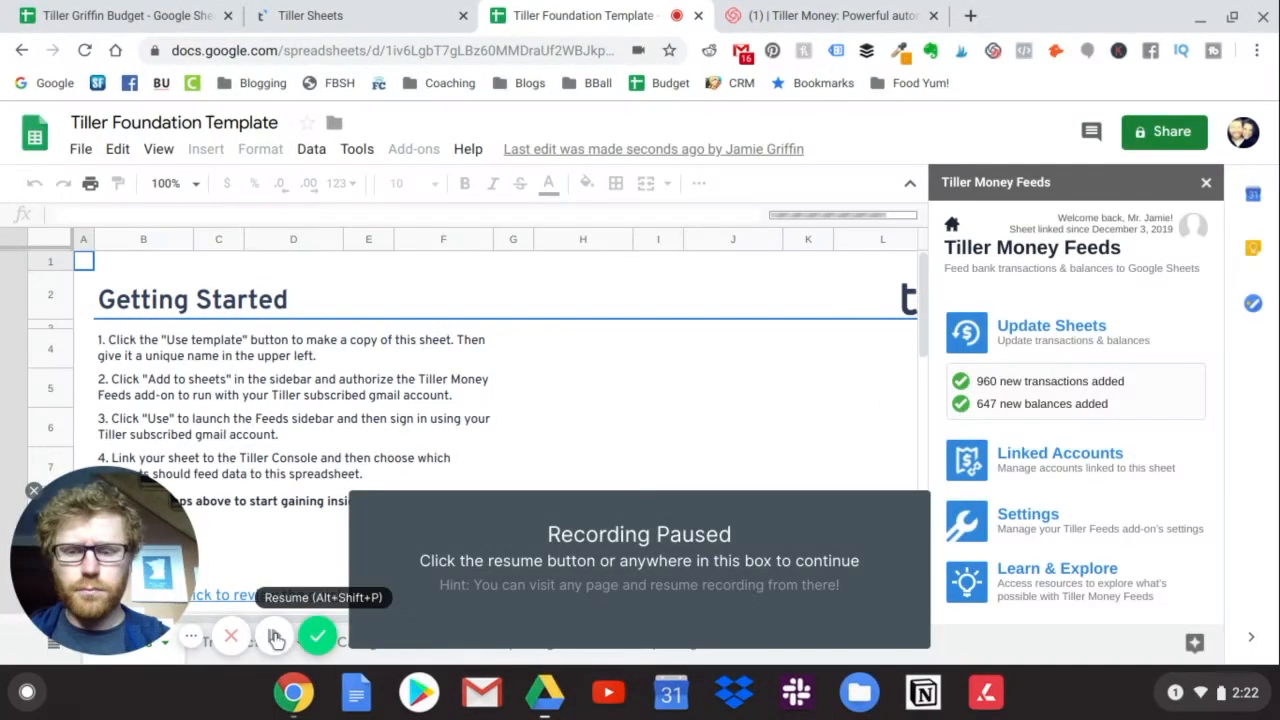
left_click(275, 636)
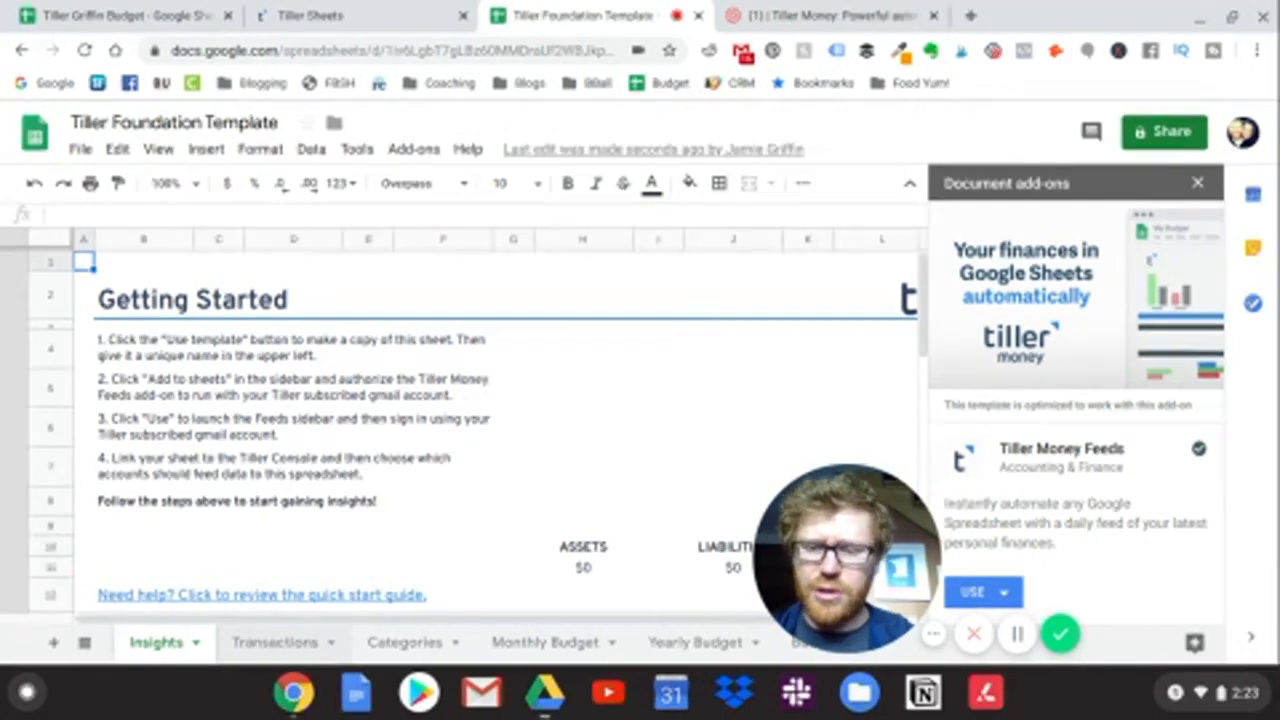
Open the Transactions sheet and scroll through the imported rows back to July 2019
left_click(274, 642)
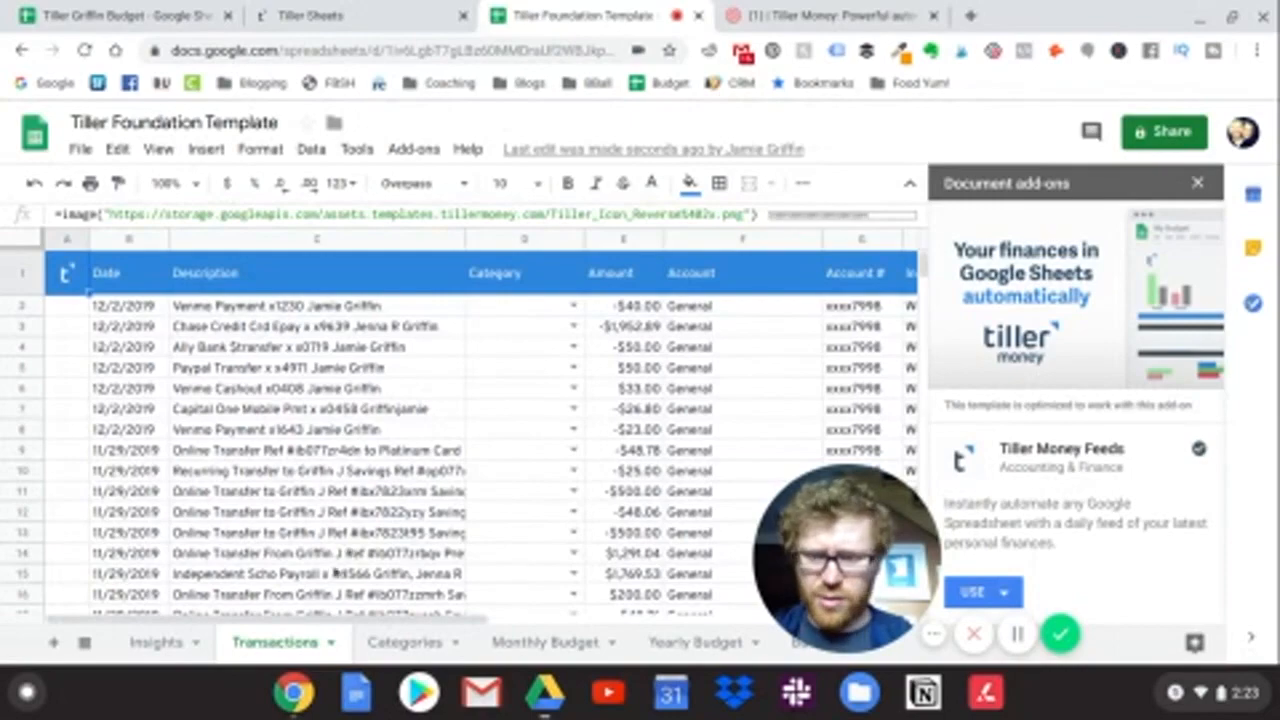
scroll("down", 3)
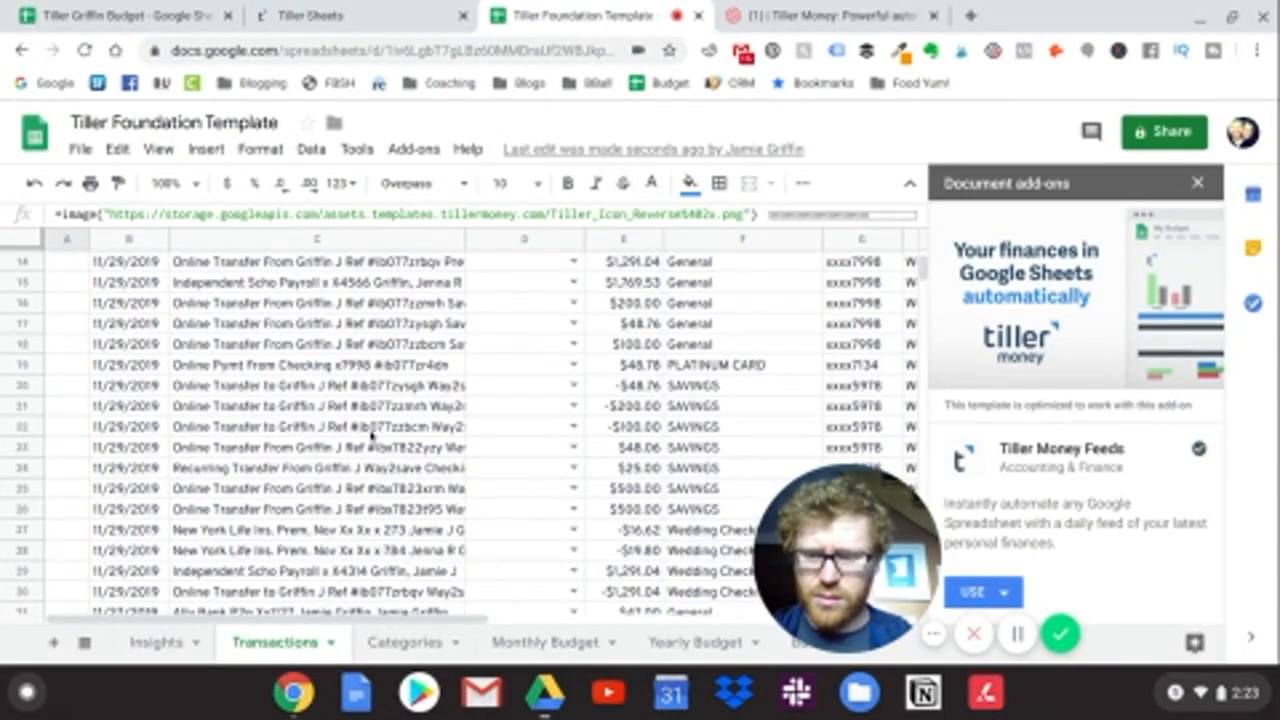
scroll("down", 3)
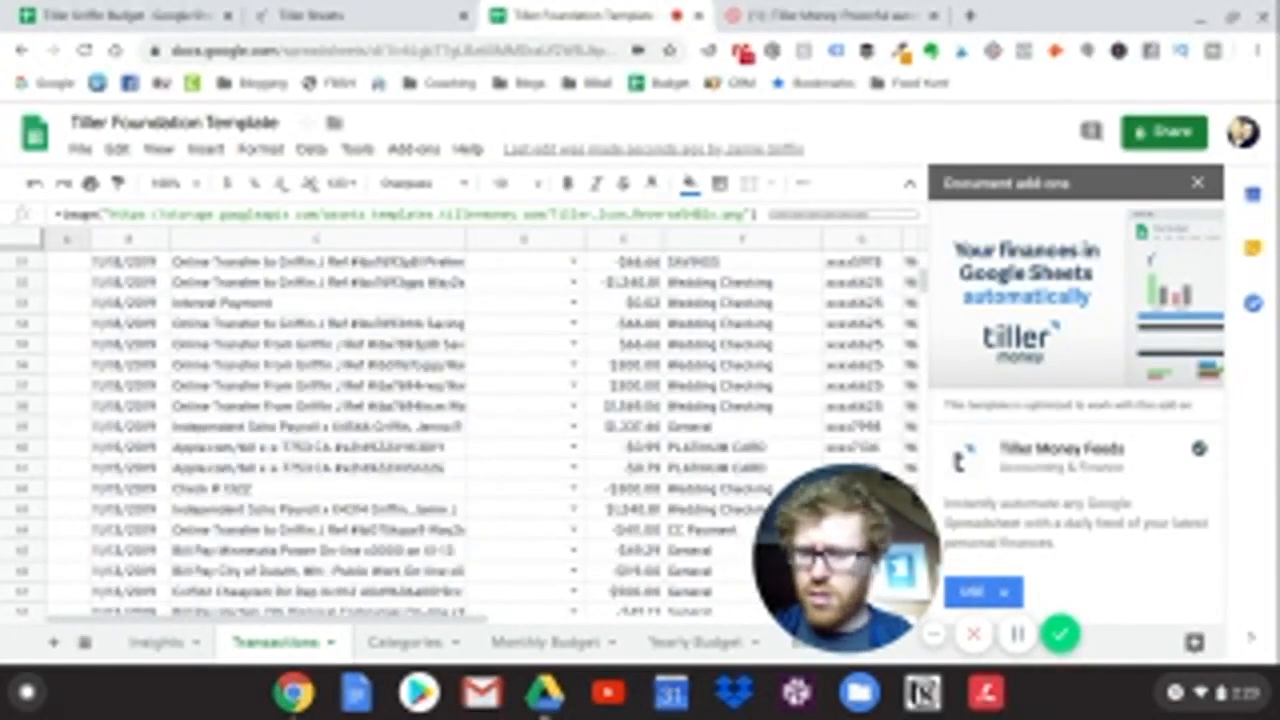
scroll("down", 3)
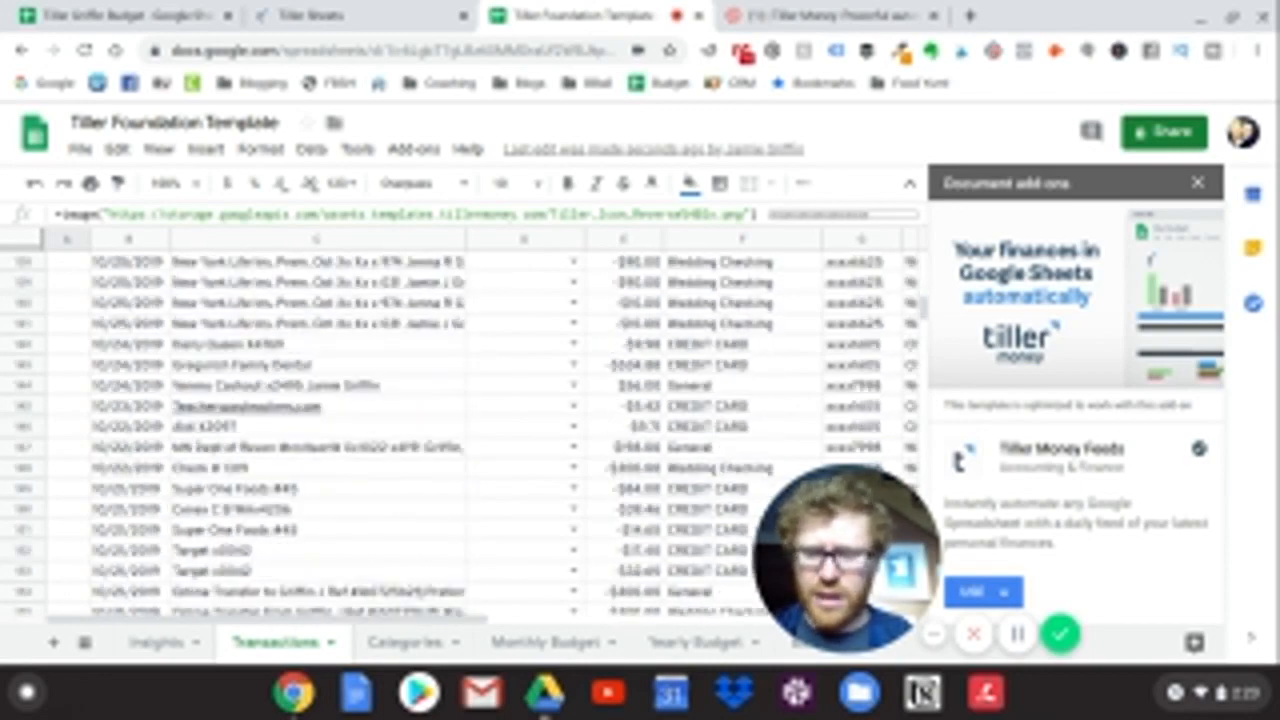
scroll("down", 3)
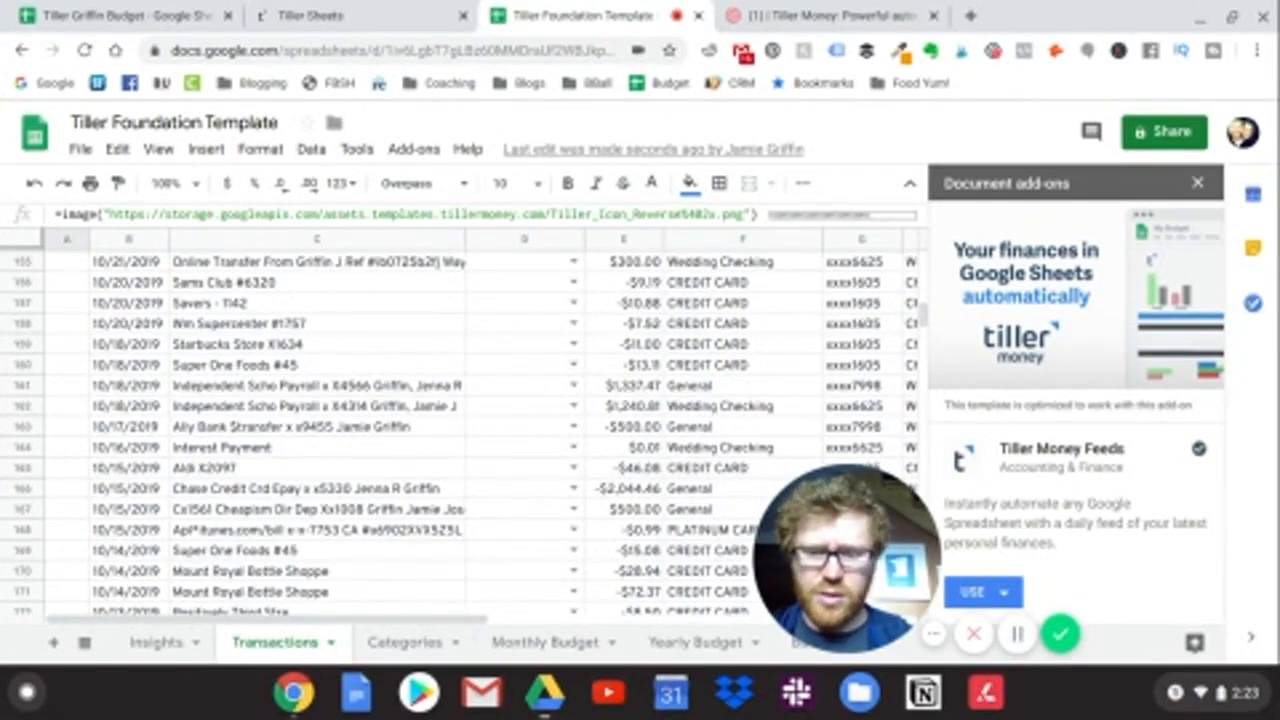
scroll("down", 3)
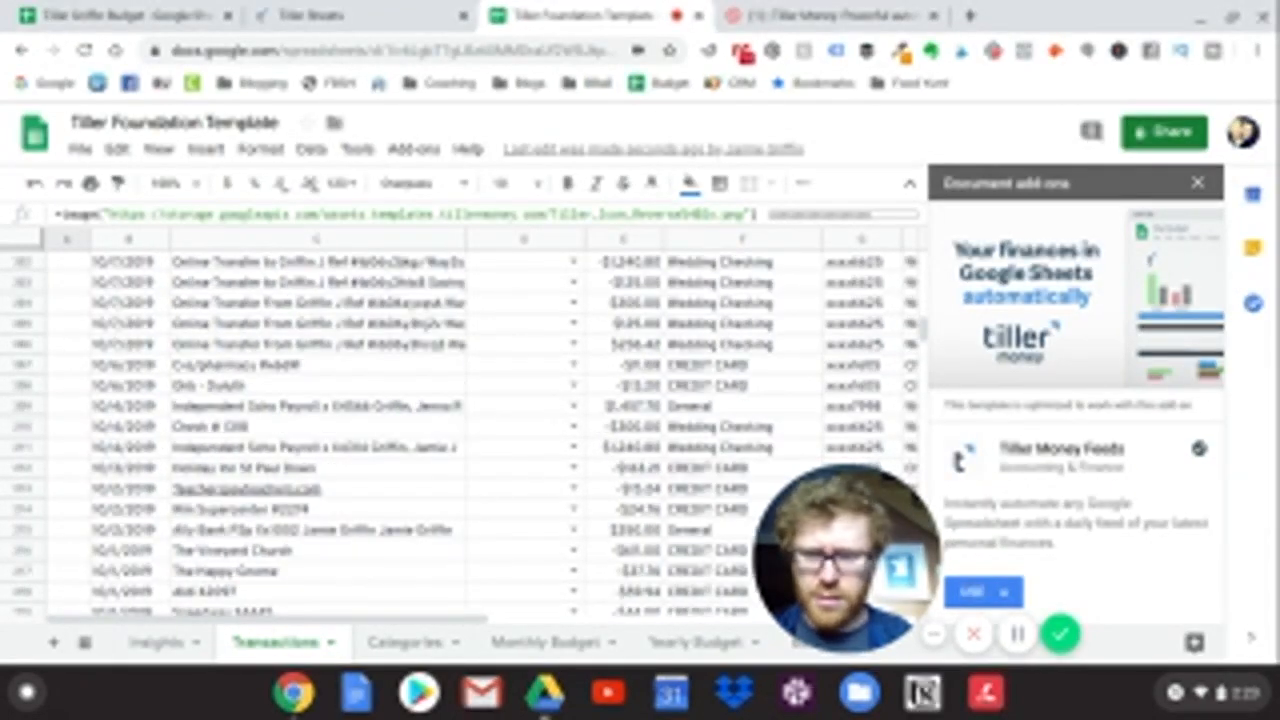
scroll("down", 3)
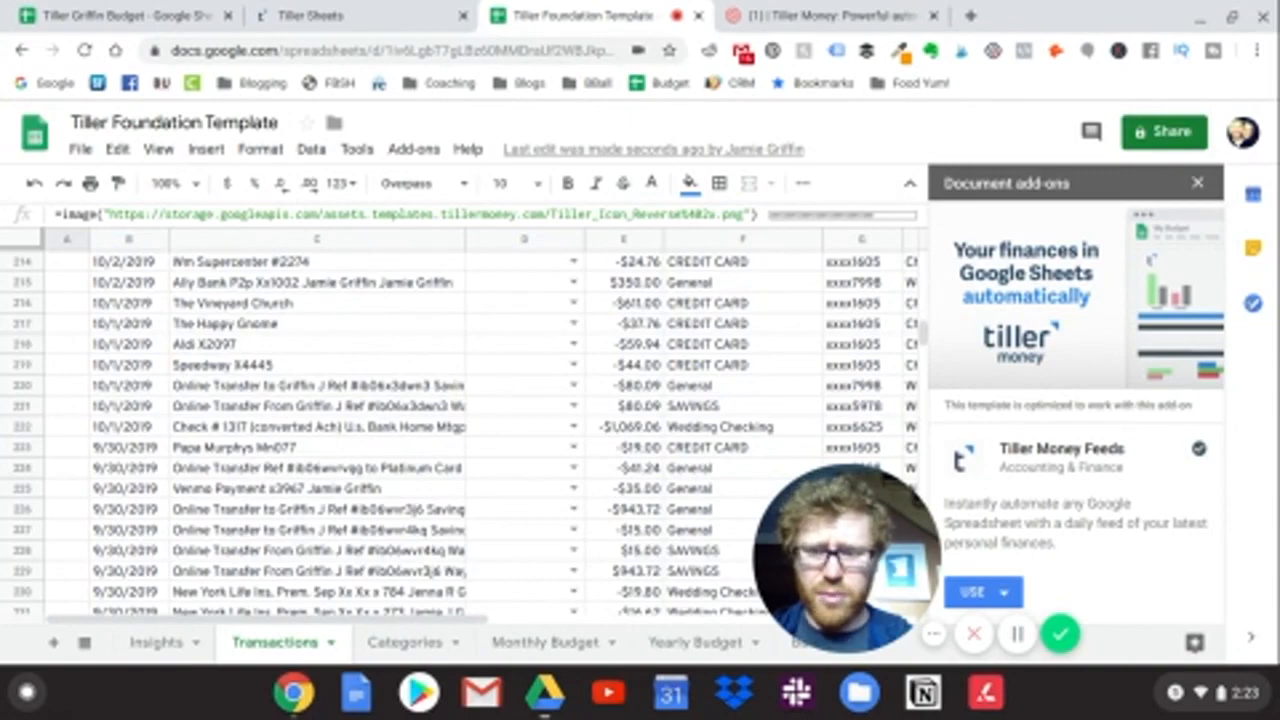
scroll("down", 3)
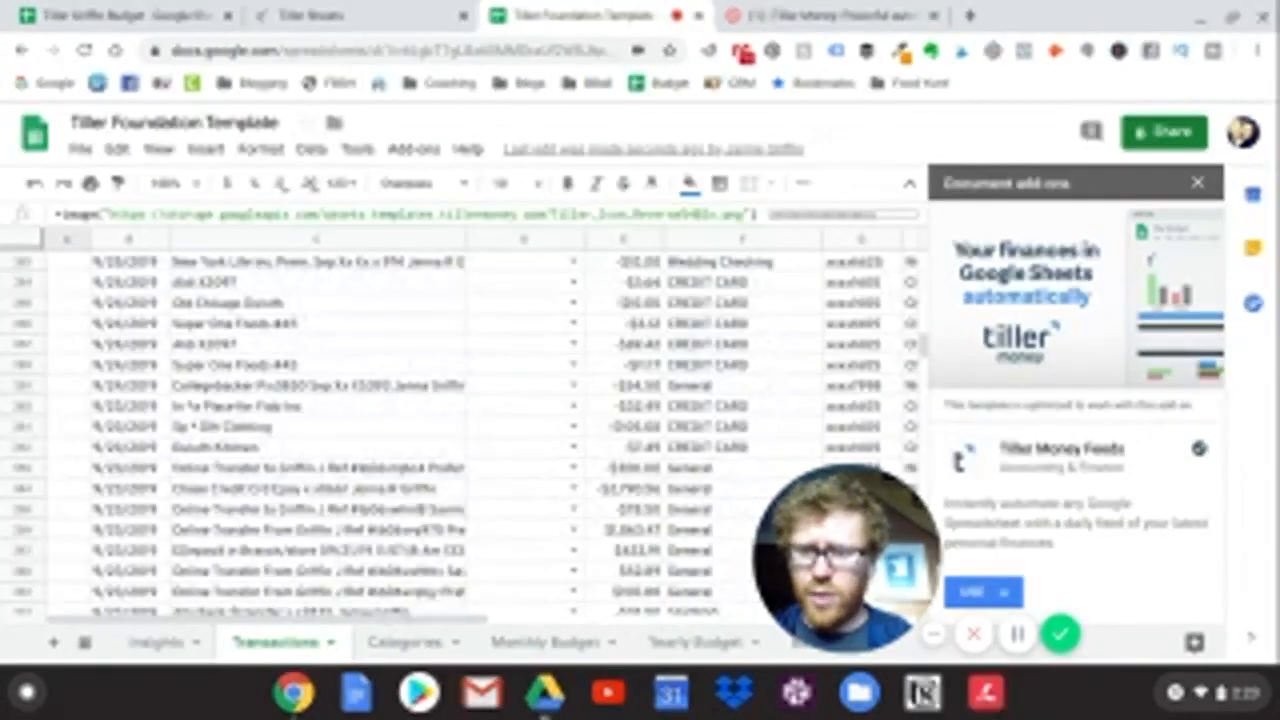
scroll("down", 3)
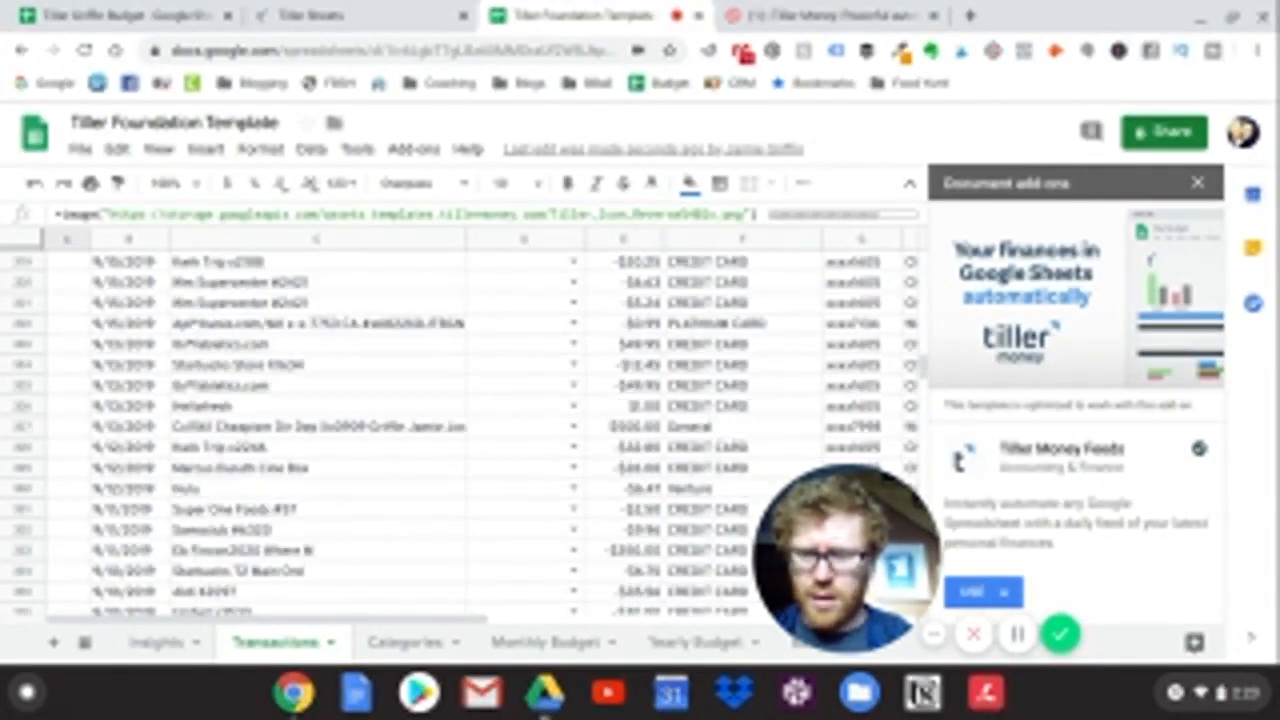
scroll("down", 3)
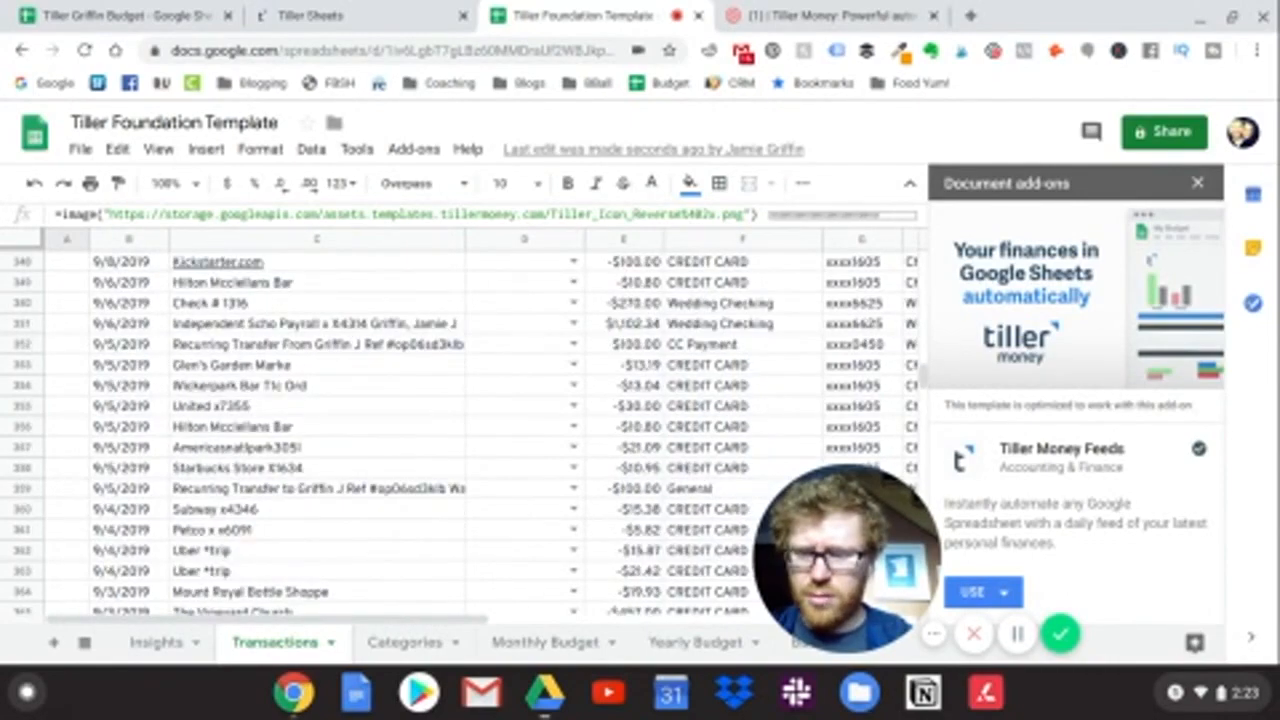
scroll("down", 3)
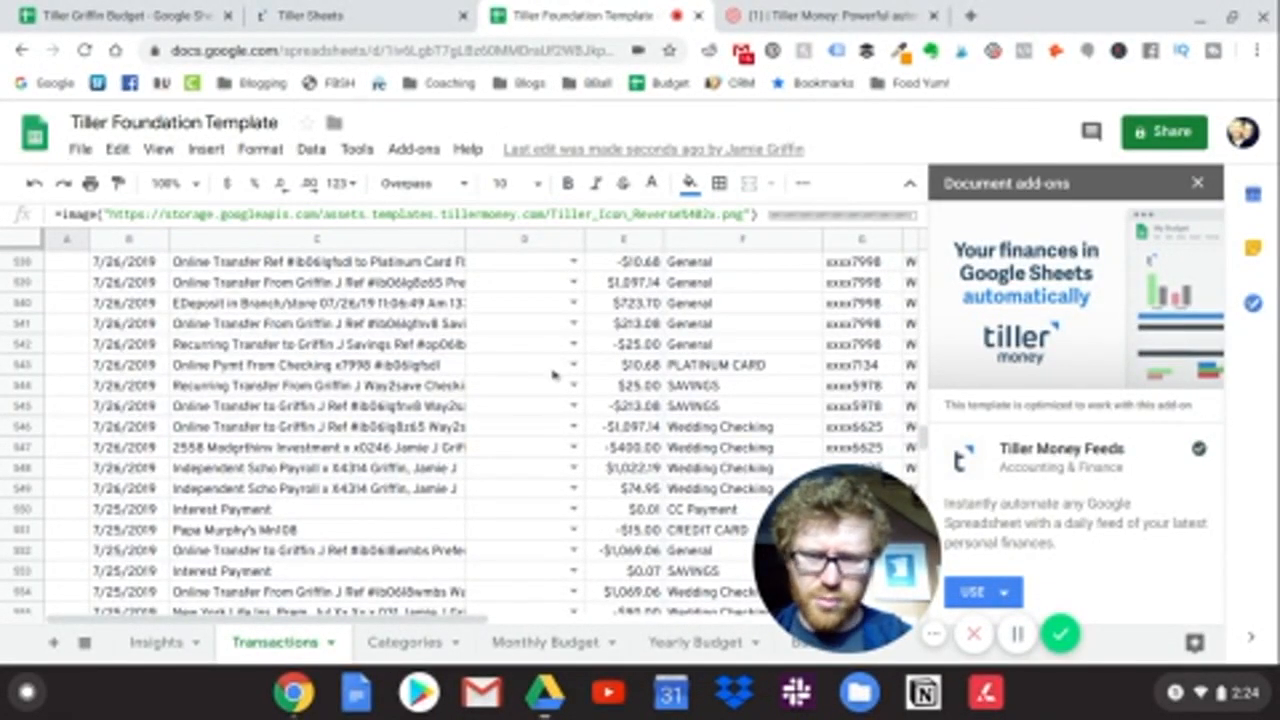
scroll("down", 3)
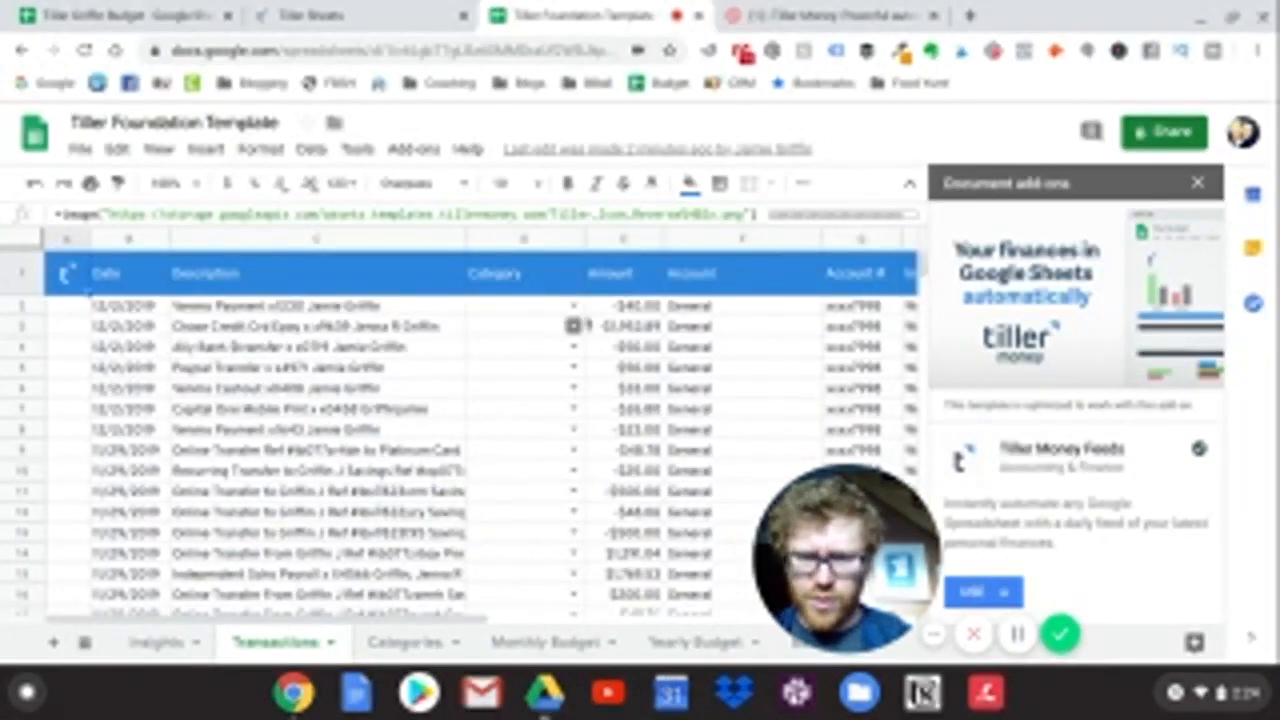
Set the newest 12/2/2019 transaction's category to Groceries, then go to the Categories sheet
left_click(524, 305)
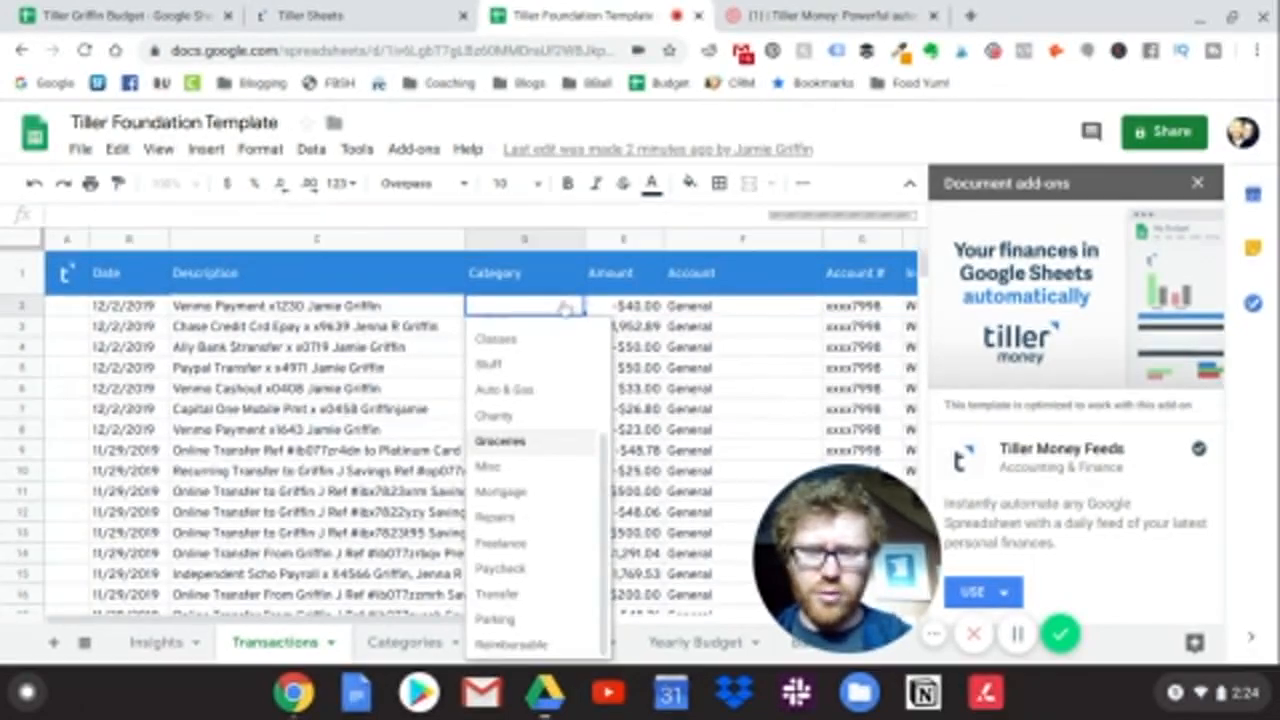
left_click(500, 441)
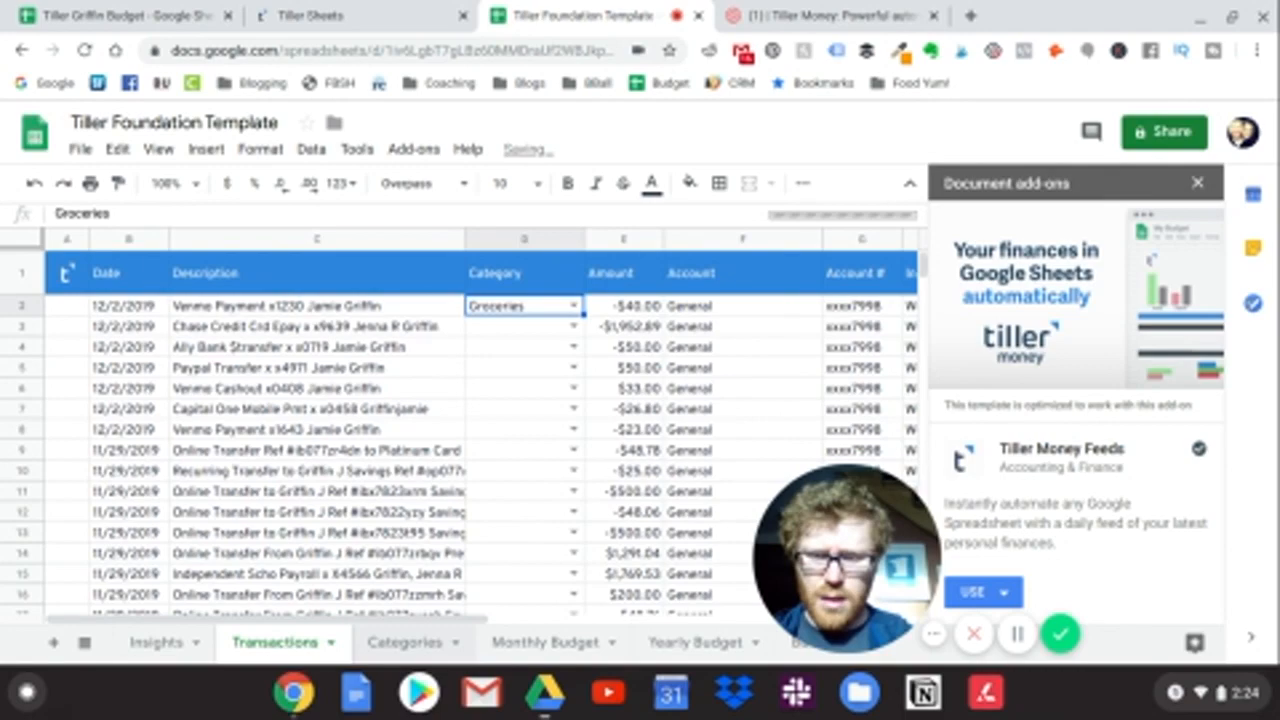
left_click(404, 641)
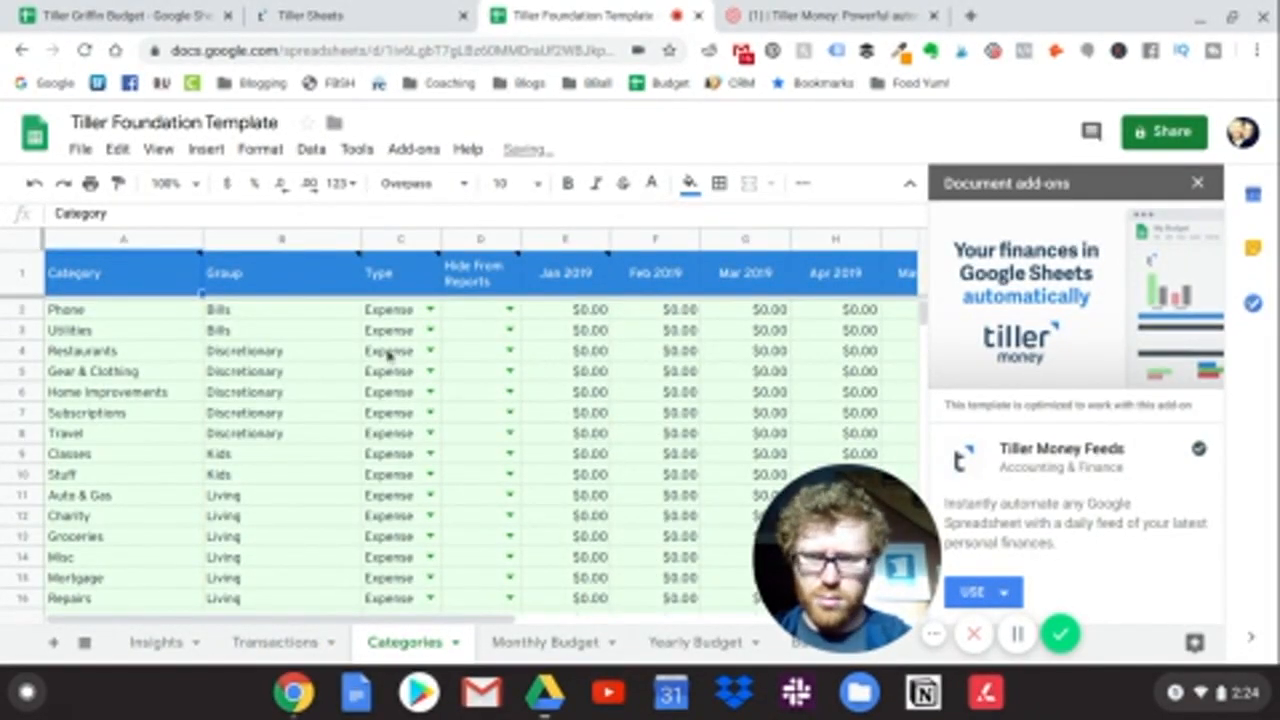
left_click(1017, 633)
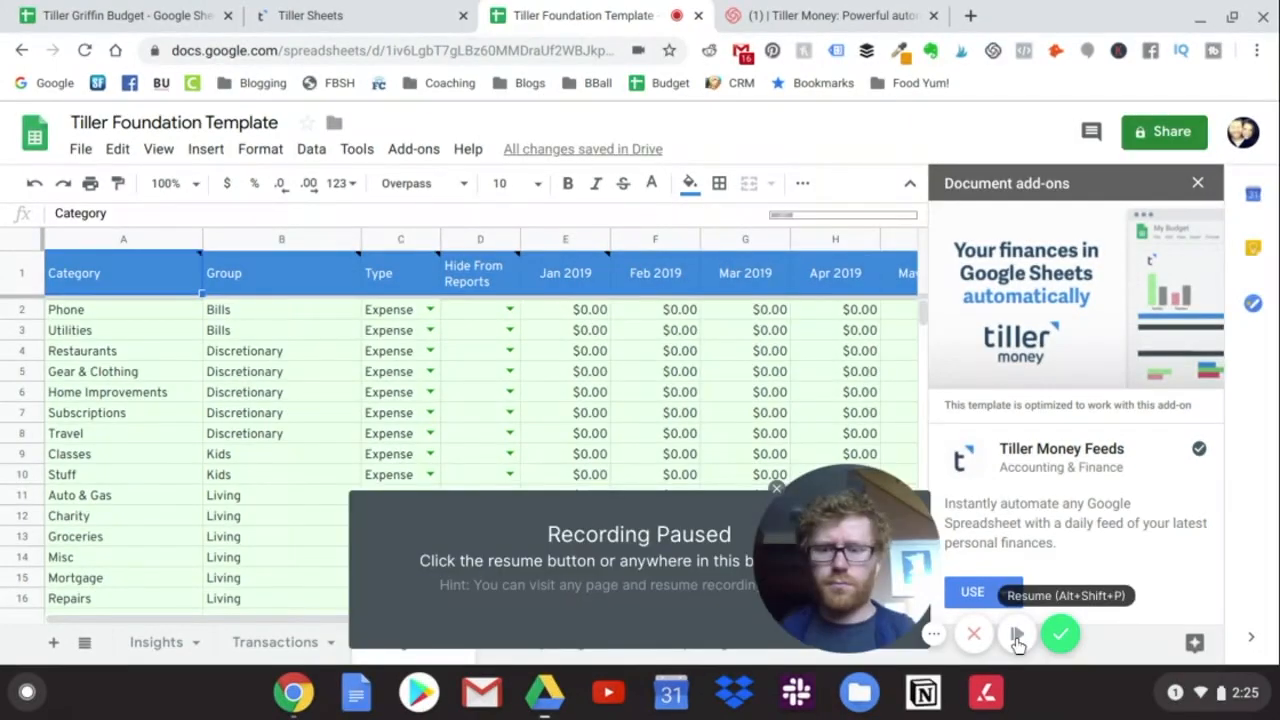
left_click(1016, 633)
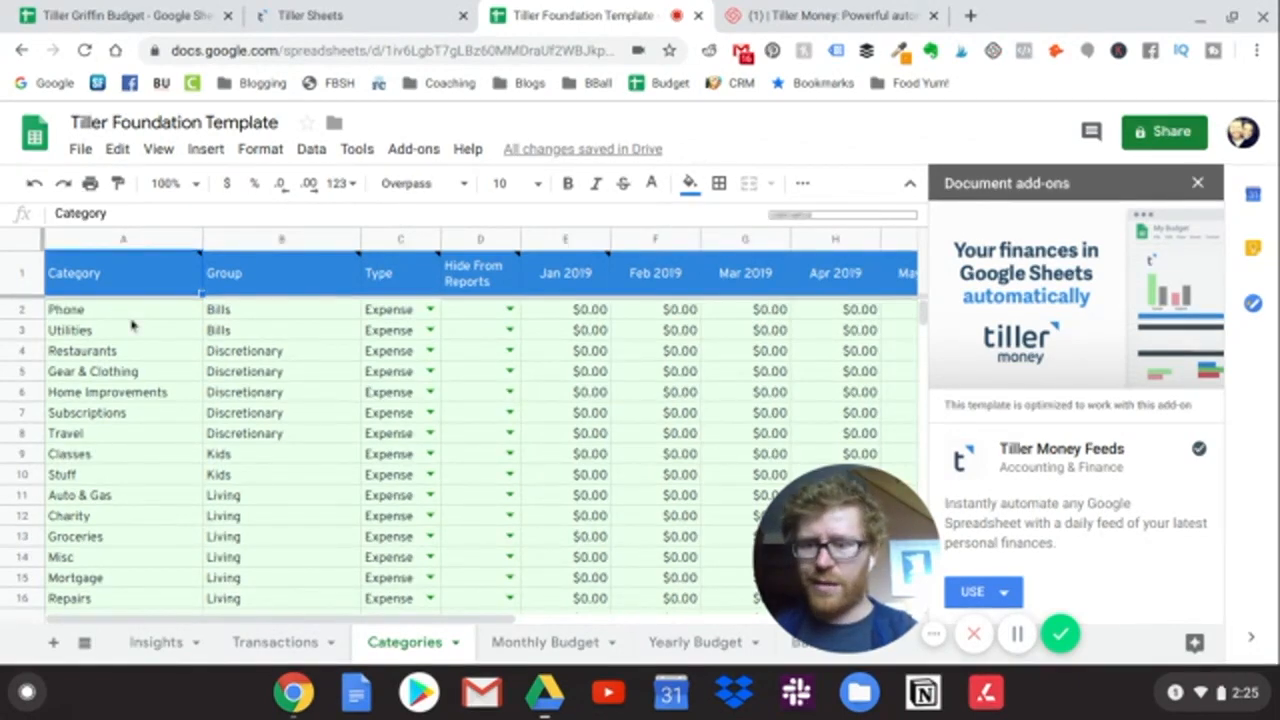
left_click(70, 330)
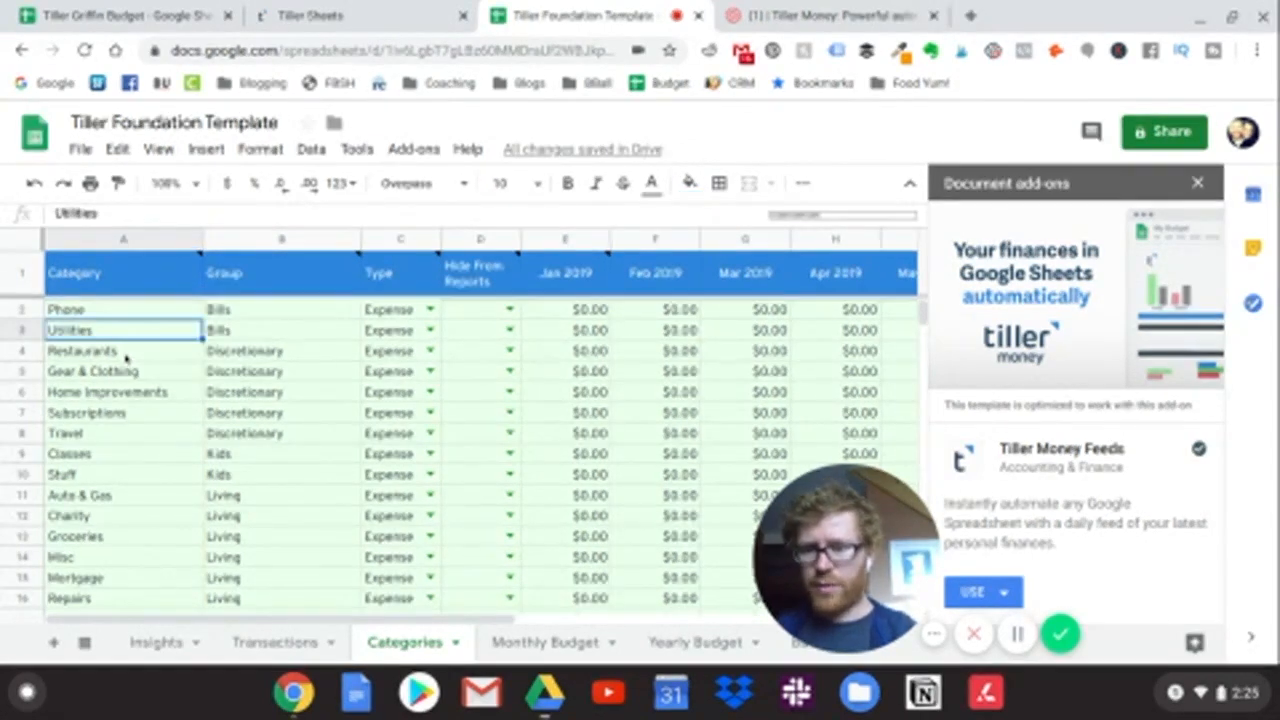
left_click(91, 371)
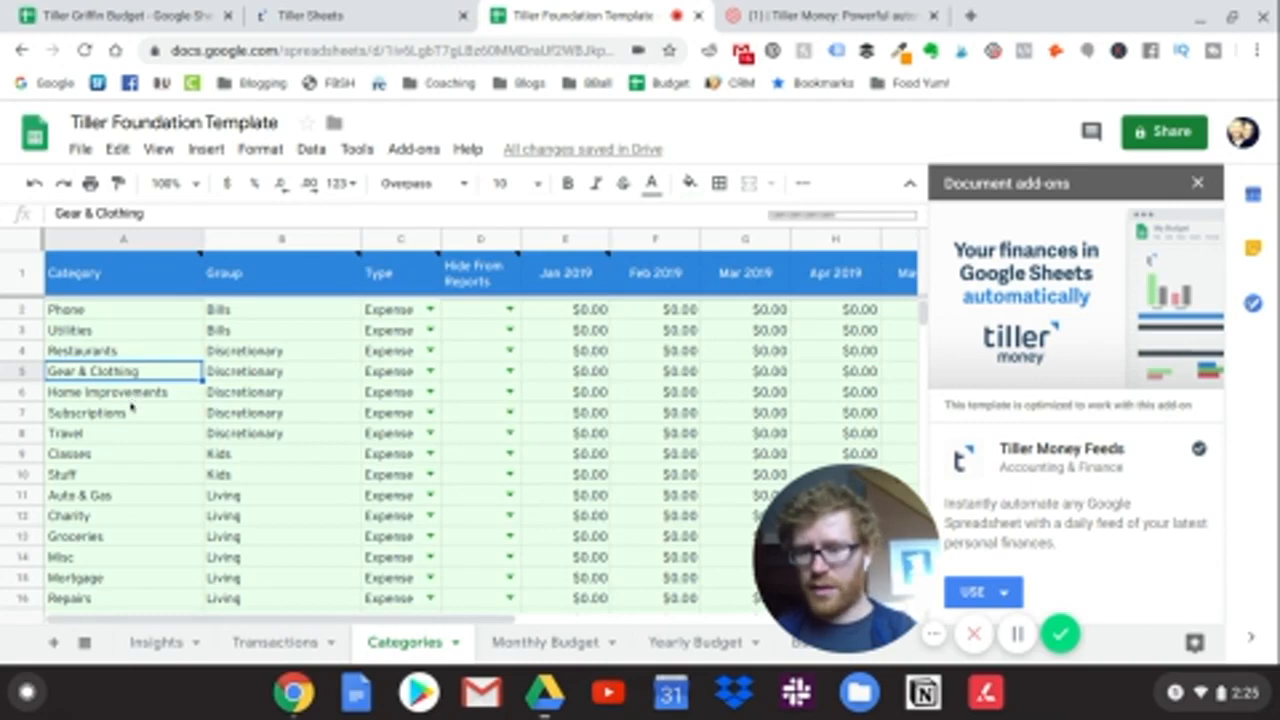
left_click(90, 412)
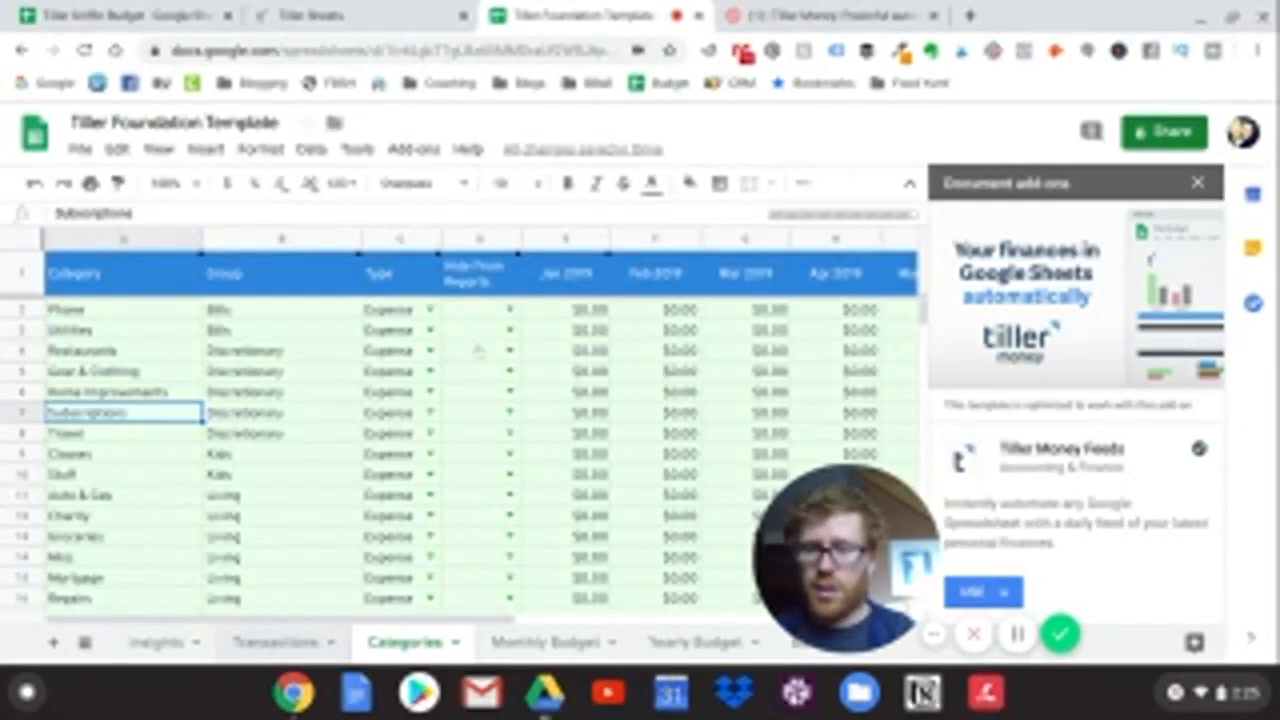
left_click(278, 641)
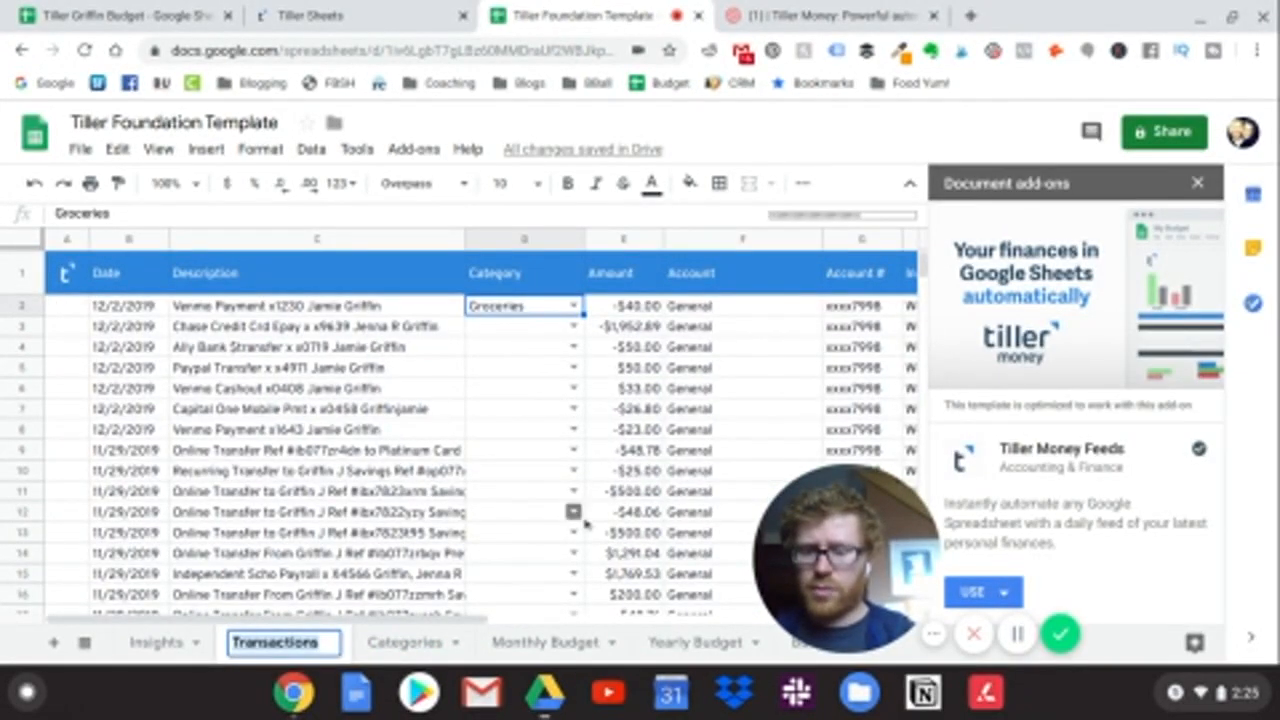
Scroll down the Transactions list, then return to the Categories sheet
scroll("down", 3)
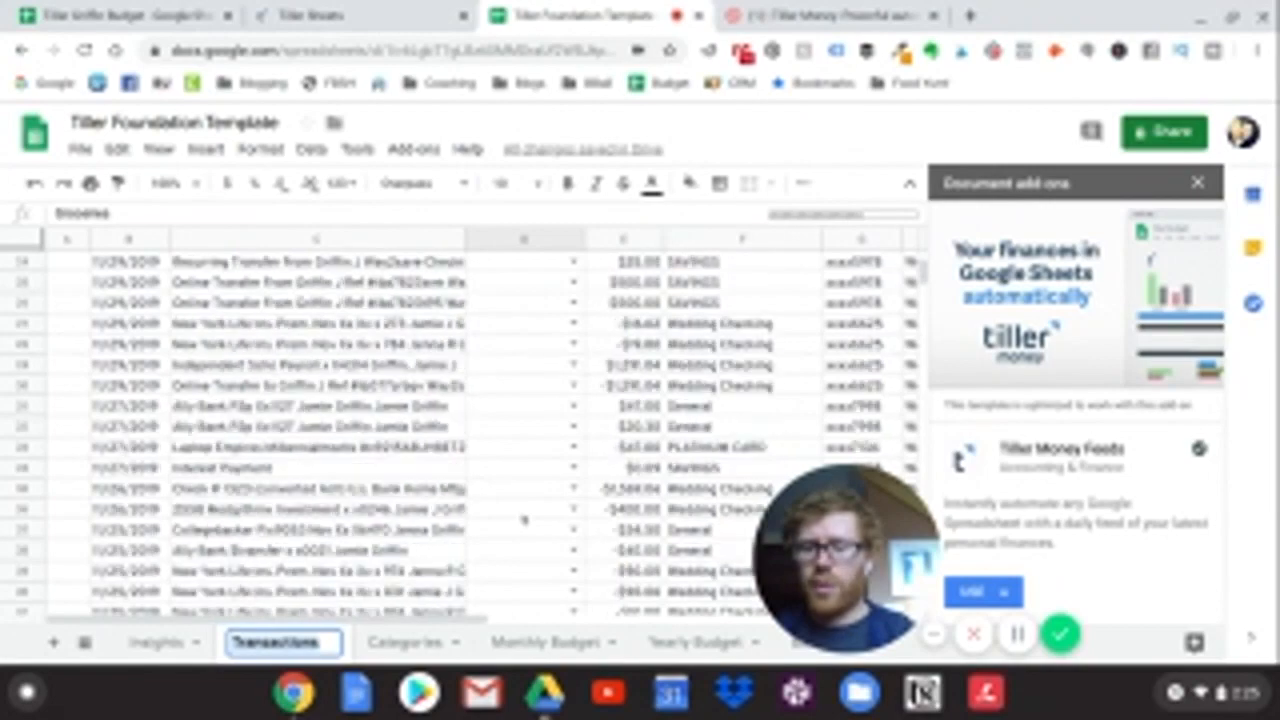
scroll("down", 3)
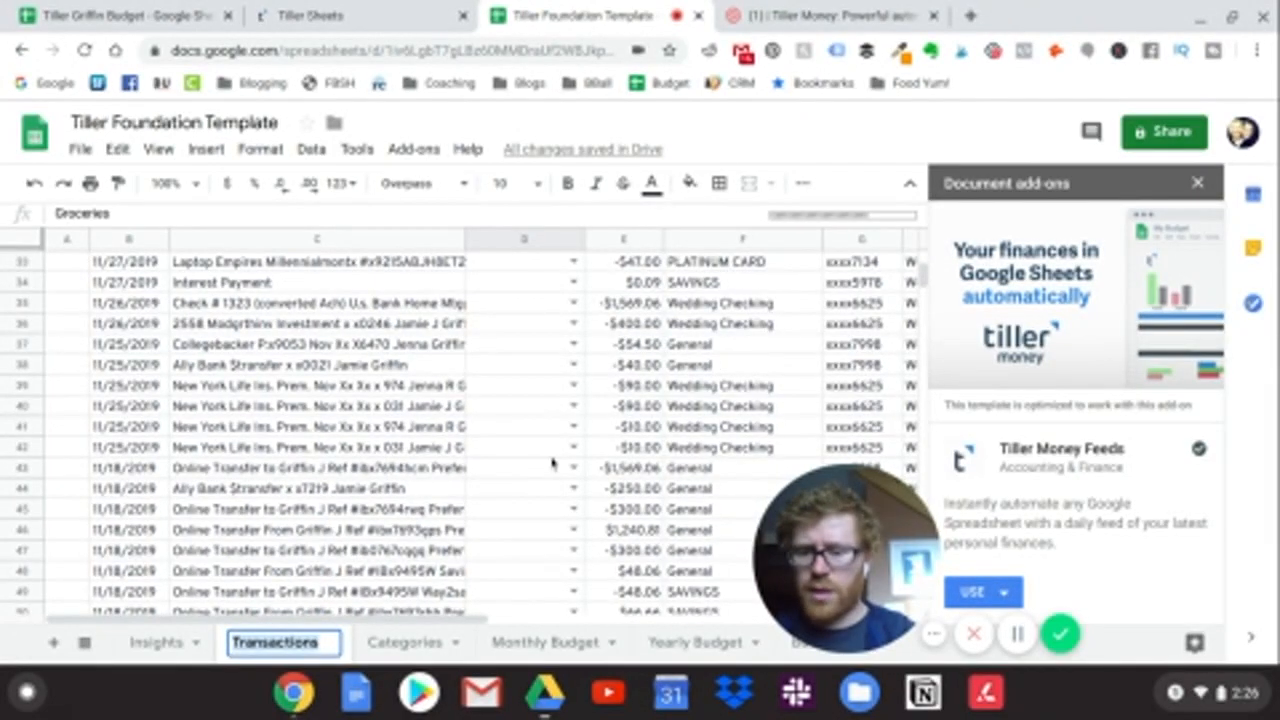
scroll("down", 3)
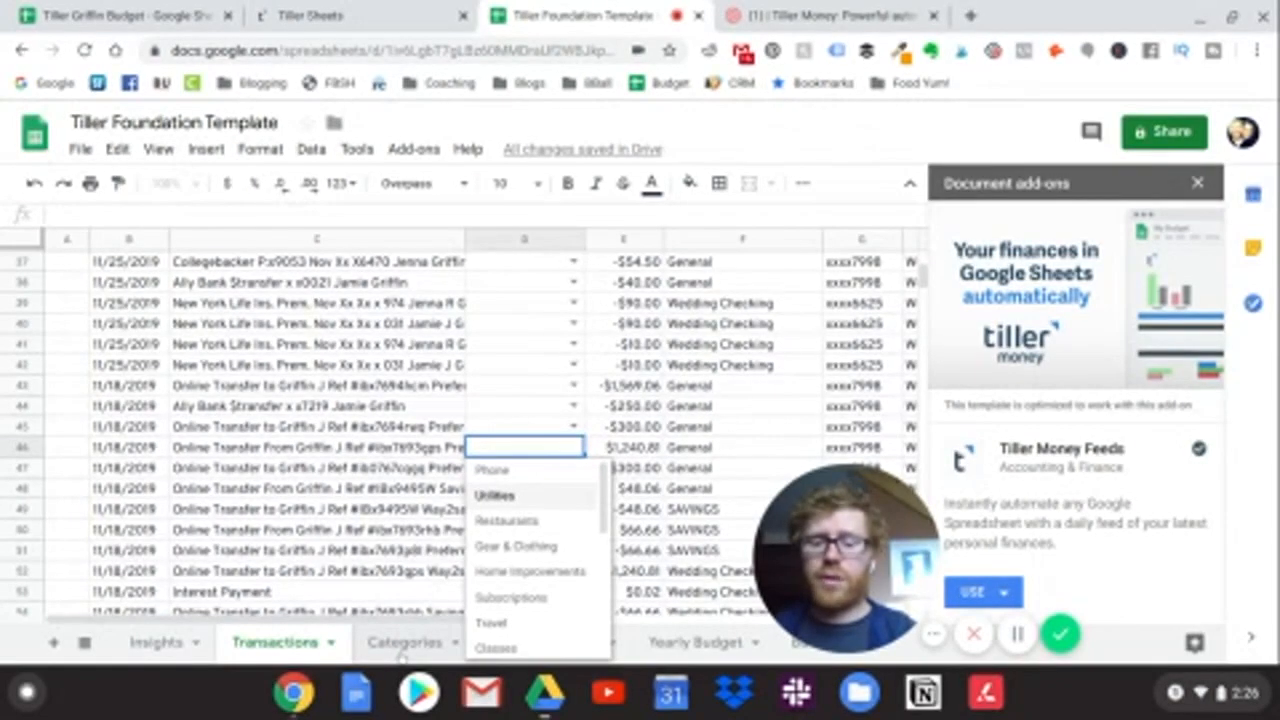
left_click(405, 642)
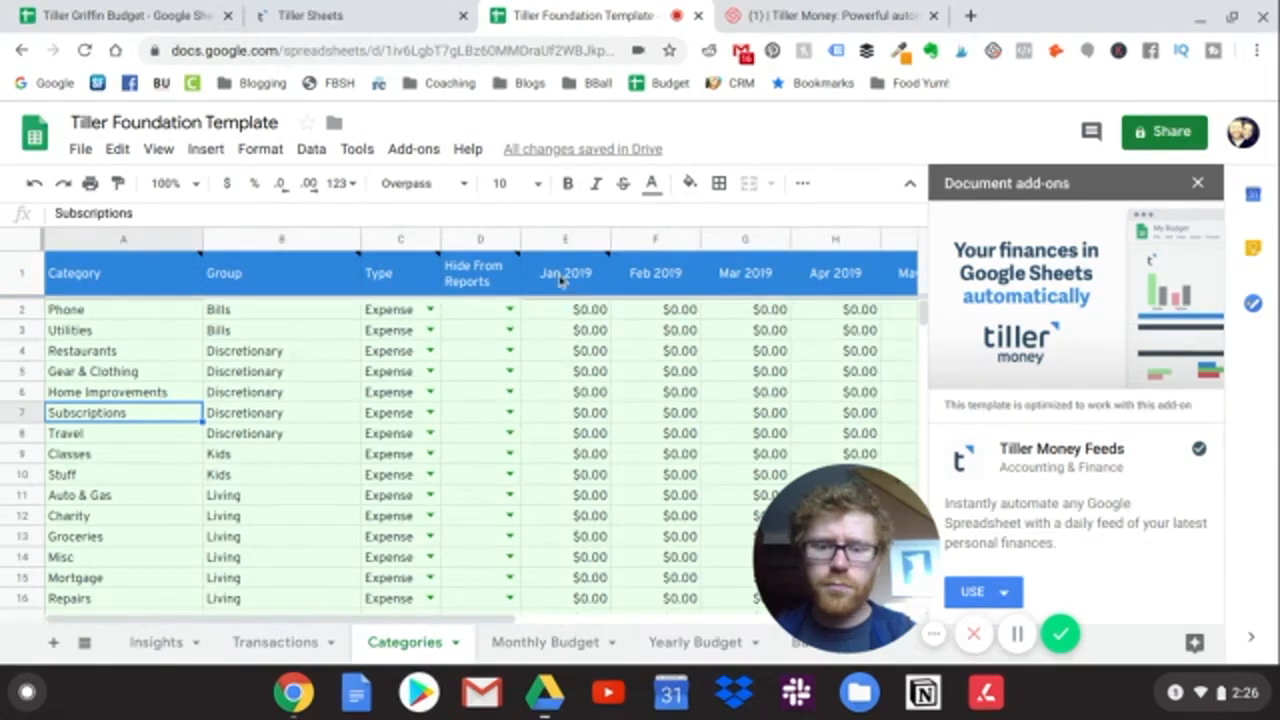
mouse_move(565, 273)
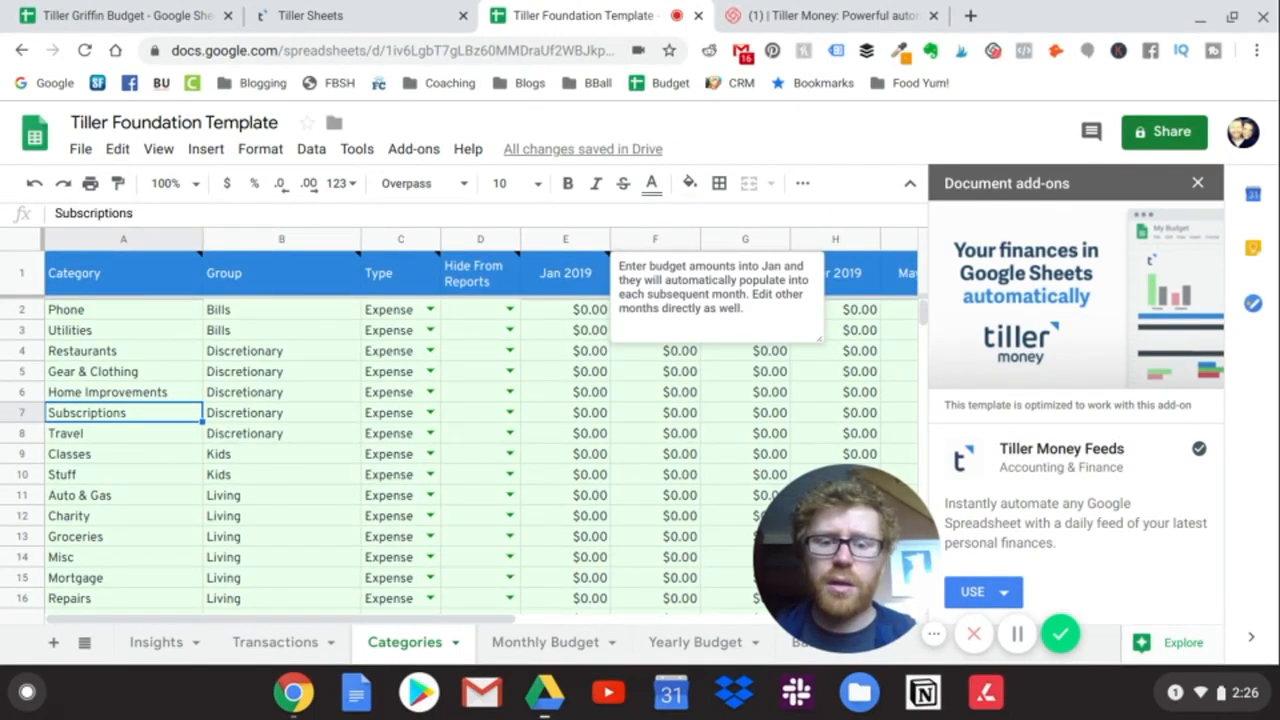
Enter a $111 January 2019 Phone budget and Utilities amounts, then view Monthly Budget
left_click(565, 309)
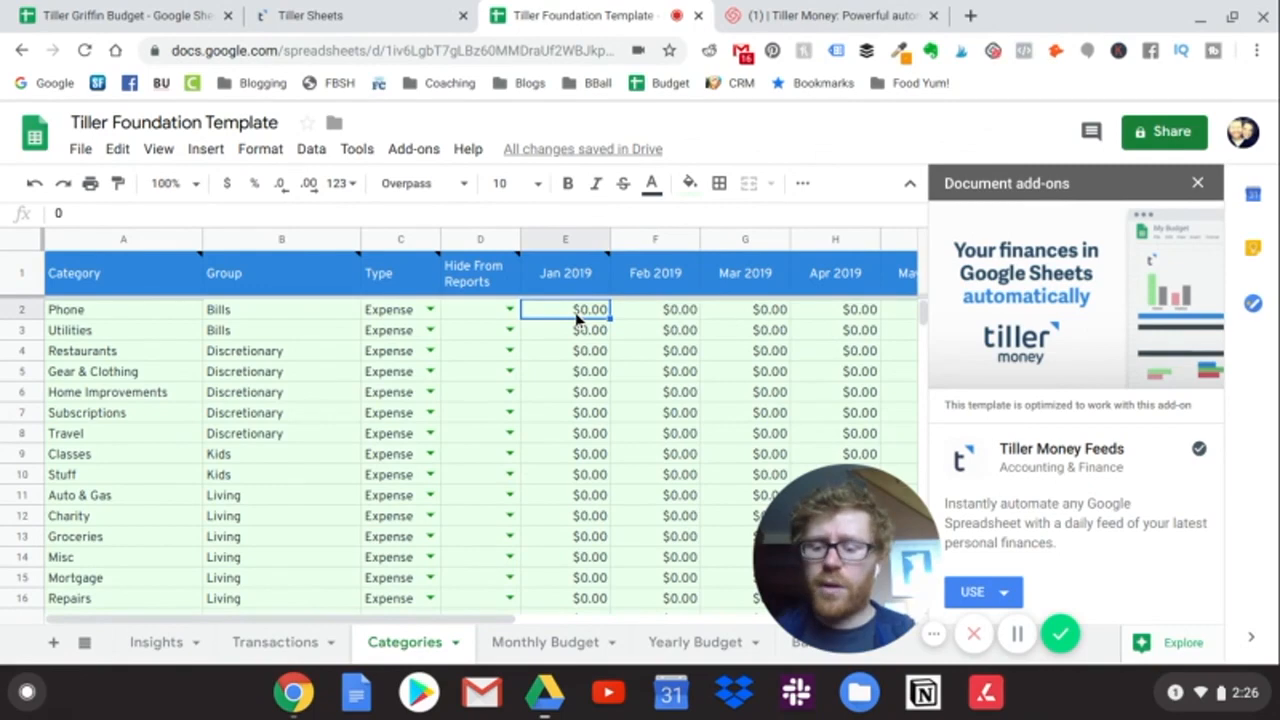
type("111")
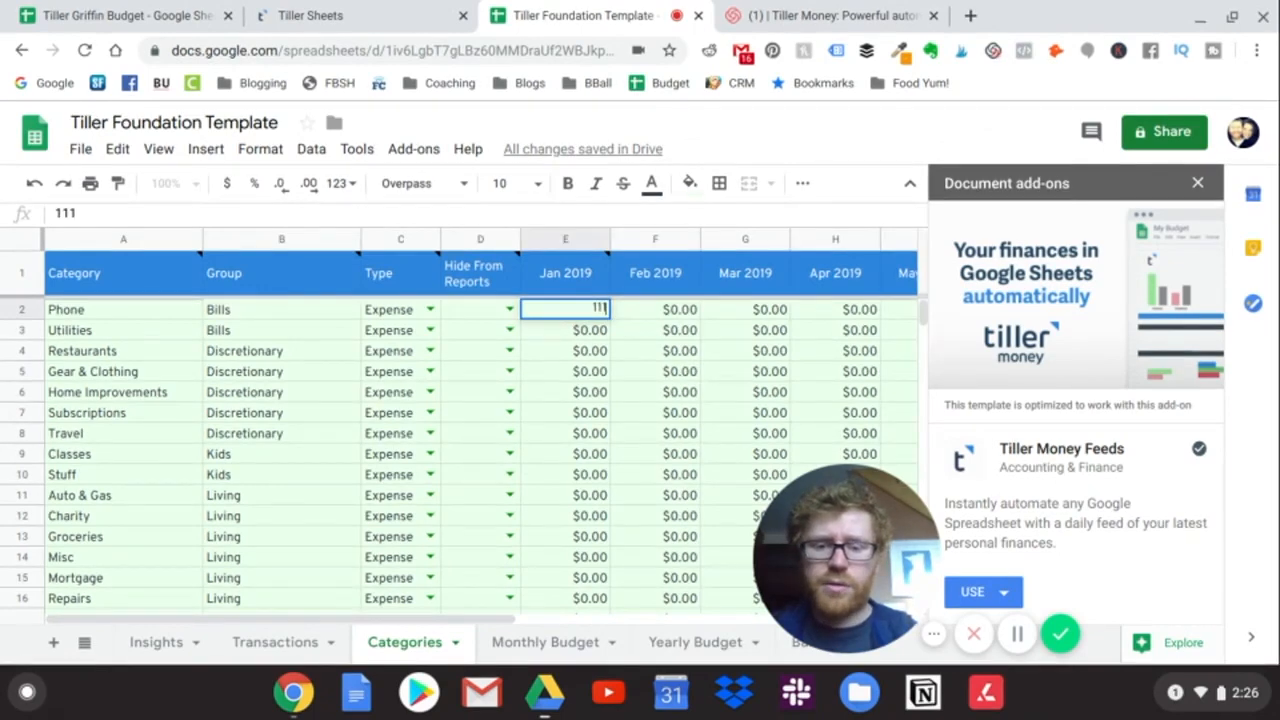
key("Enter")
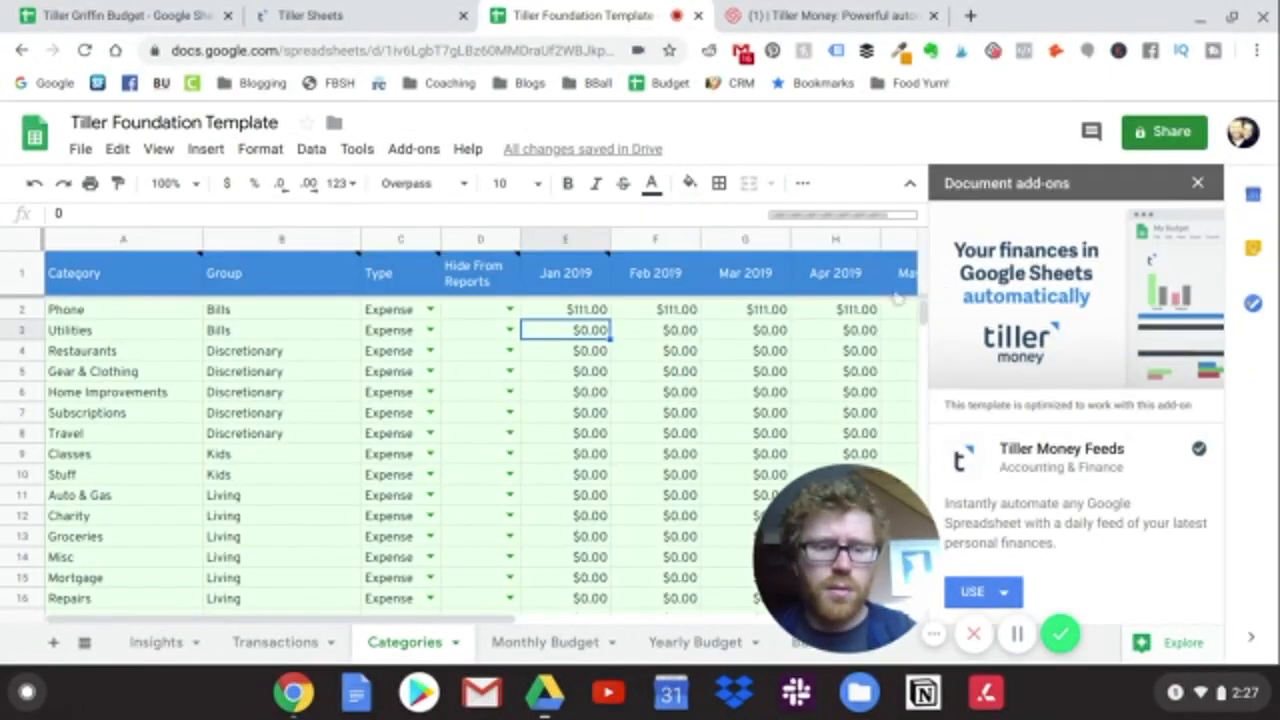
left_click(1197, 182)
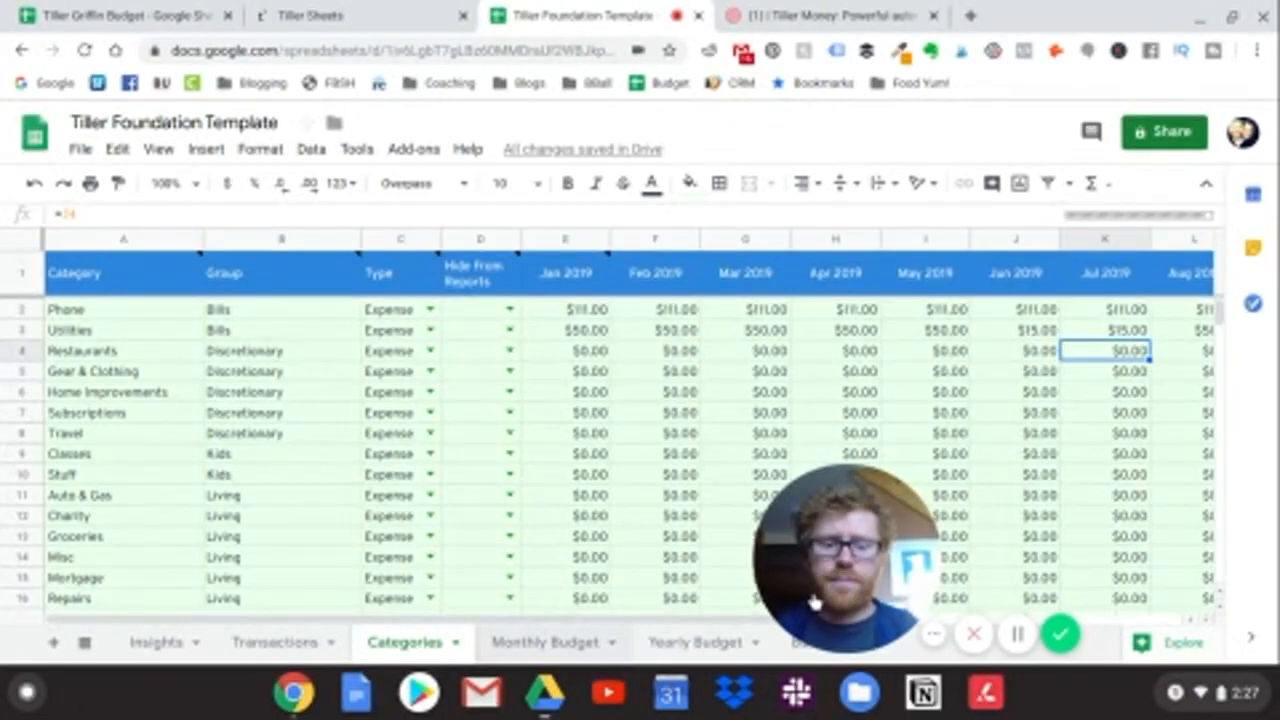
left_click(544, 642)
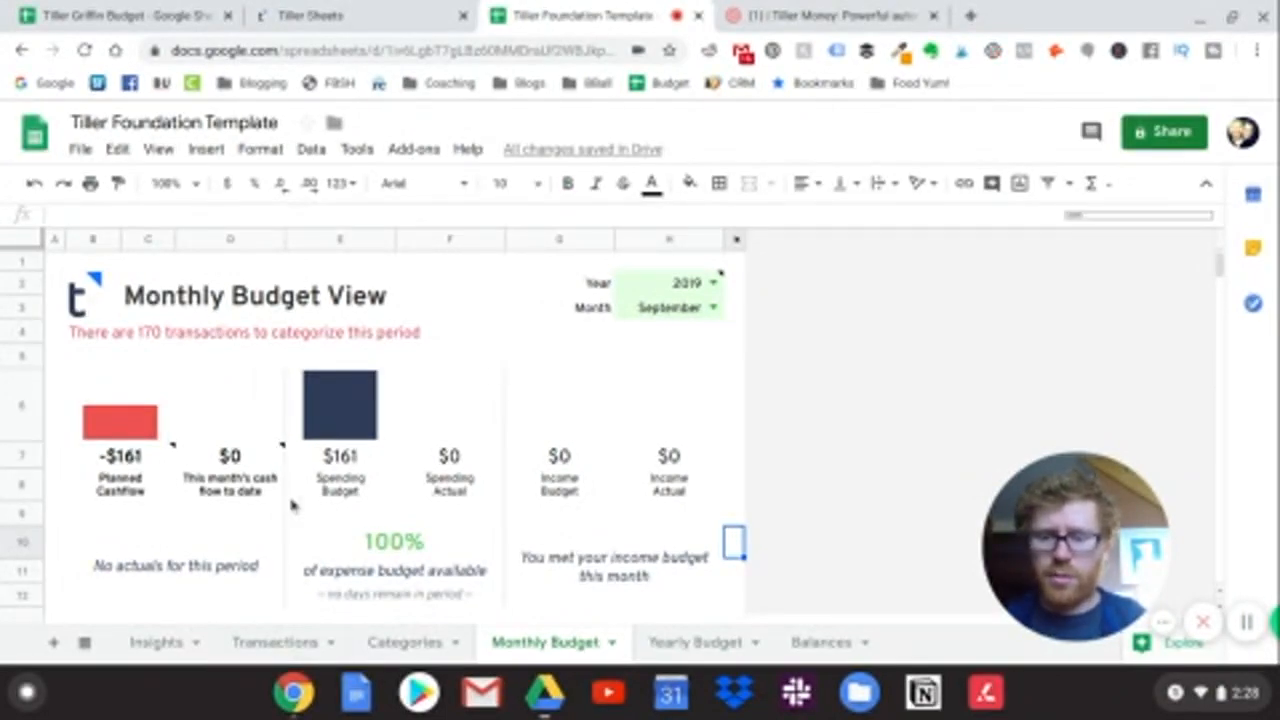
scroll("down", 3)
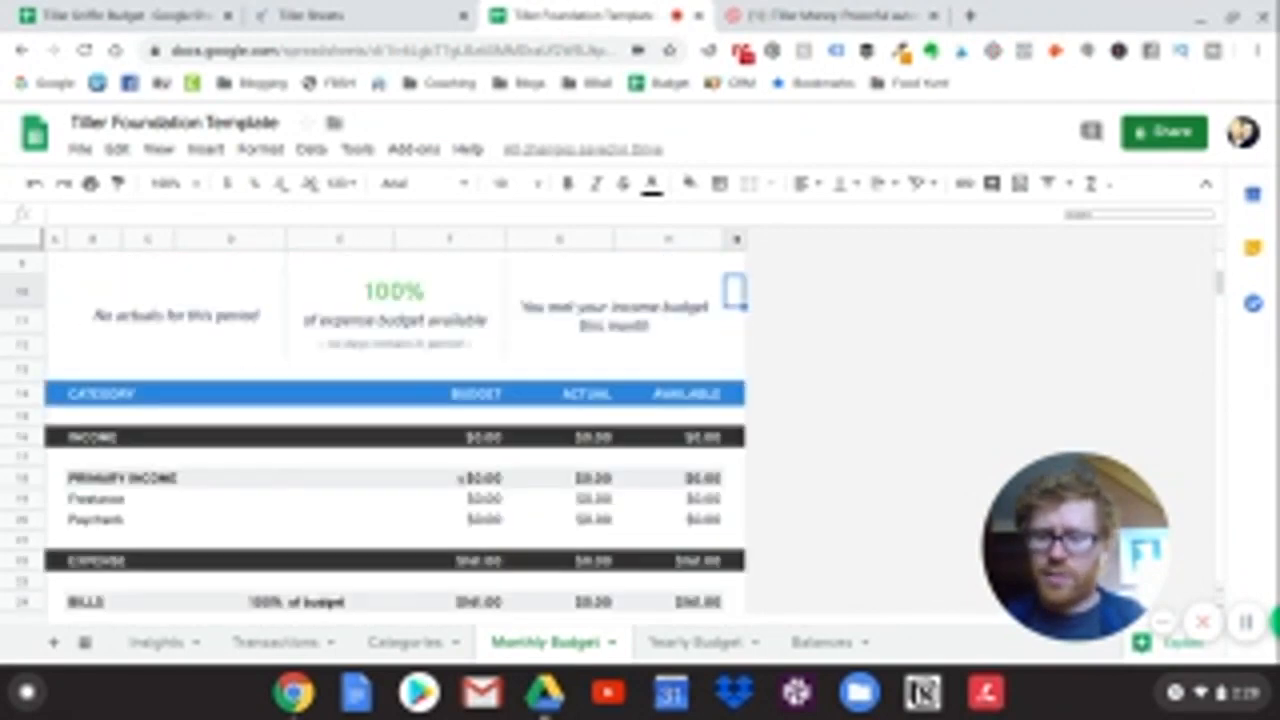
scroll("down", 3)
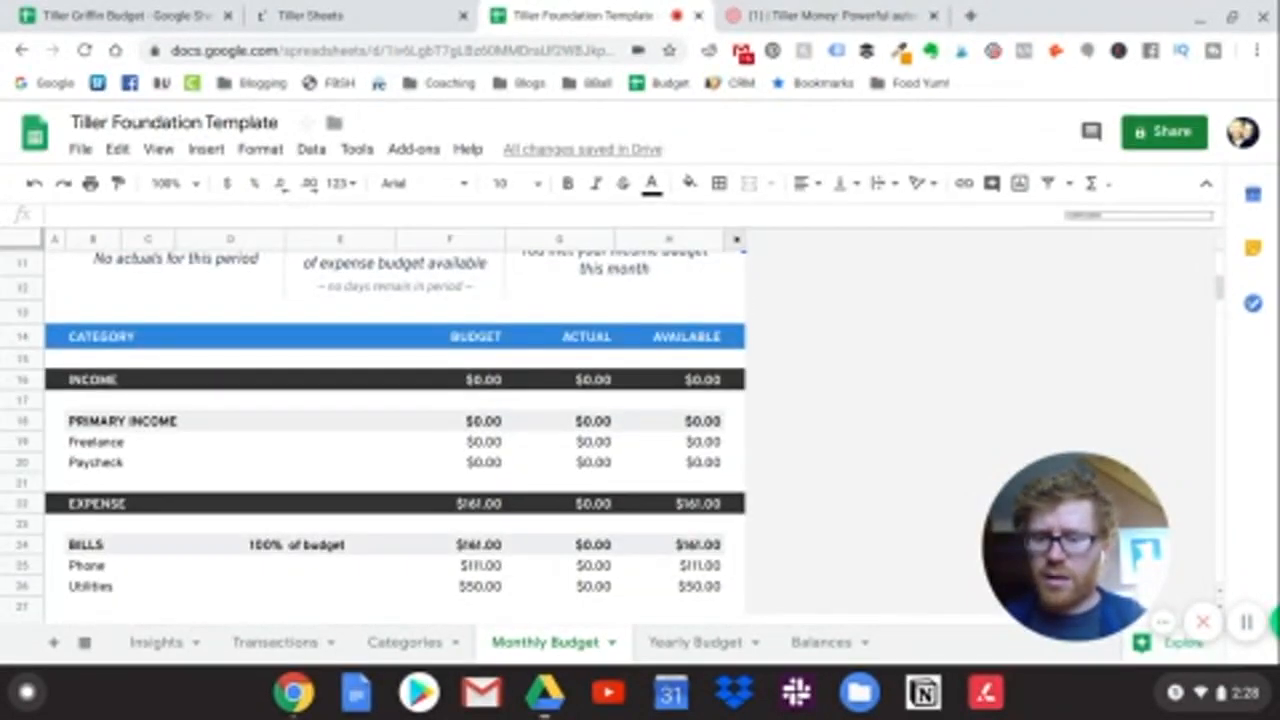
scroll("down", 3)
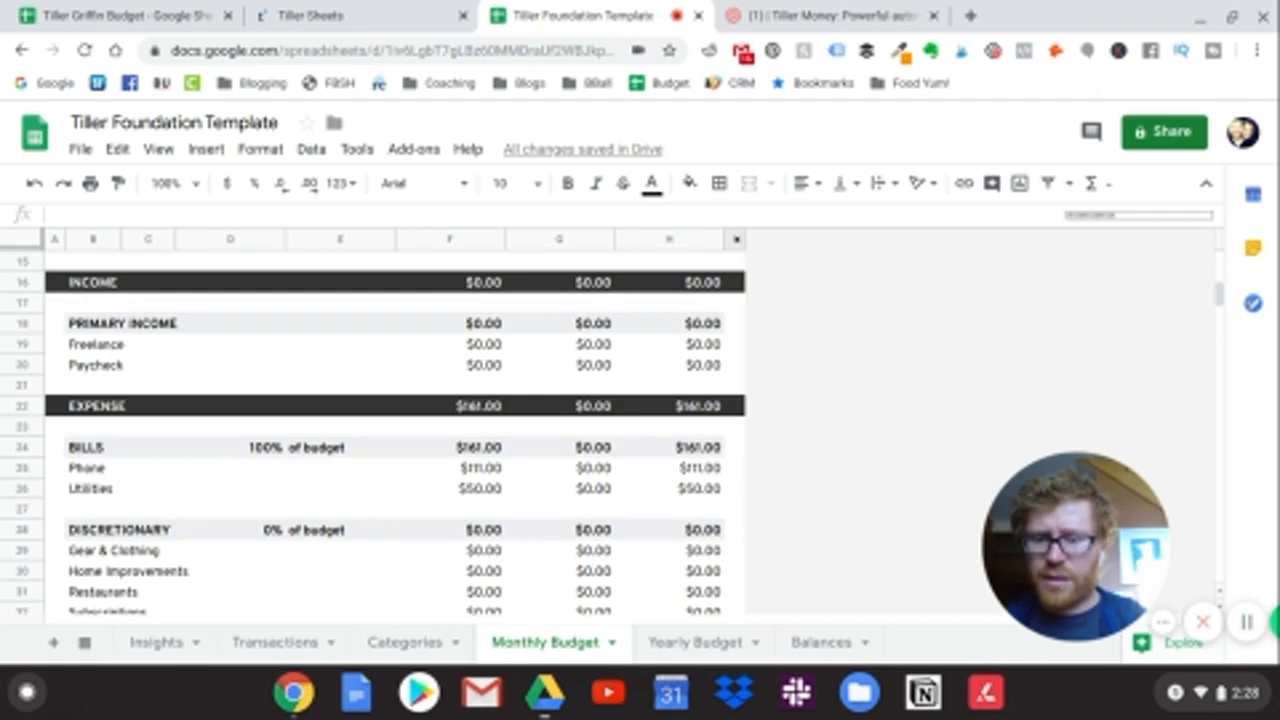
scroll("down", 3)
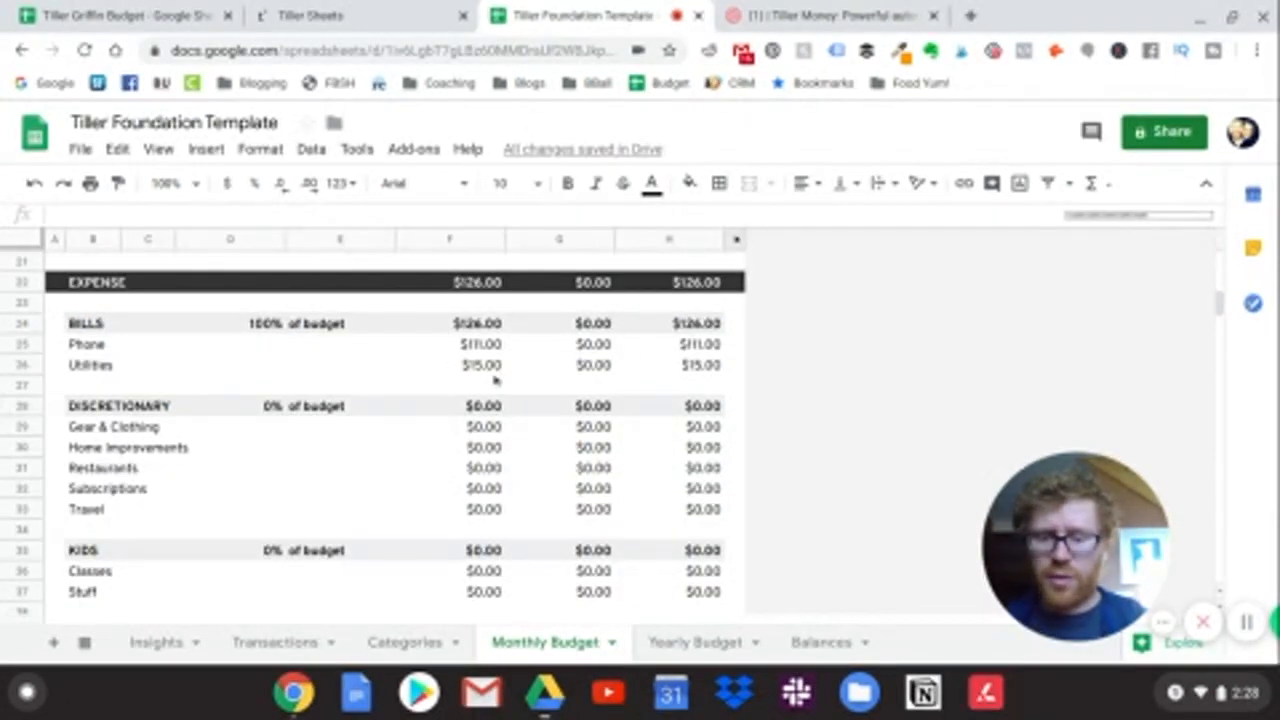
scroll("up", 3)
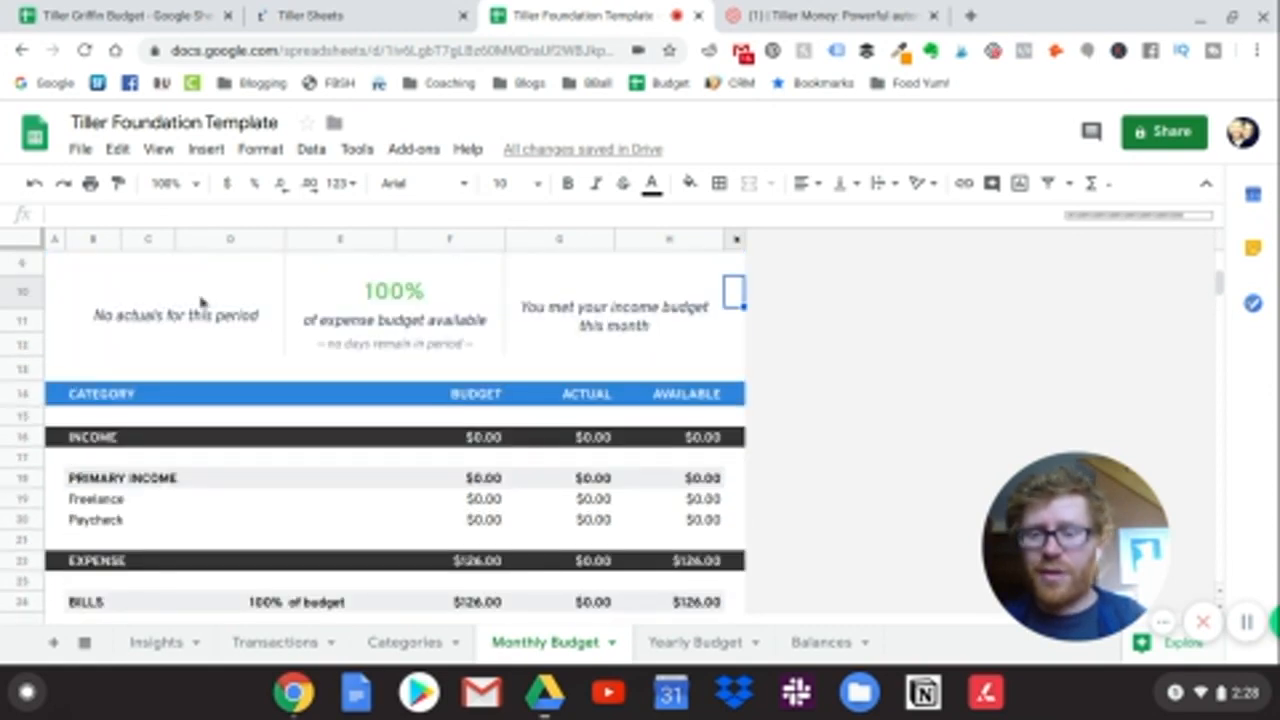
scroll("up", 3)
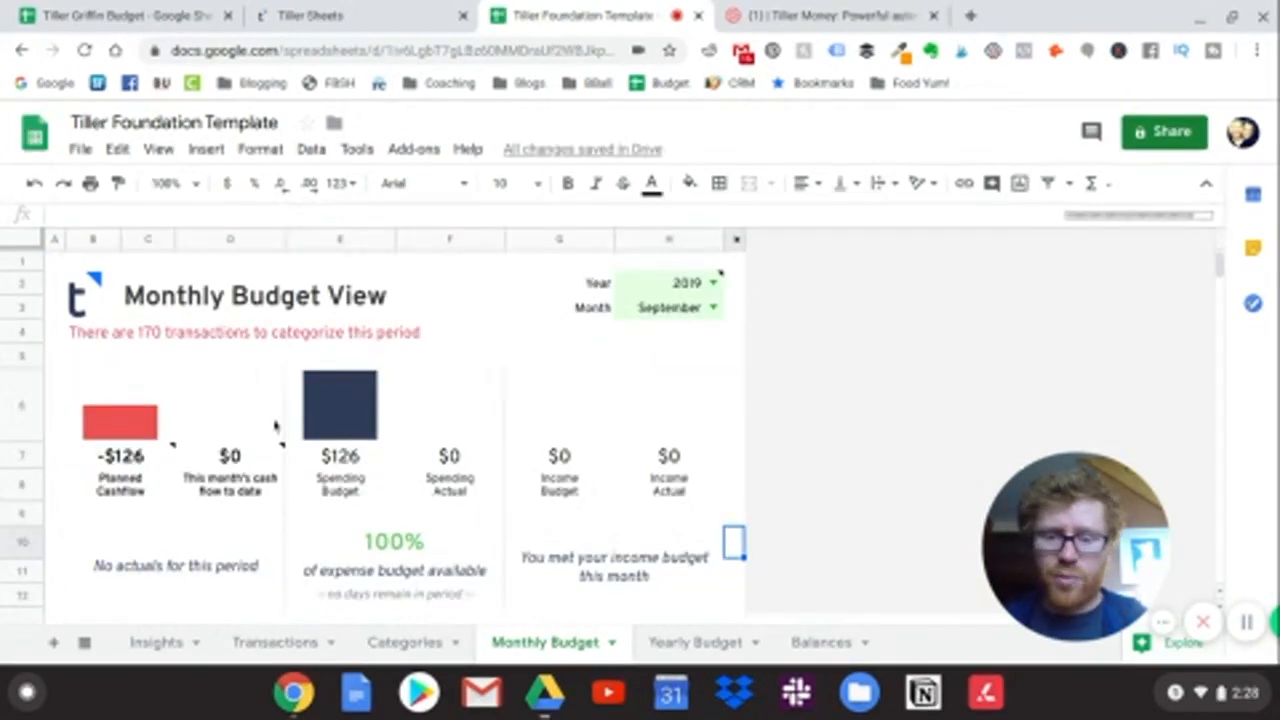
mouse_move(640, 425)
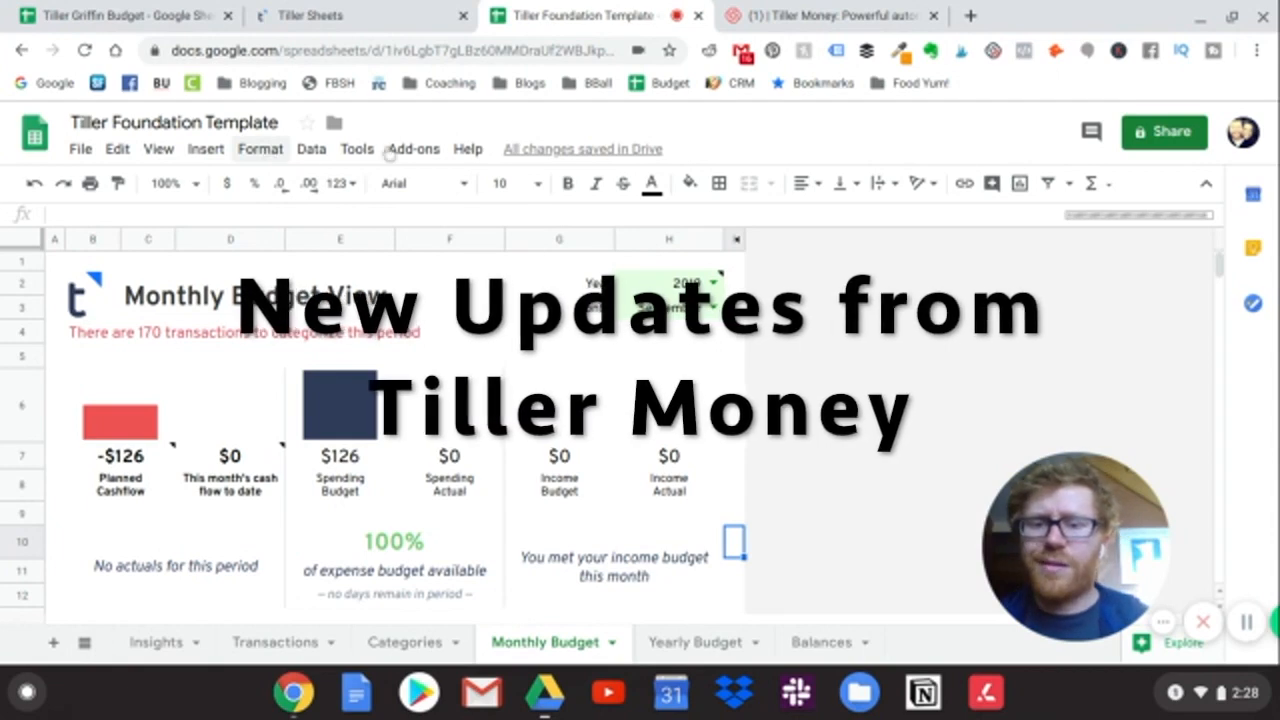
Open the Add-ons menu to reach the Tiller Labs options
left_click(413, 149)
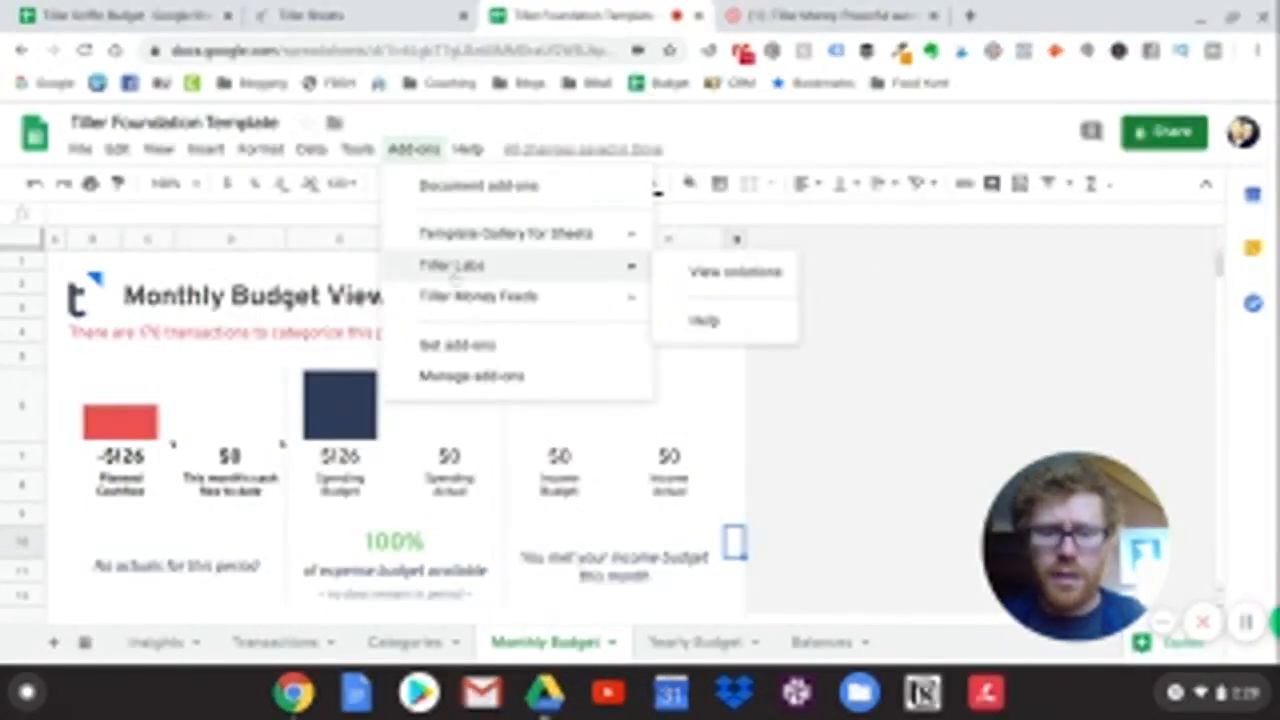
mouse_move(480, 296)
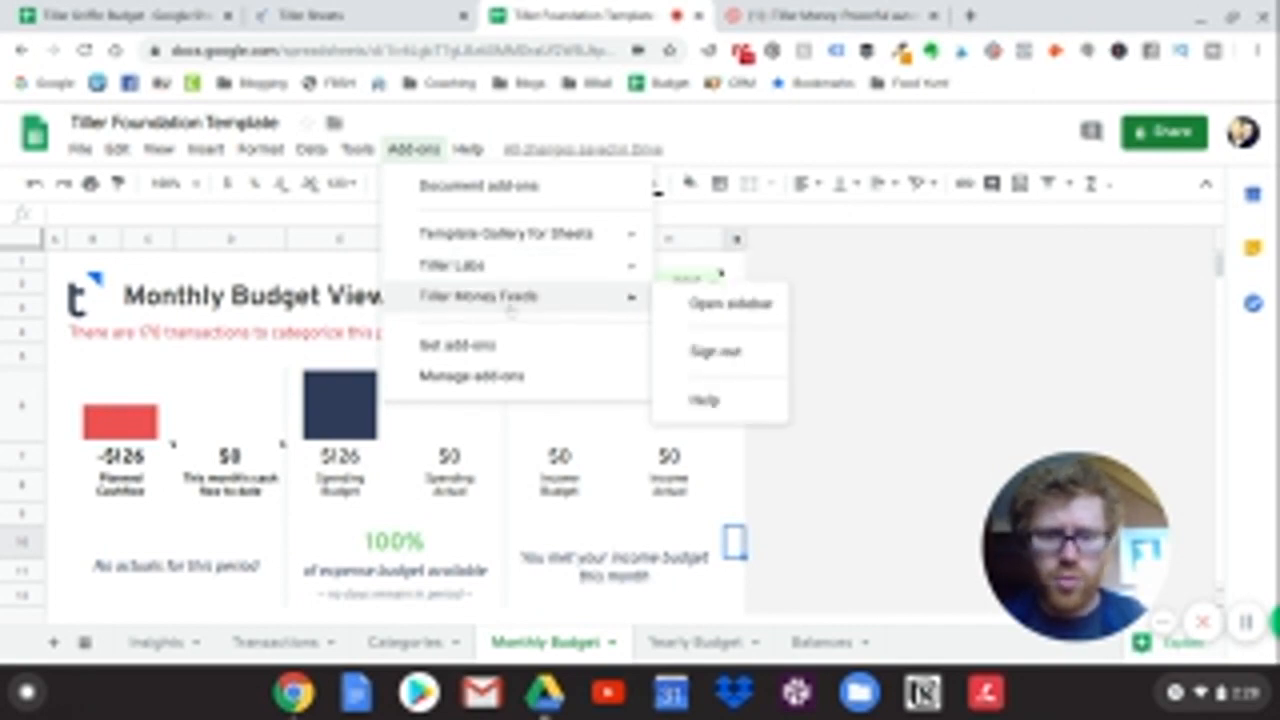
mouse_move(452, 265)
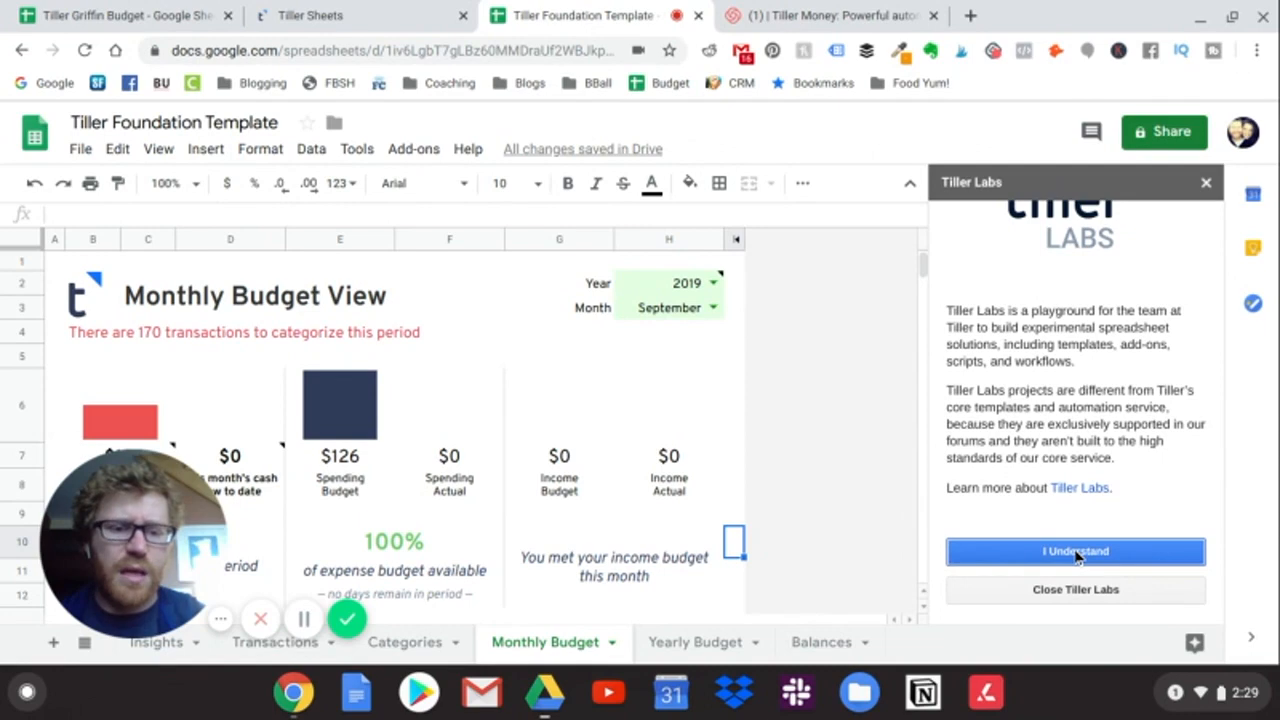
Accept the Tiller Labs introduction and conditions, then reopen the add-ons list
left_click(1075, 551)
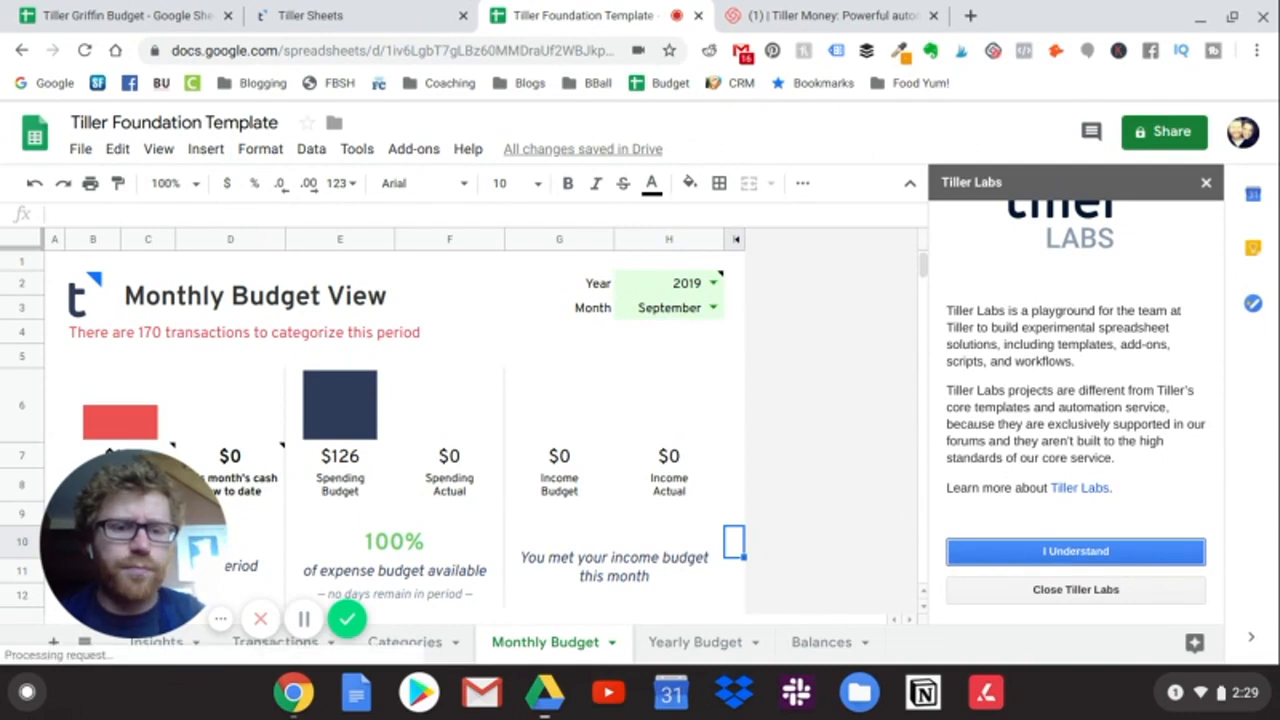
left_click(1075, 551)
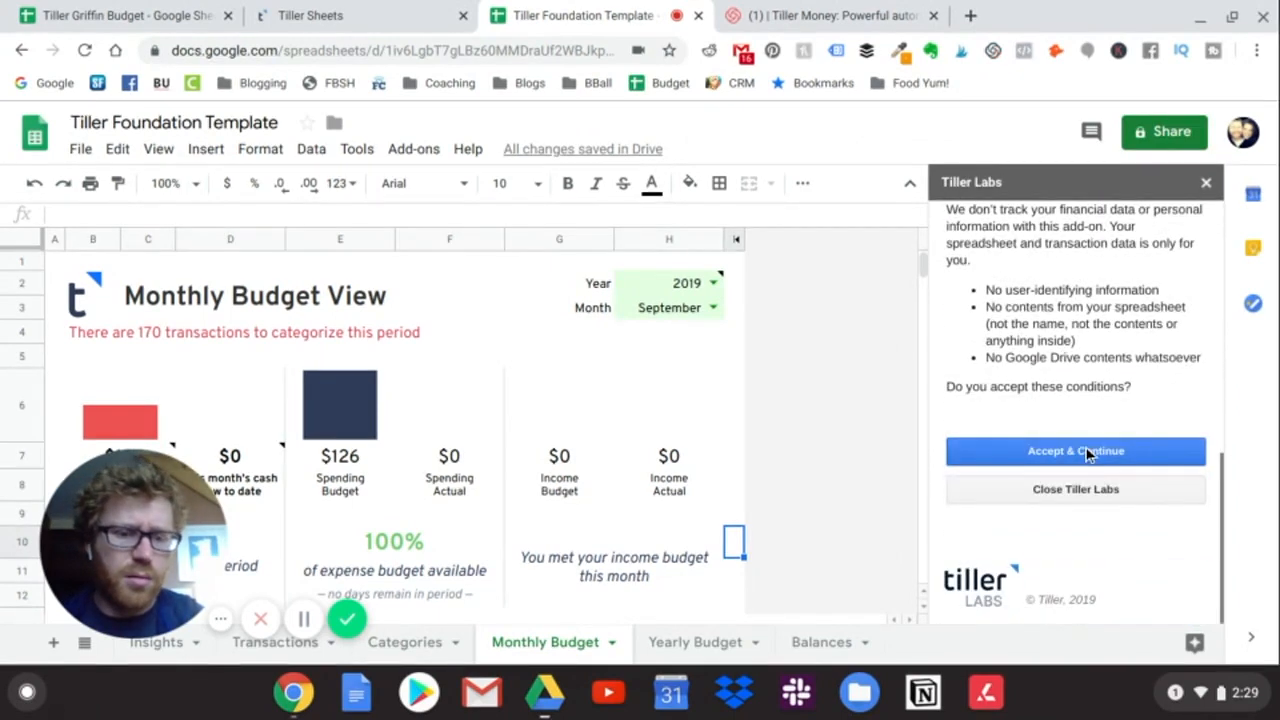
mouse_move(936, 524)
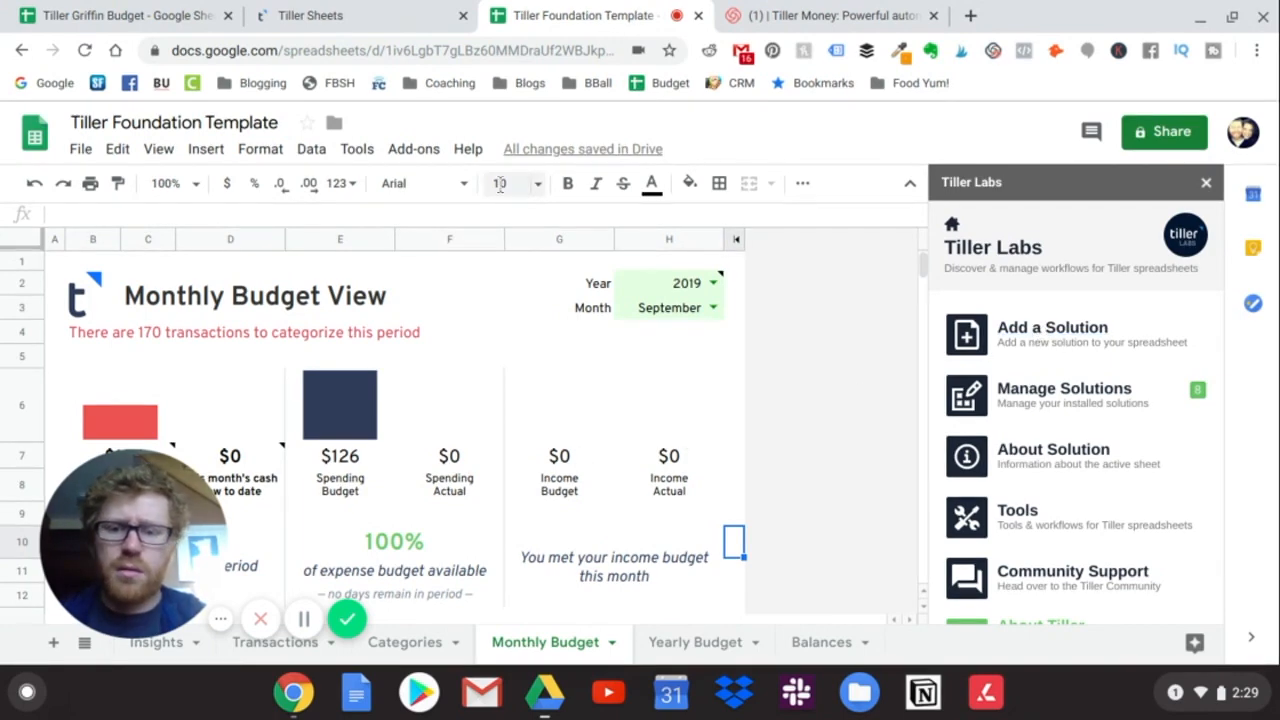
left_click(413, 148)
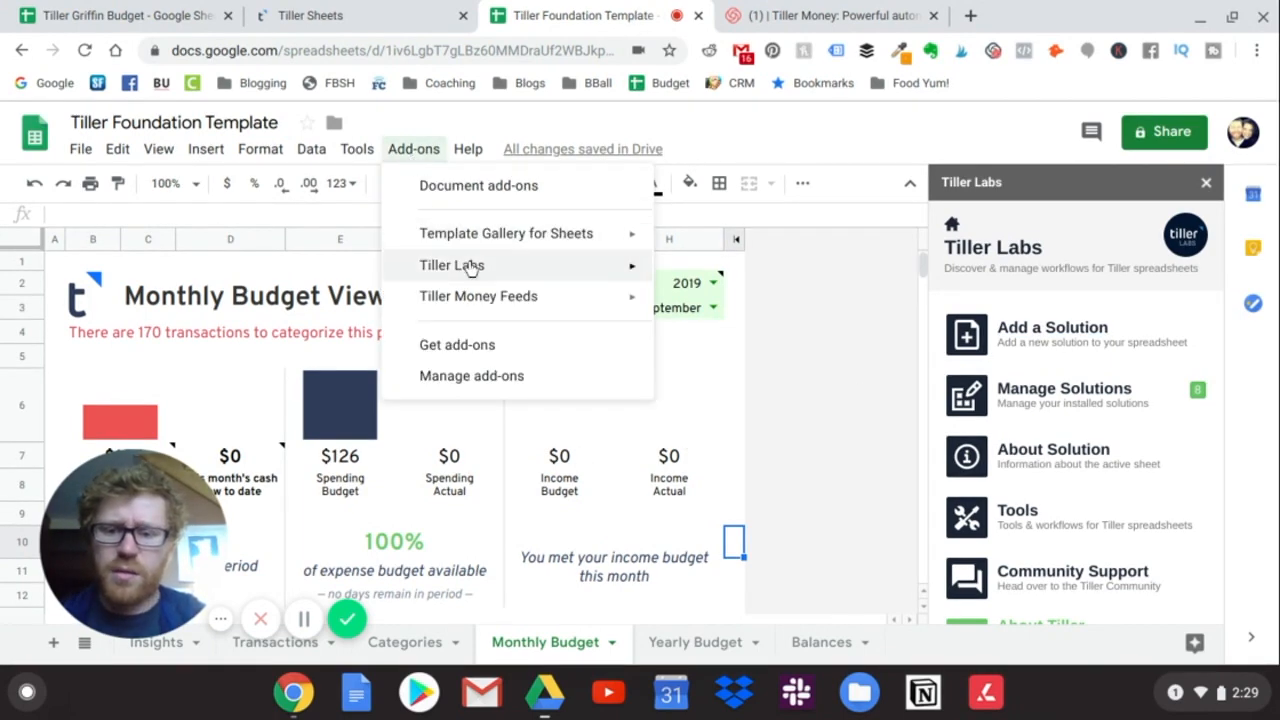
mouse_move(452, 265)
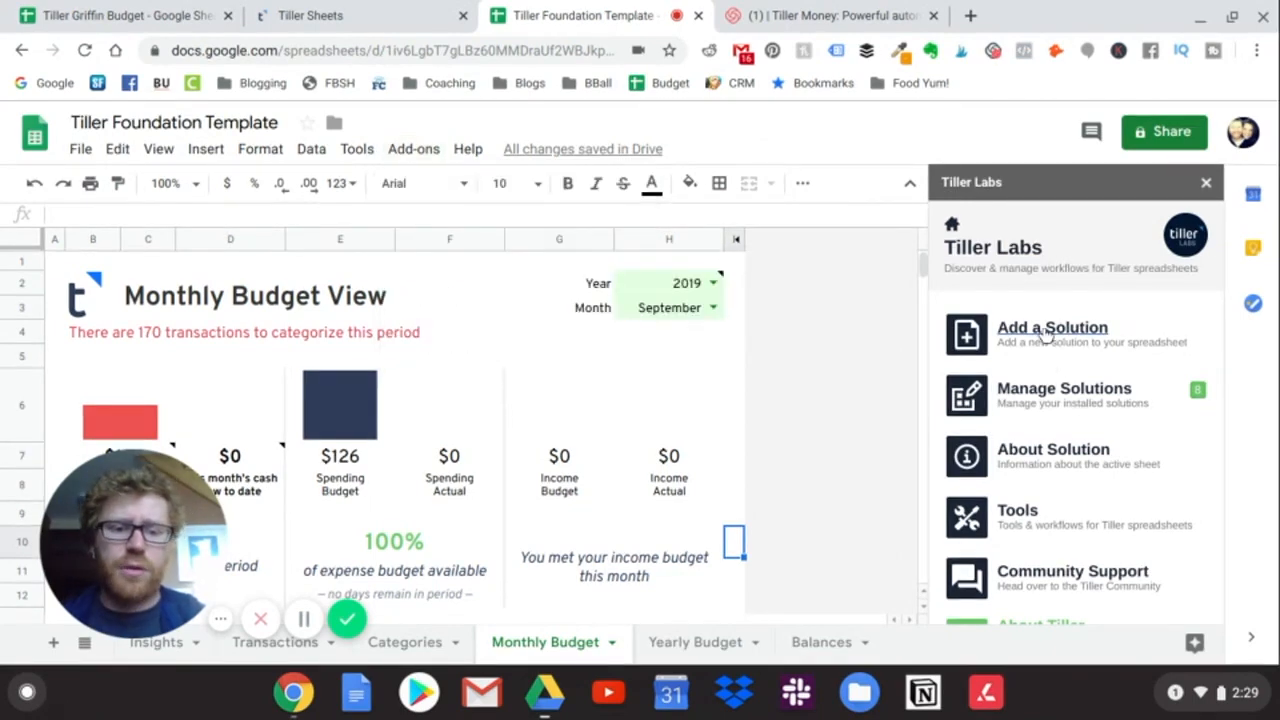
Browse the Tiller Labs solution catalog and expand the Debt Progress description
left_click(1052, 333)
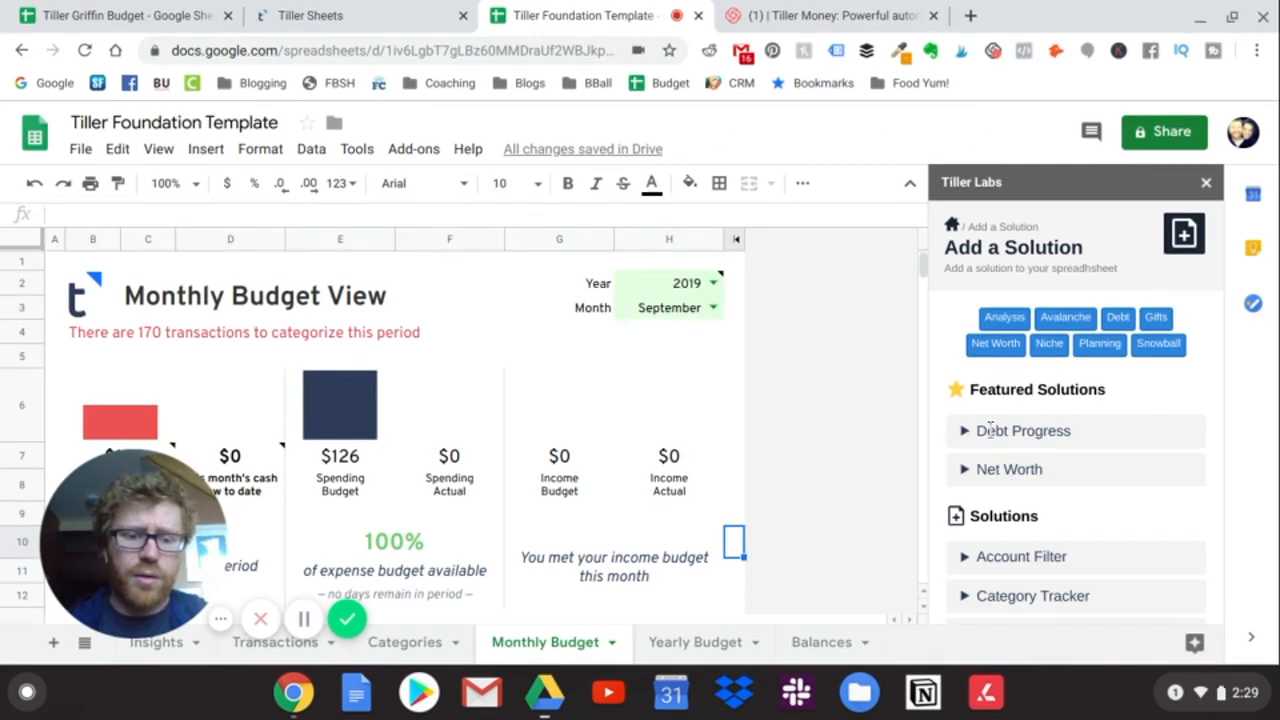
left_click(1022, 431)
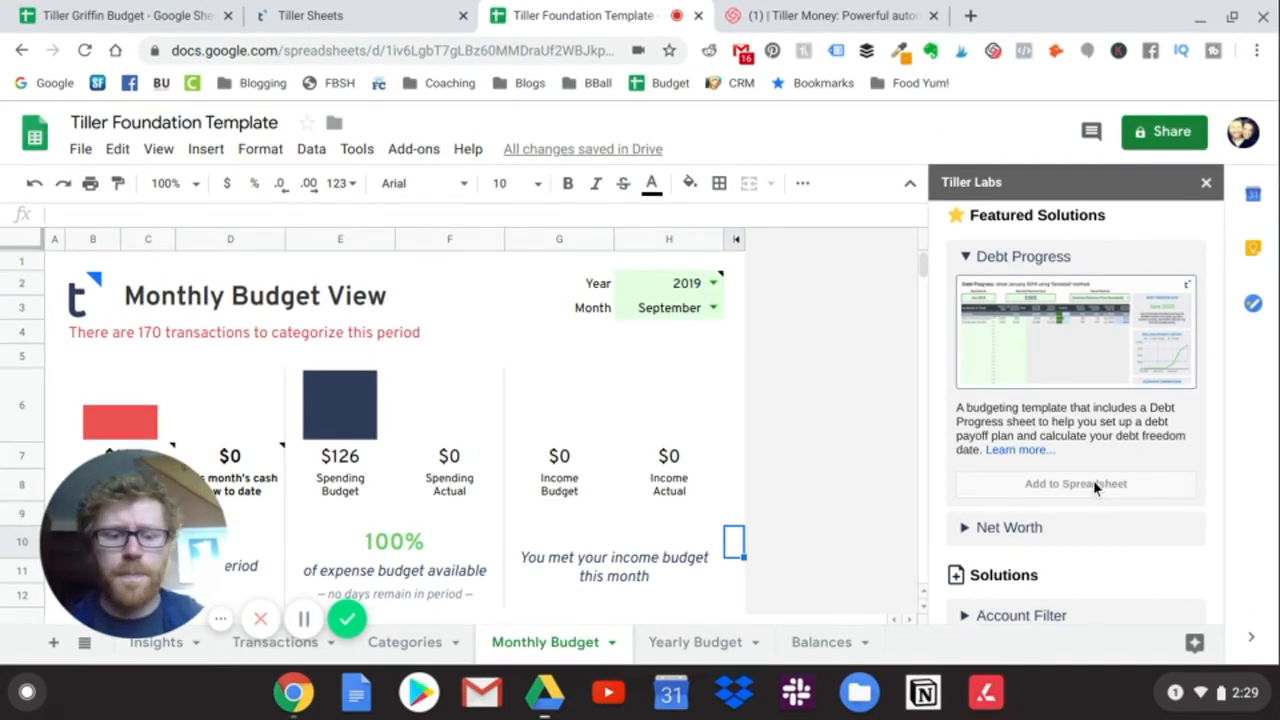
mouse_move(835, 550)
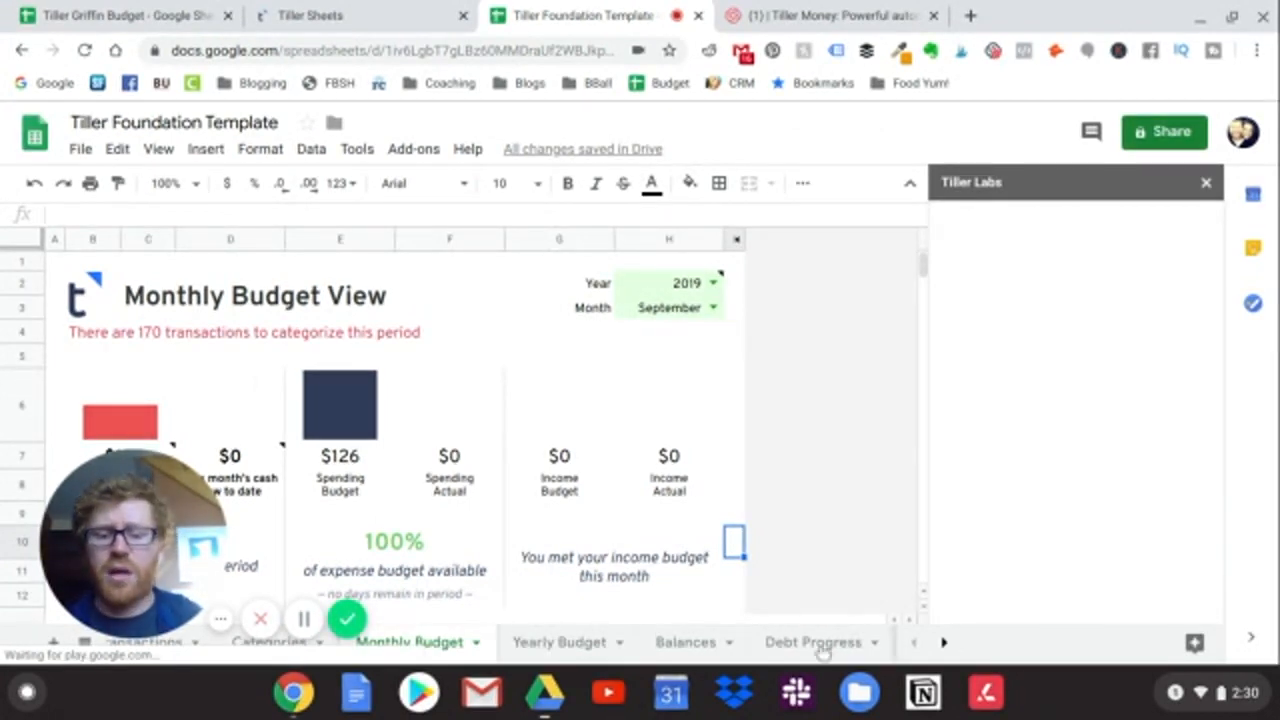
left_click(812, 642)
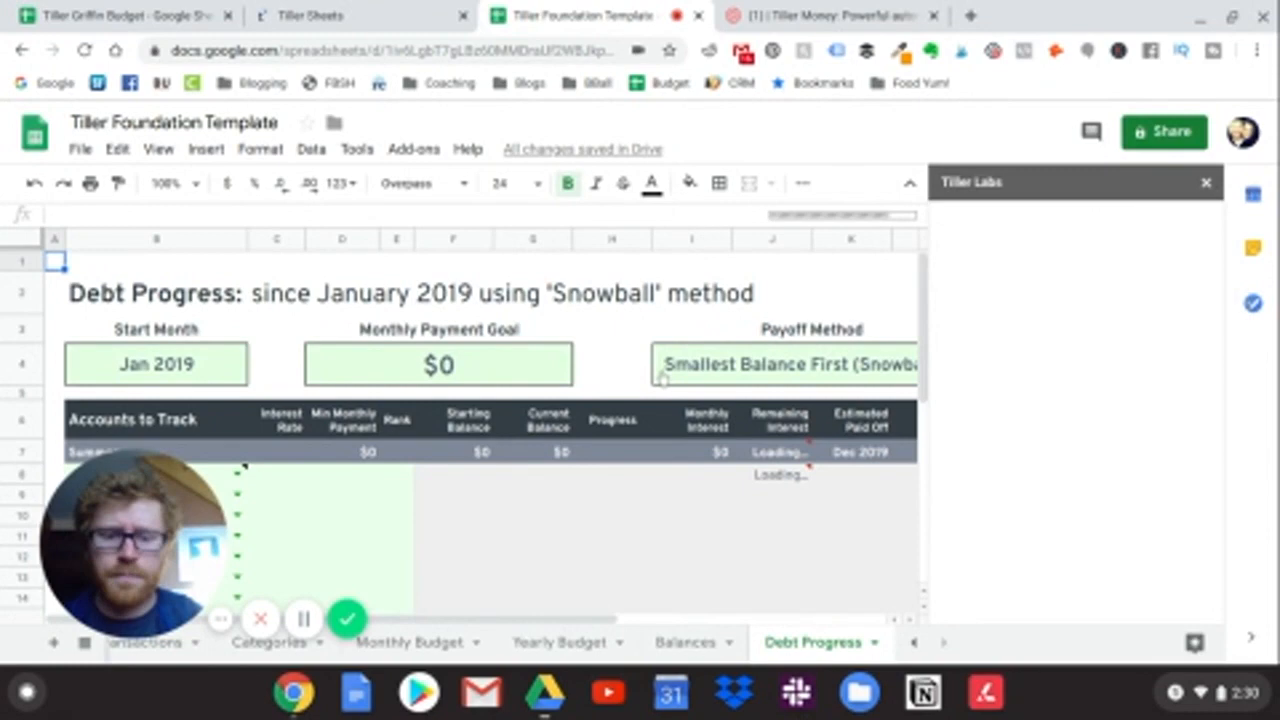
left_click(1206, 182)
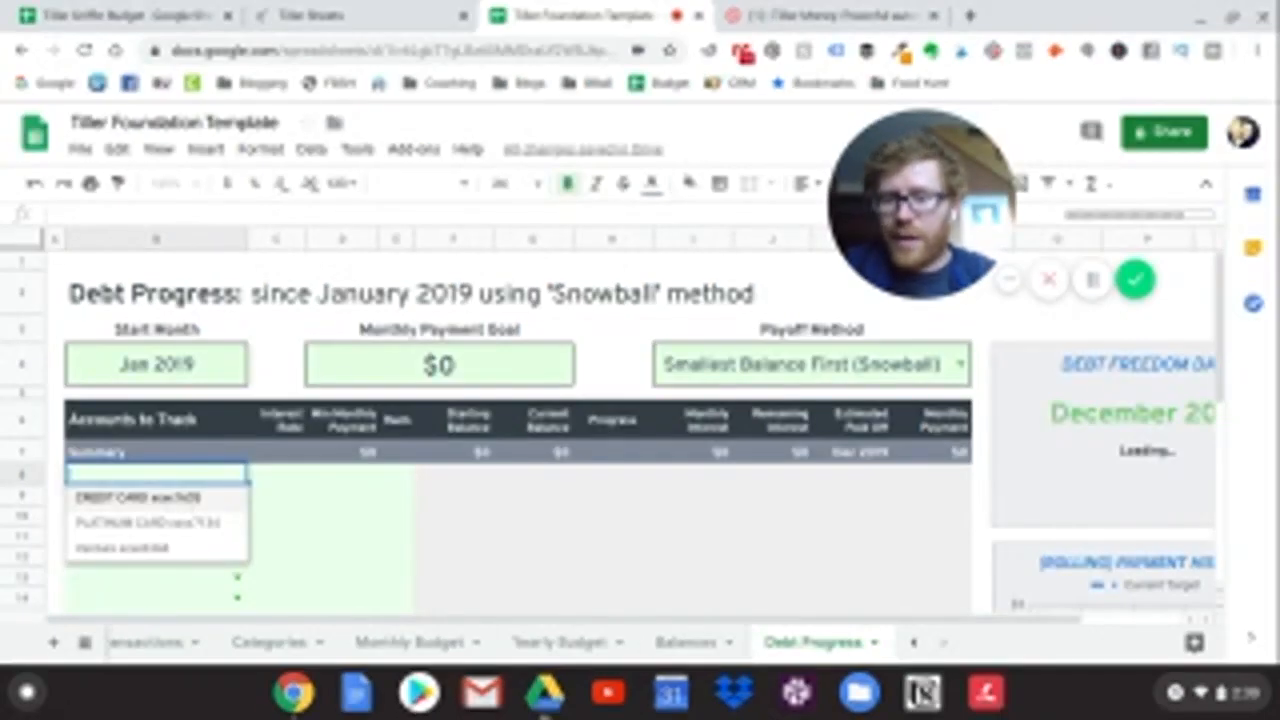
left_click(133, 497)
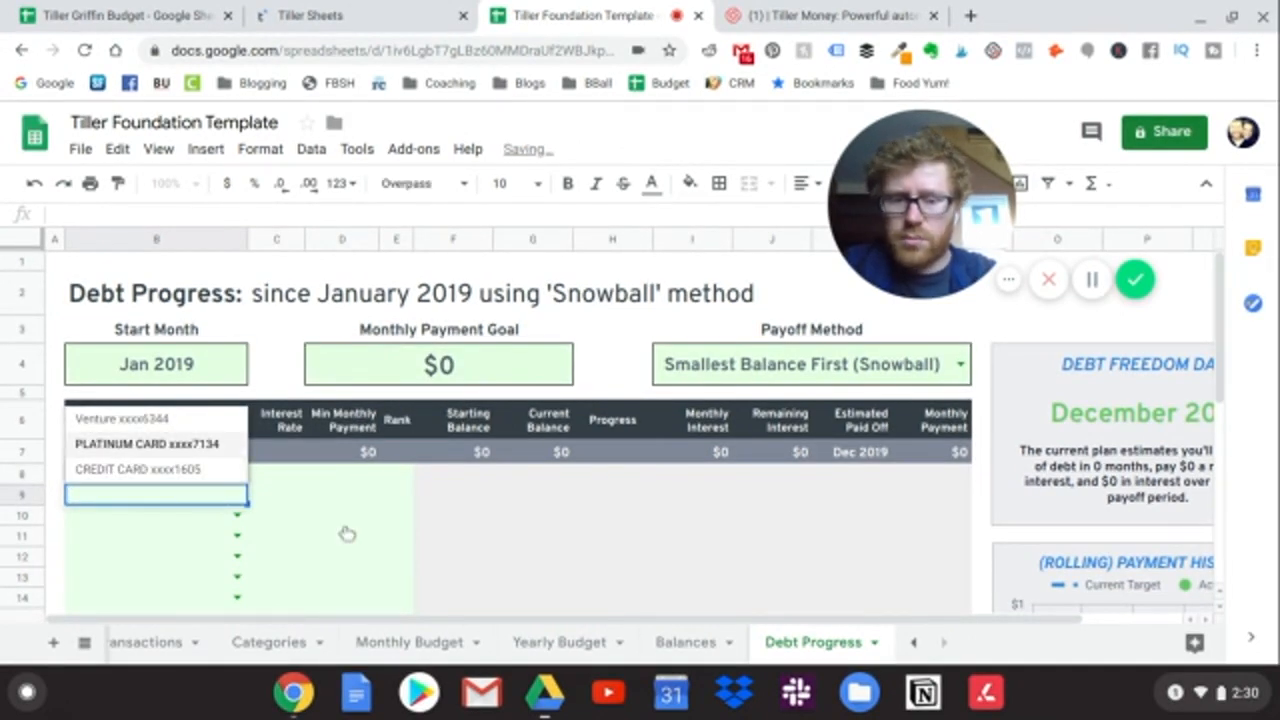
Add PLATINUM CARD xxxx7134 as the second tracked account and scroll right
left_click(140, 443)
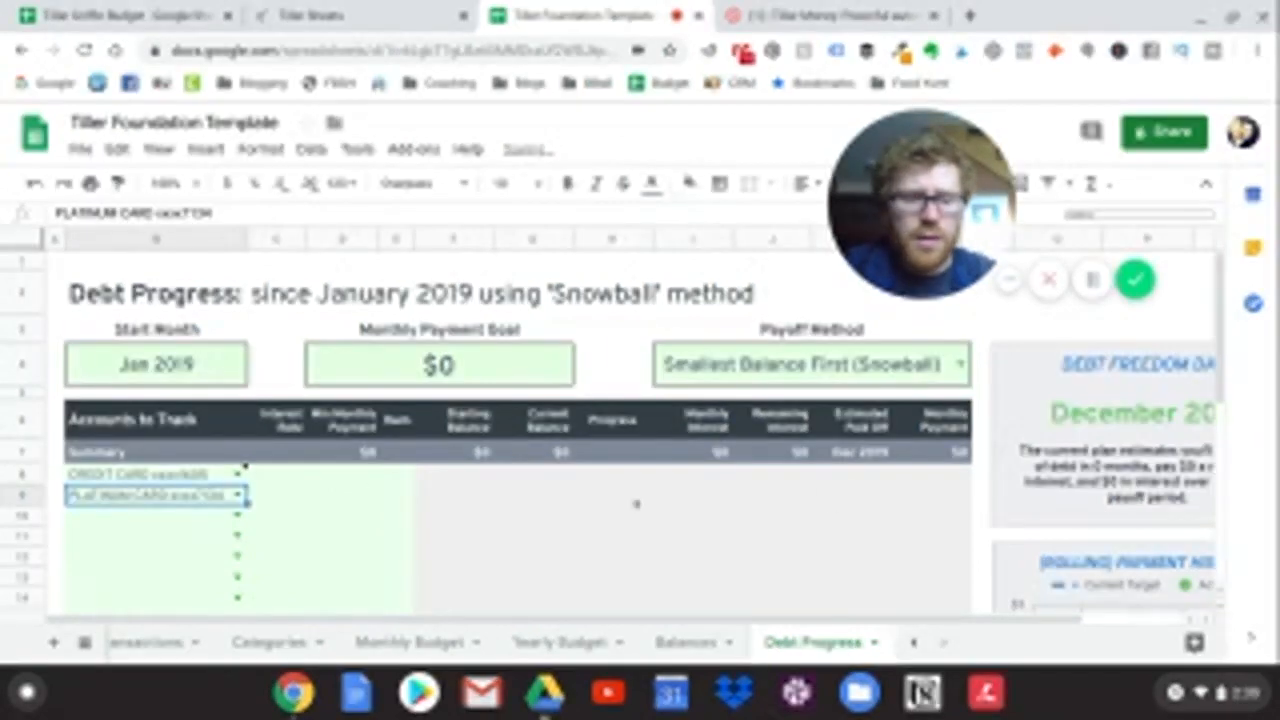
scroll("right", 3)
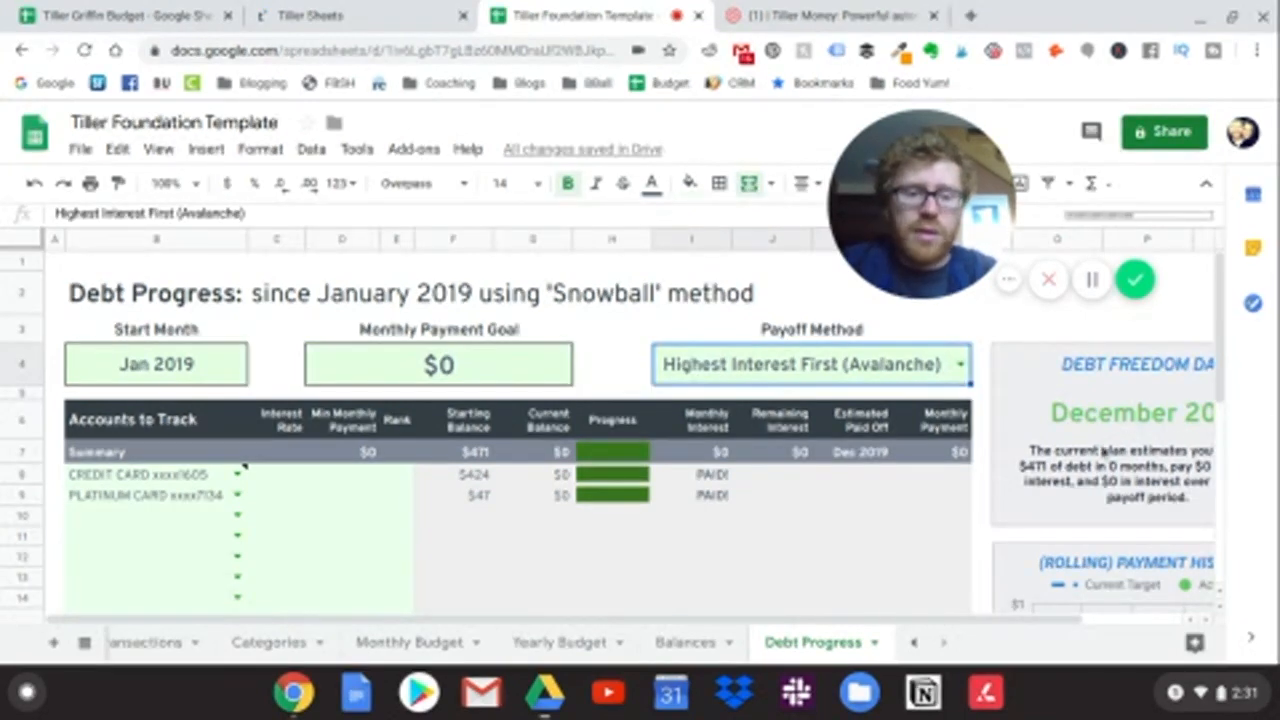
Rank CREDIT CARD xxxx1605 as 1 and PLATINUM CARD xxxx7134 as 2
scroll("down", 3)
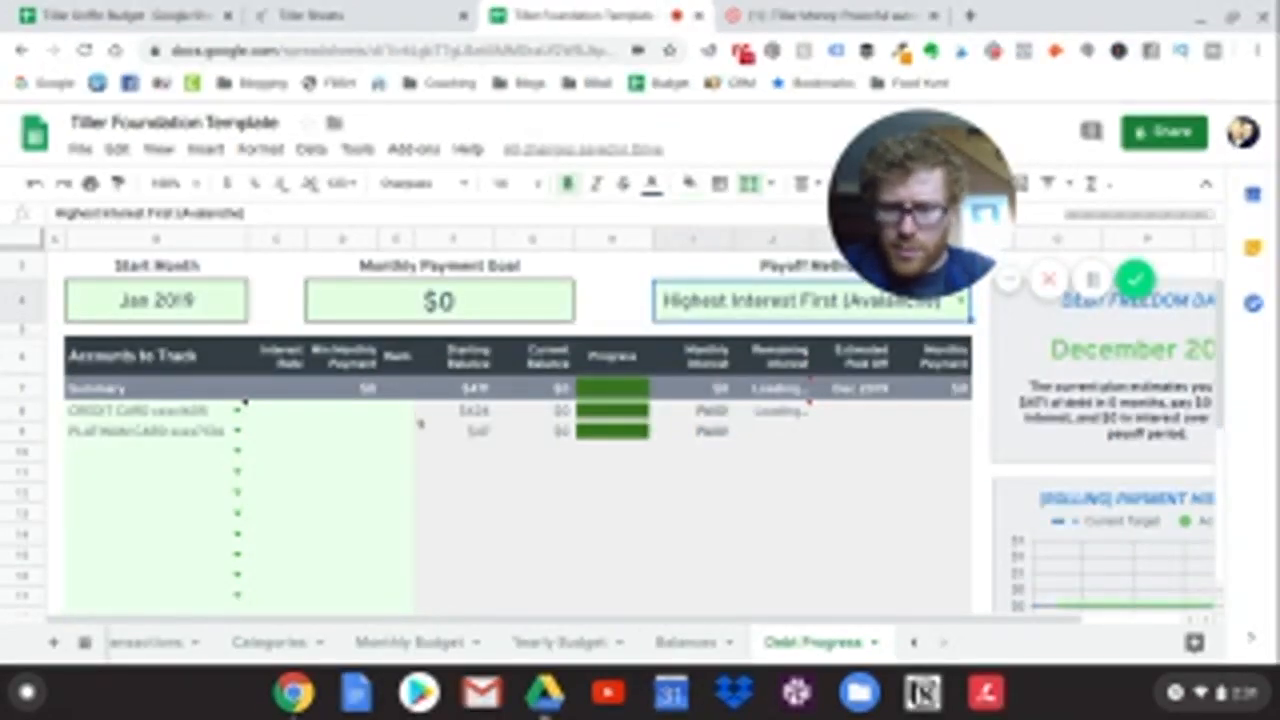
left_click(471, 410)
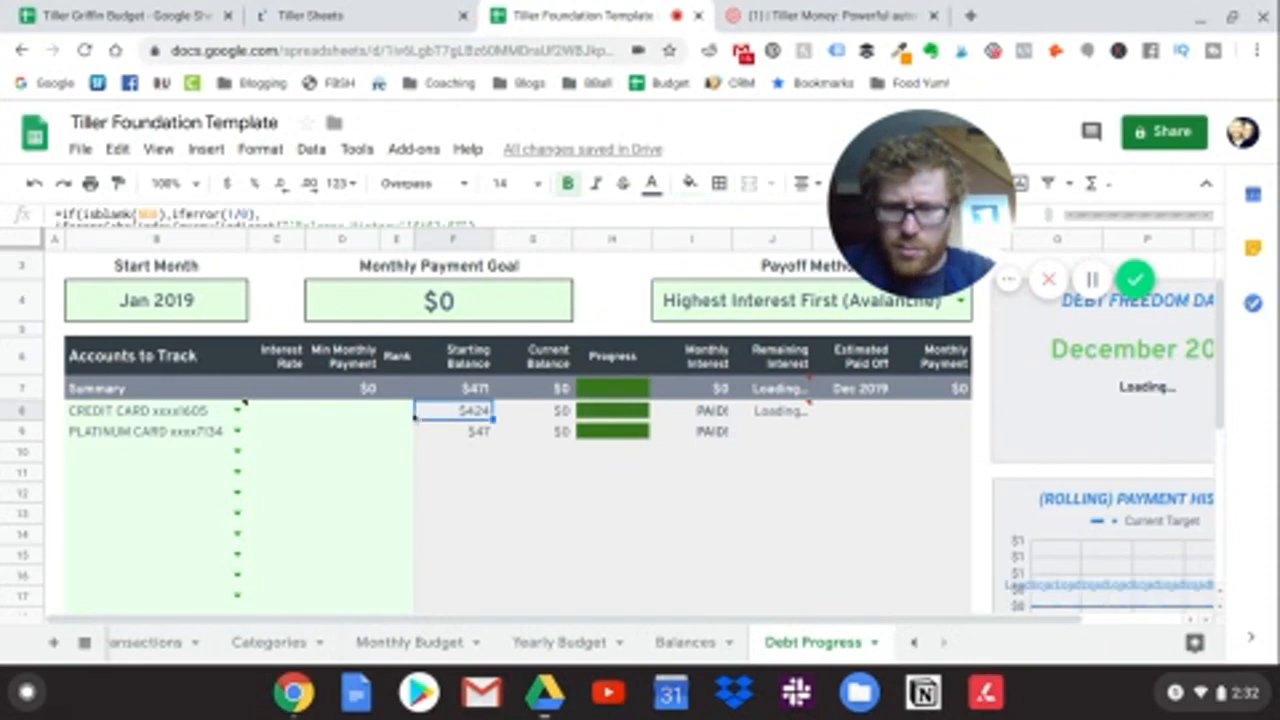
left_click(396, 410)
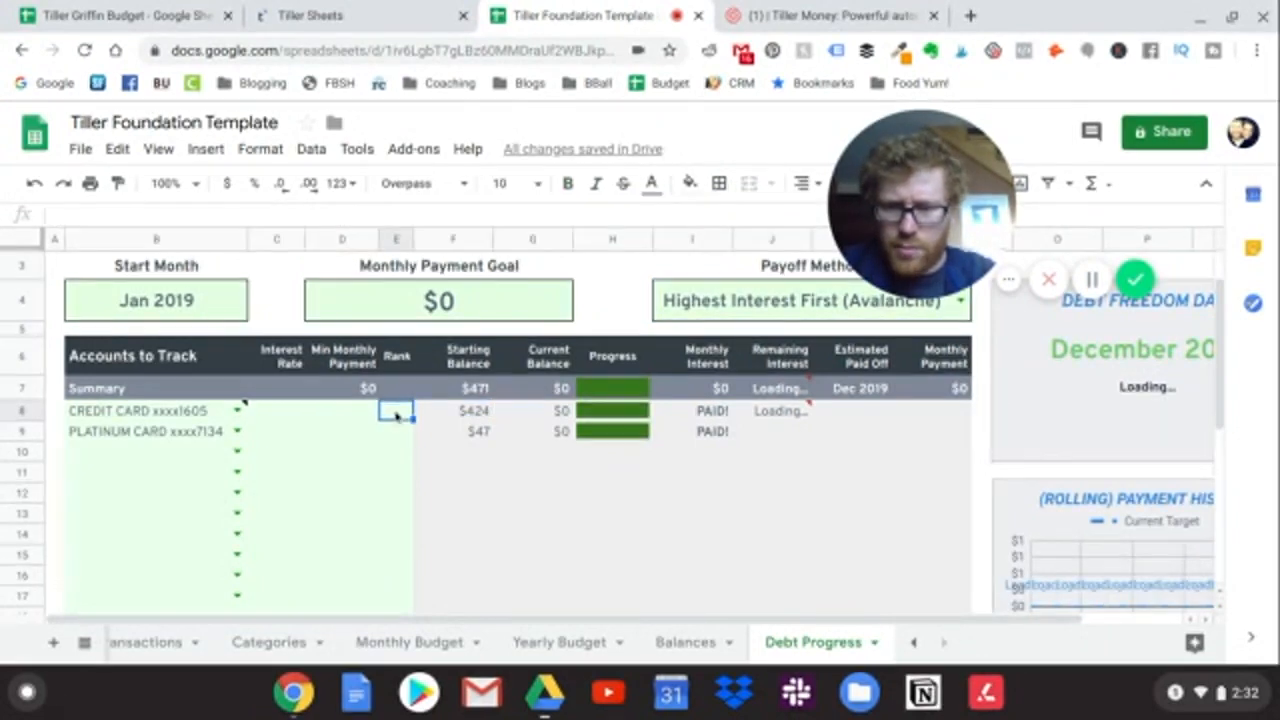
left_click(567, 183)
type("1")
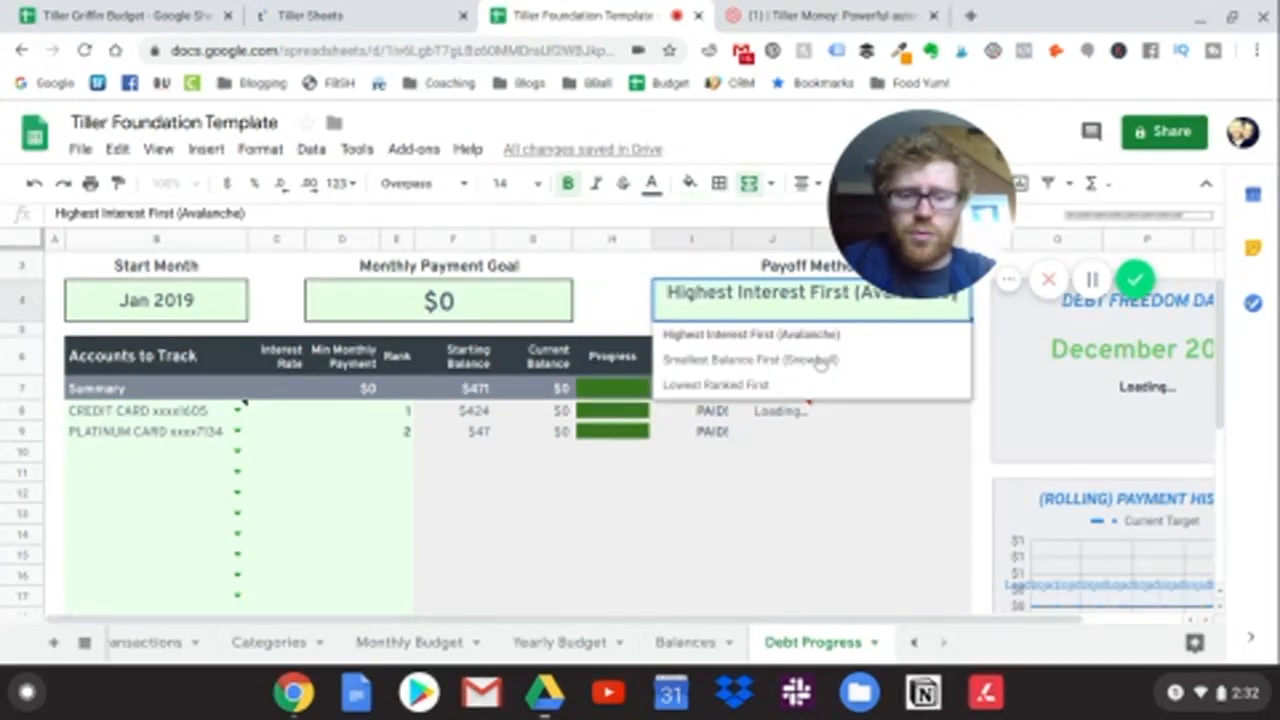
Choose Lowest Ranked First as the payoff method, then inspect an empty starting balance cell
left_click(715, 385)
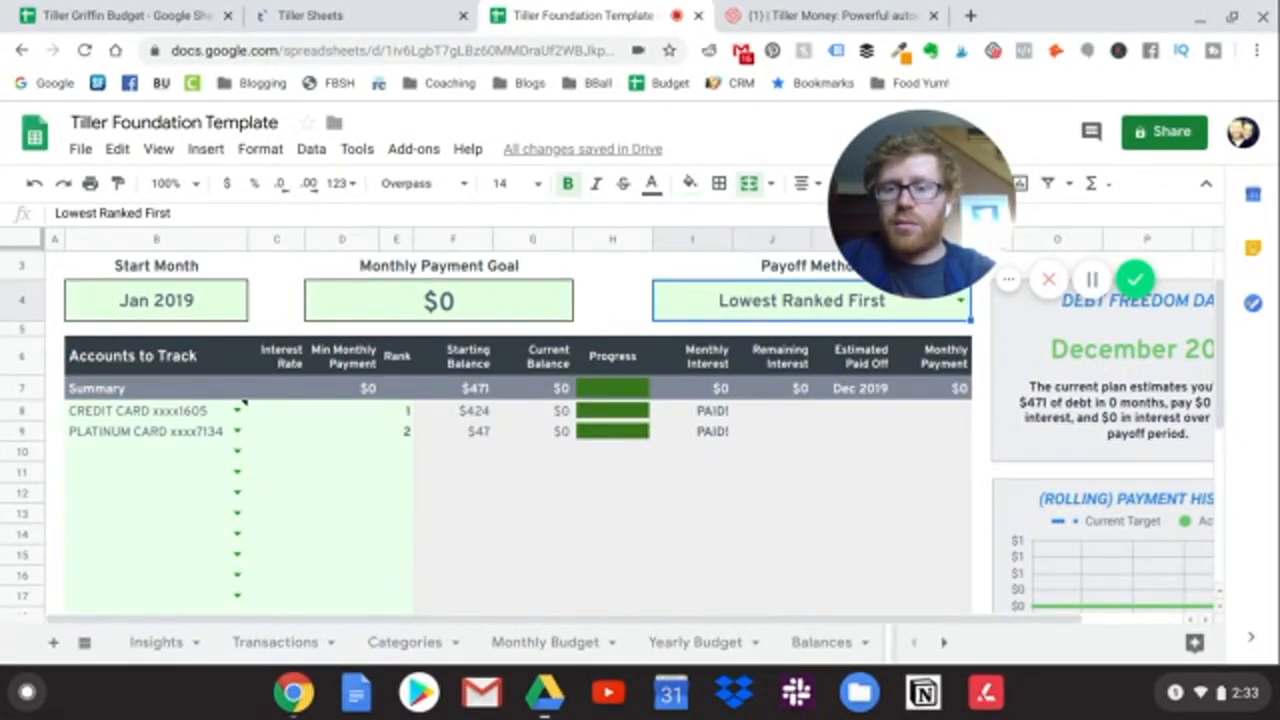
scroll("down", 3)
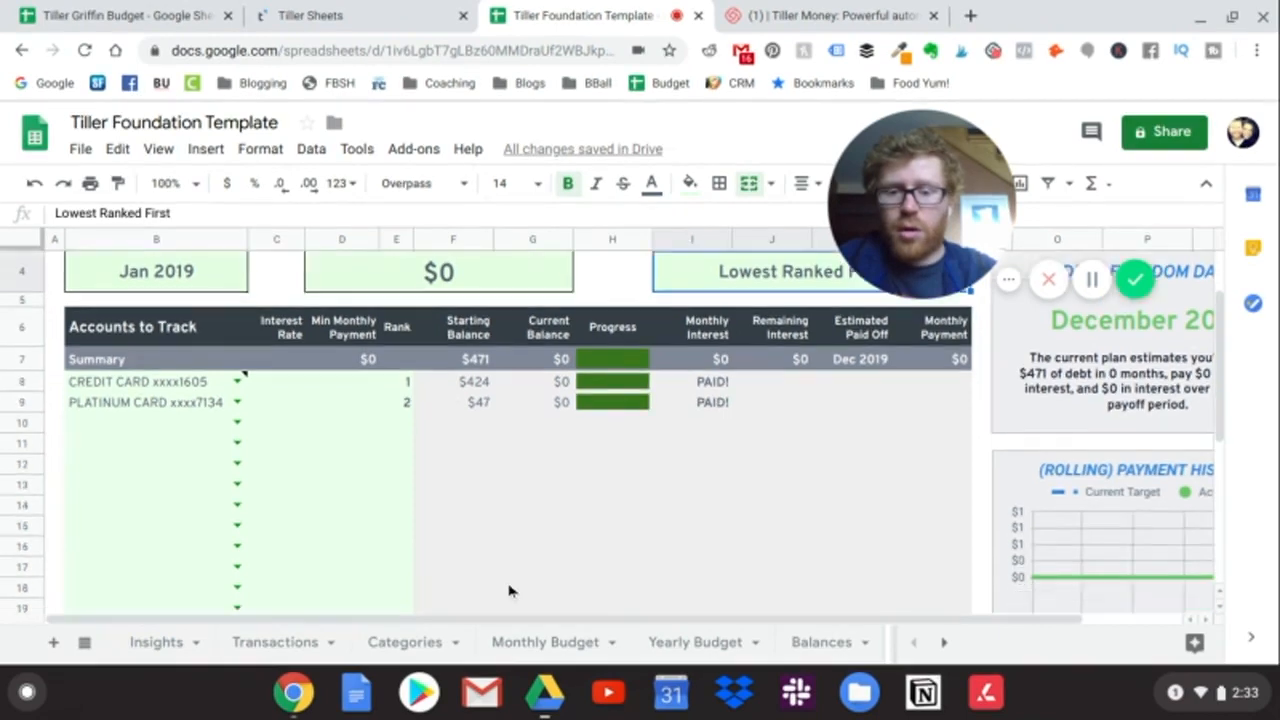
scroll("down", 3)
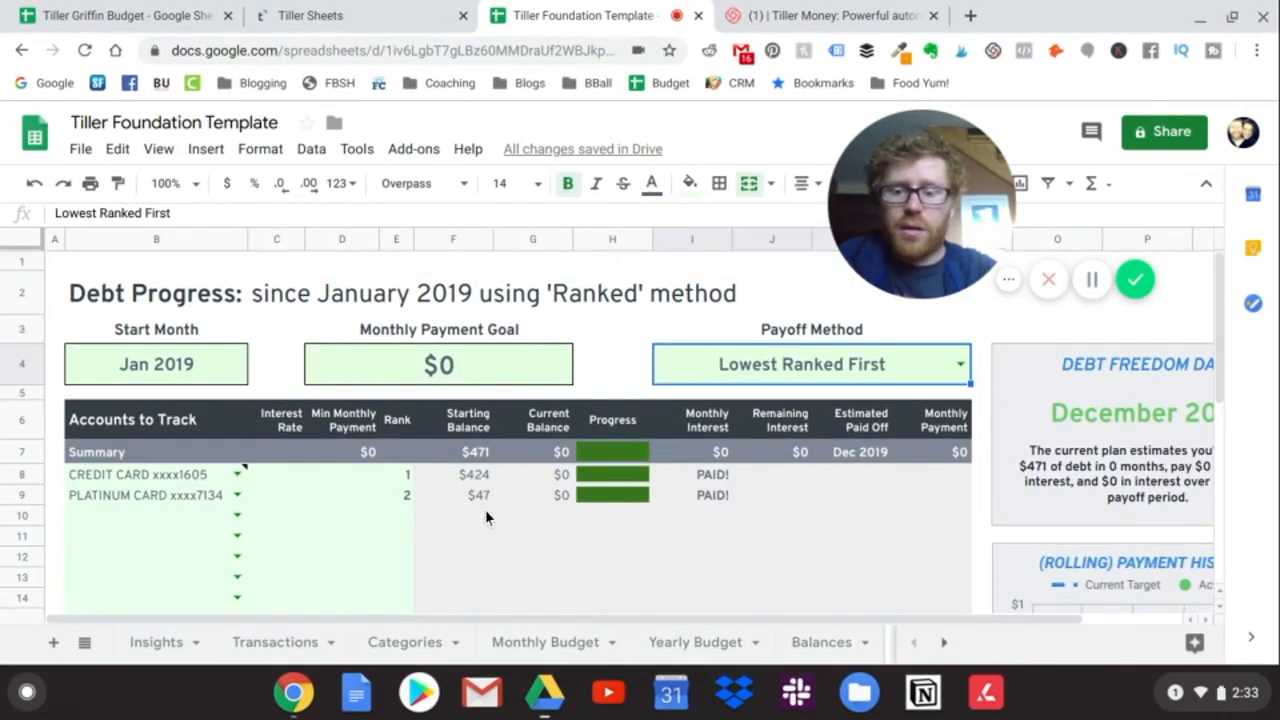
left_click(453, 515)
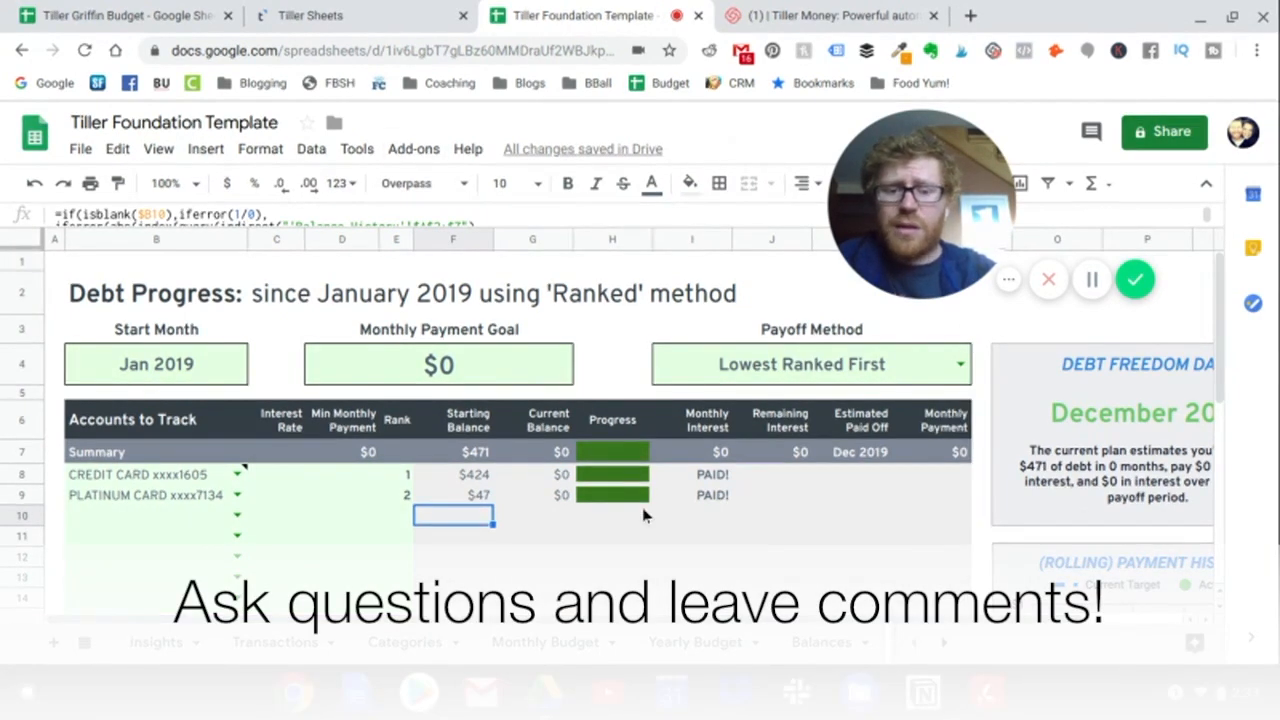
mouse_move(705, 556)
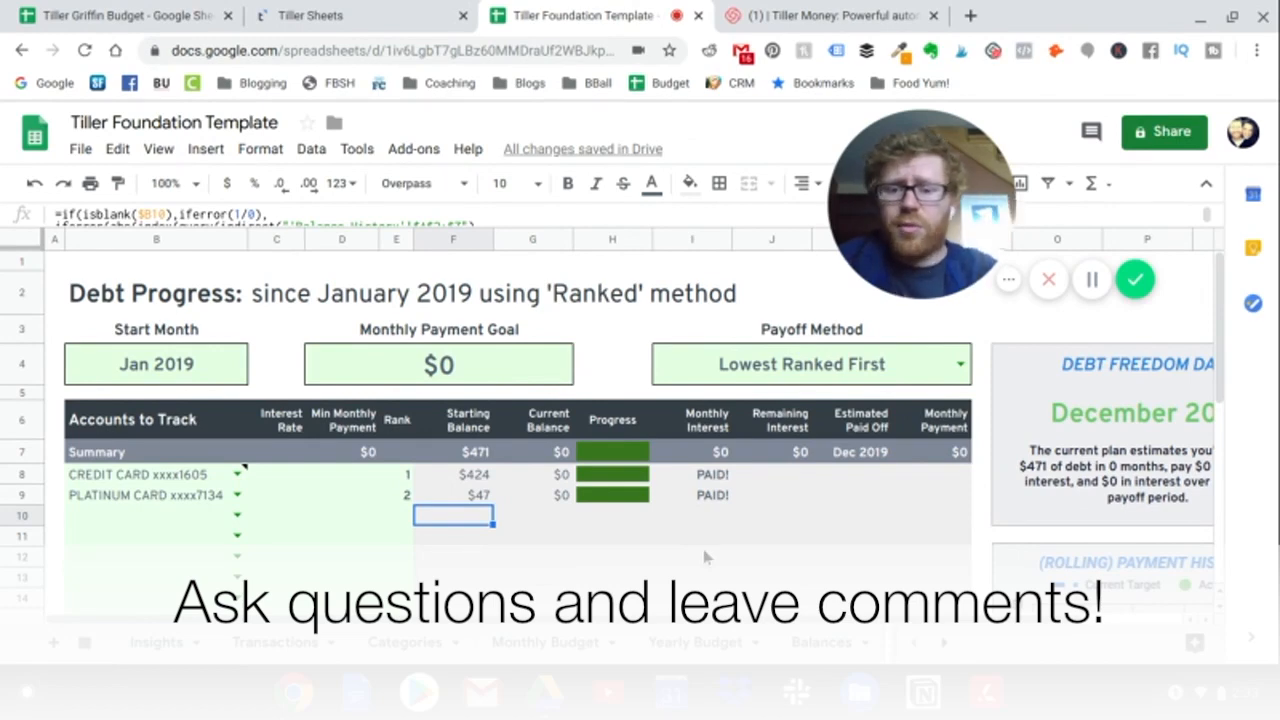
mouse_move(670, 521)
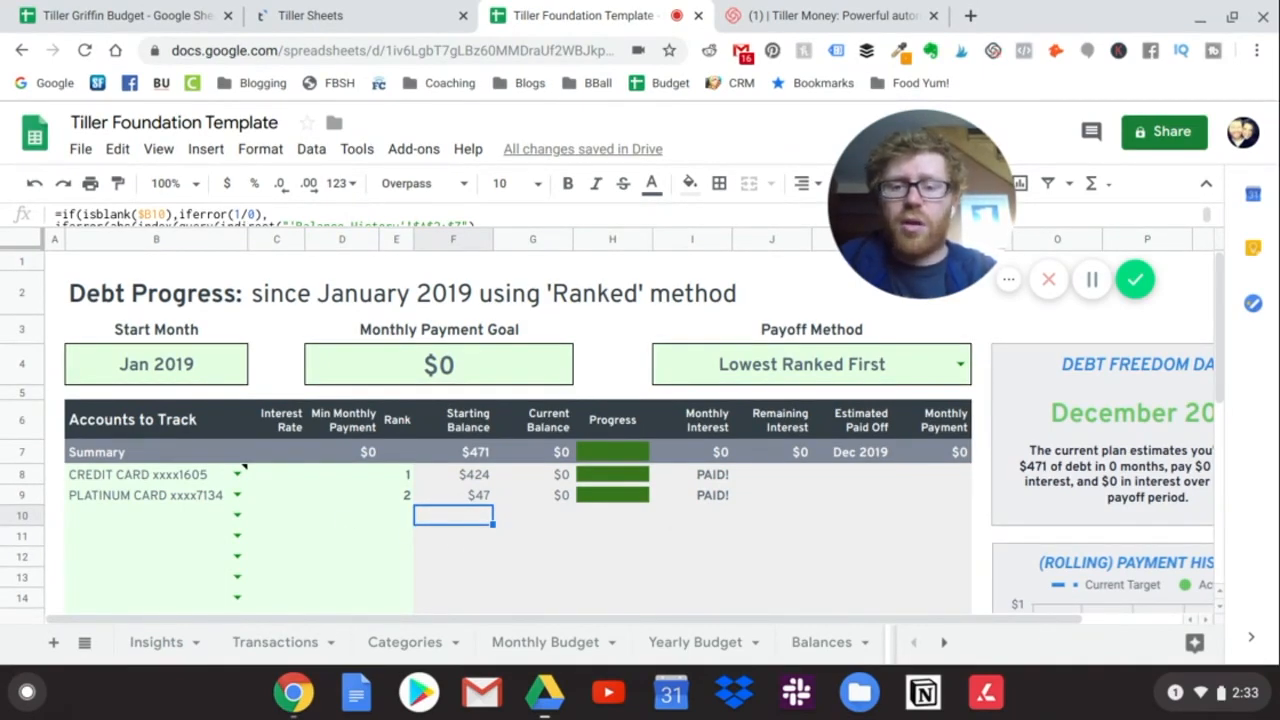
mouse_move(555, 528)
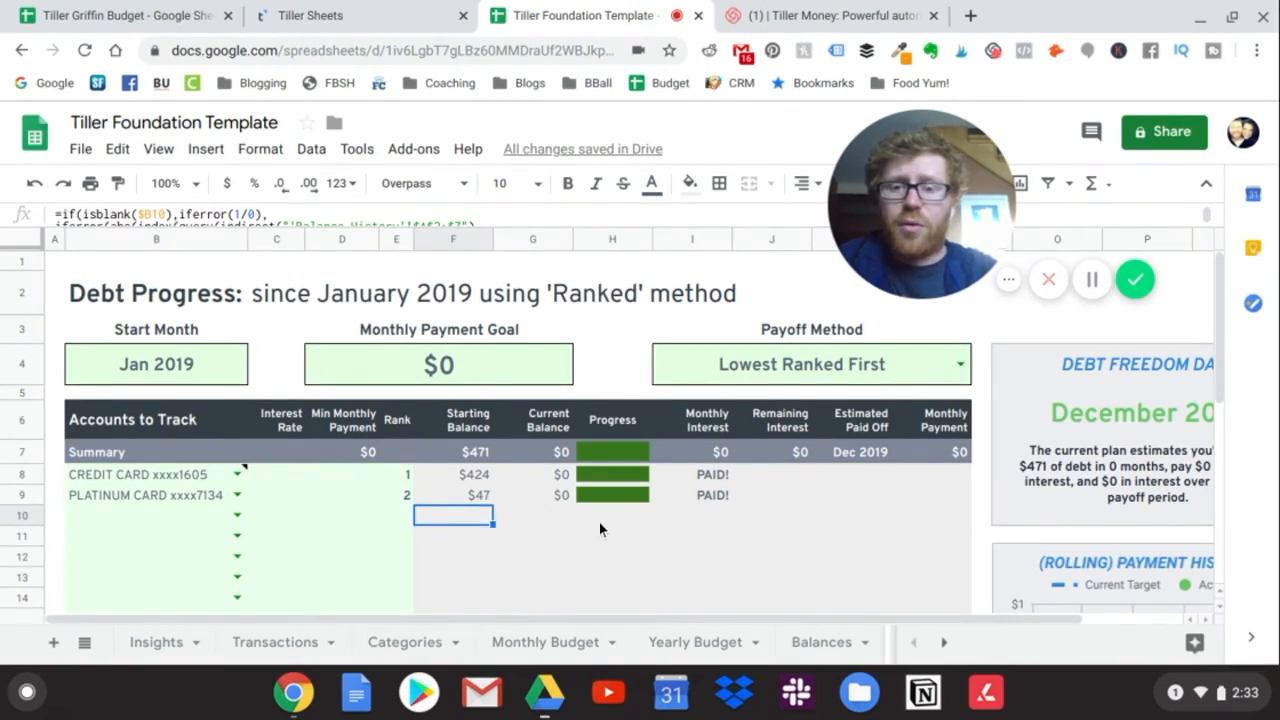
mouse_move(575, 515)
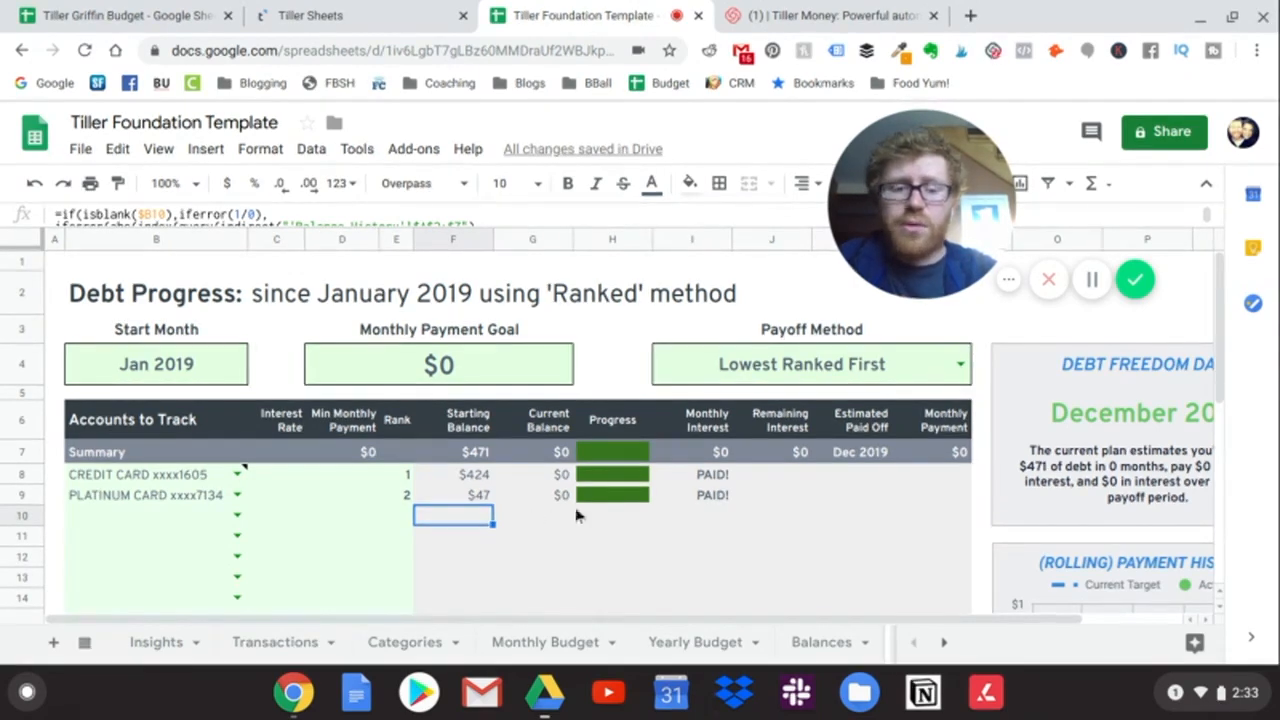
mouse_move(617, 520)
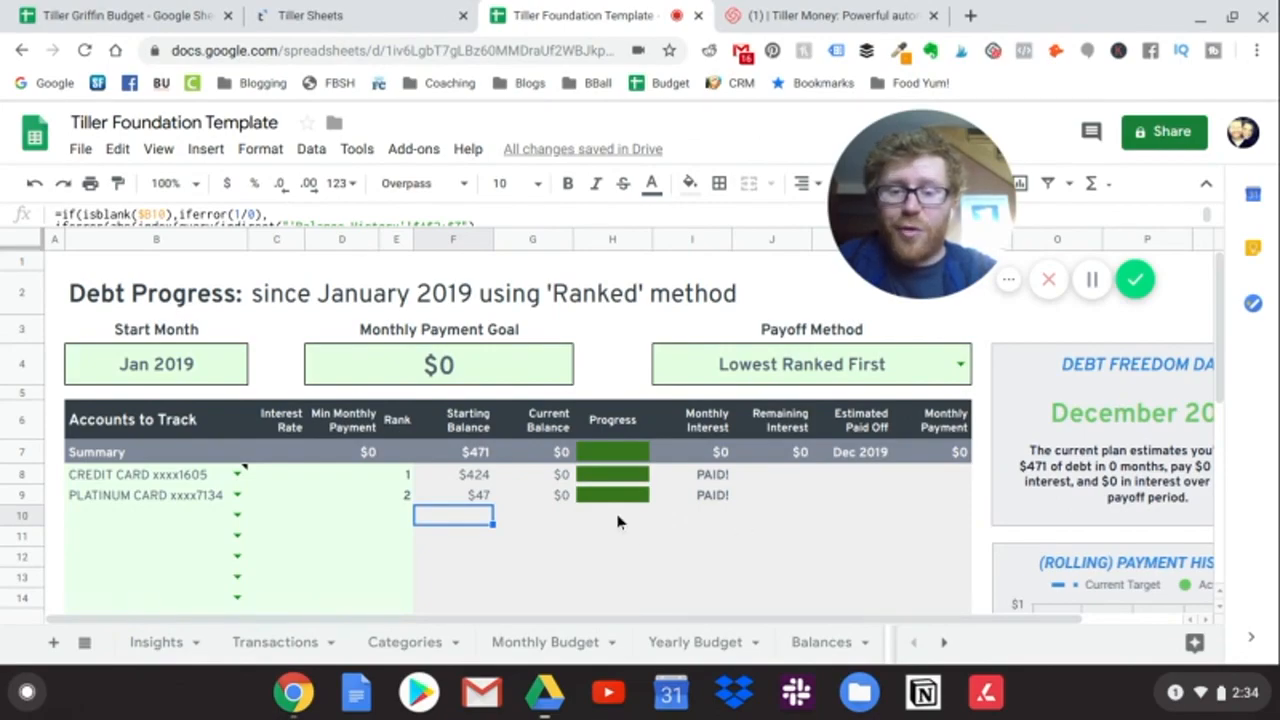